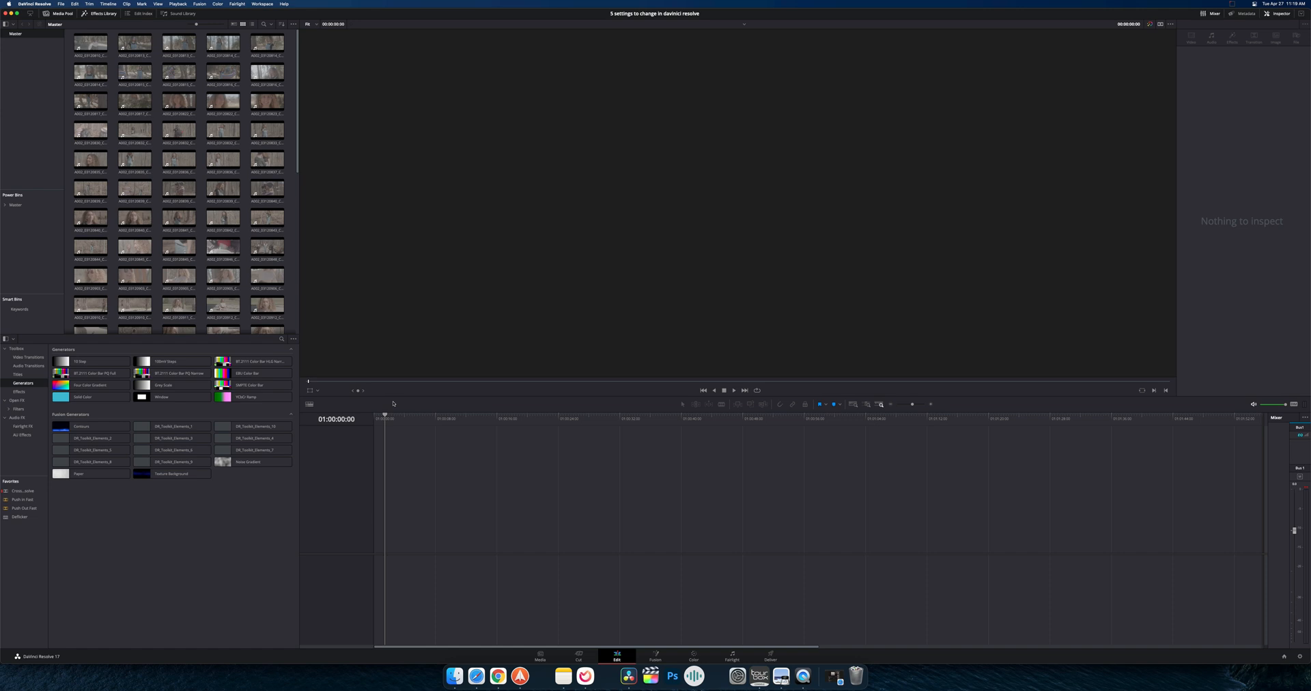
# Change the timeline resolution width in Project Settings' Master Settings and save it
pyautogui.click(268, 219)
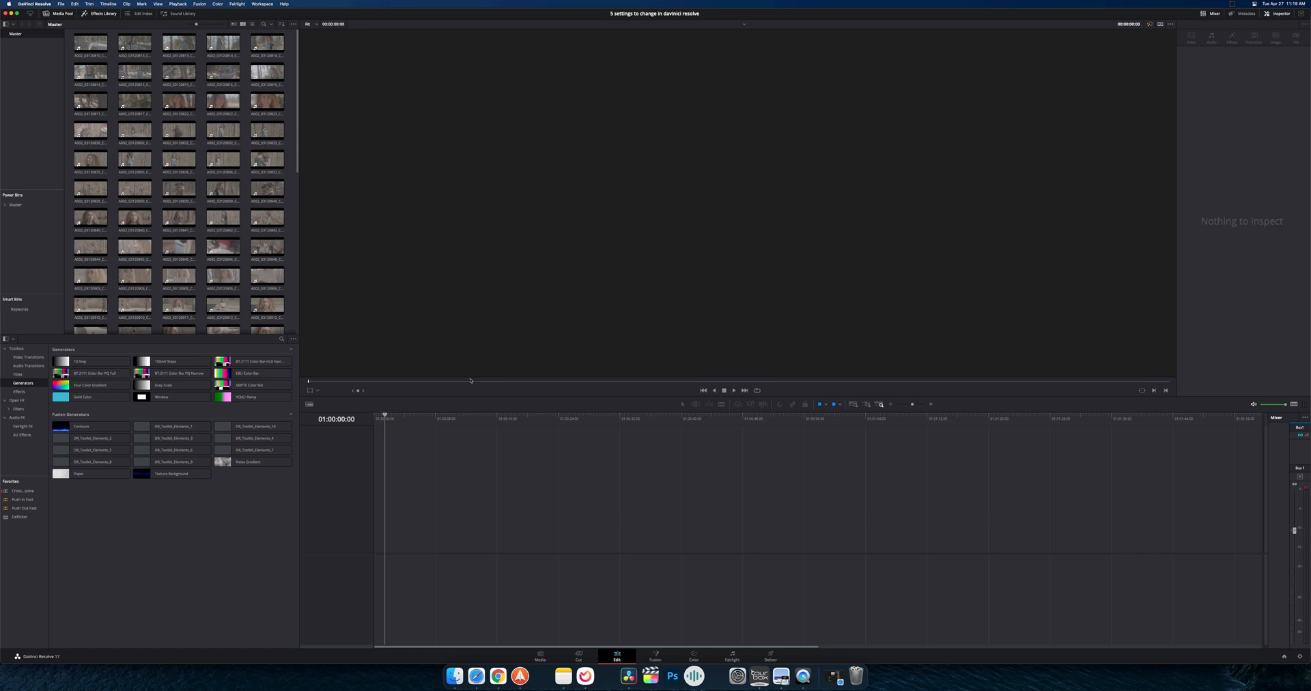
pyautogui.moveTo(435, 342)
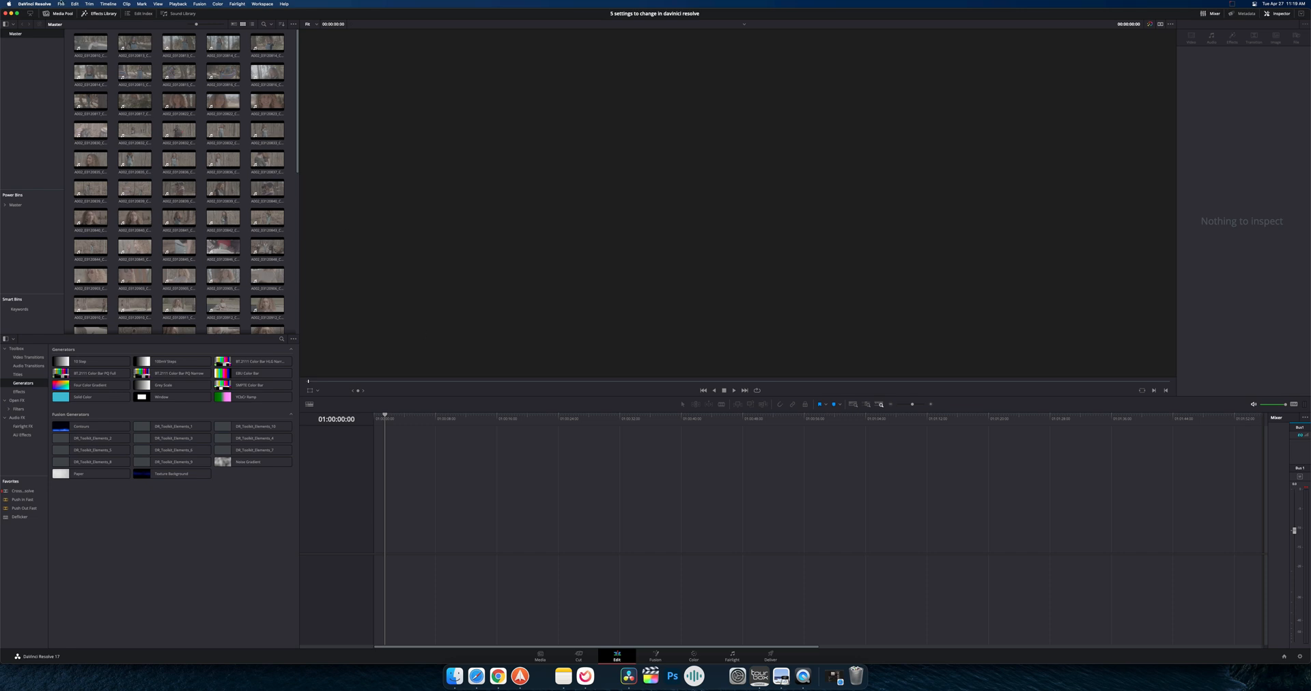
pyautogui.click(60, 4)
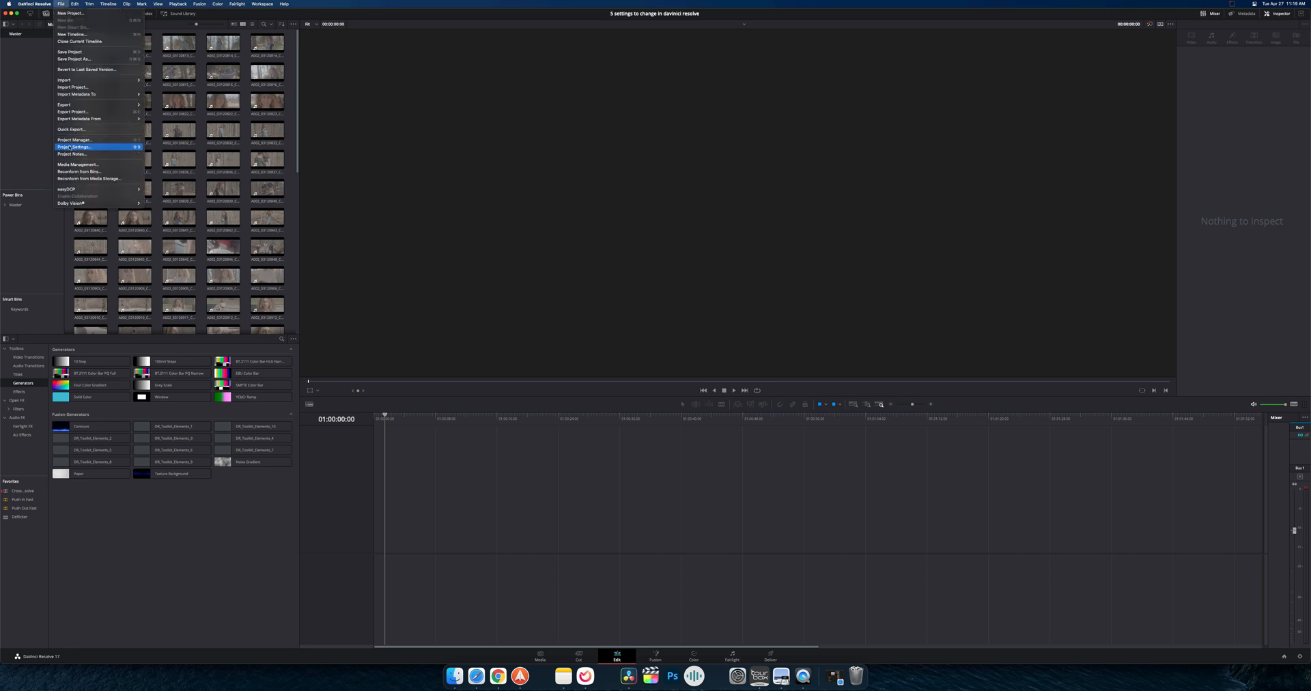
pyautogui.click(73, 148)
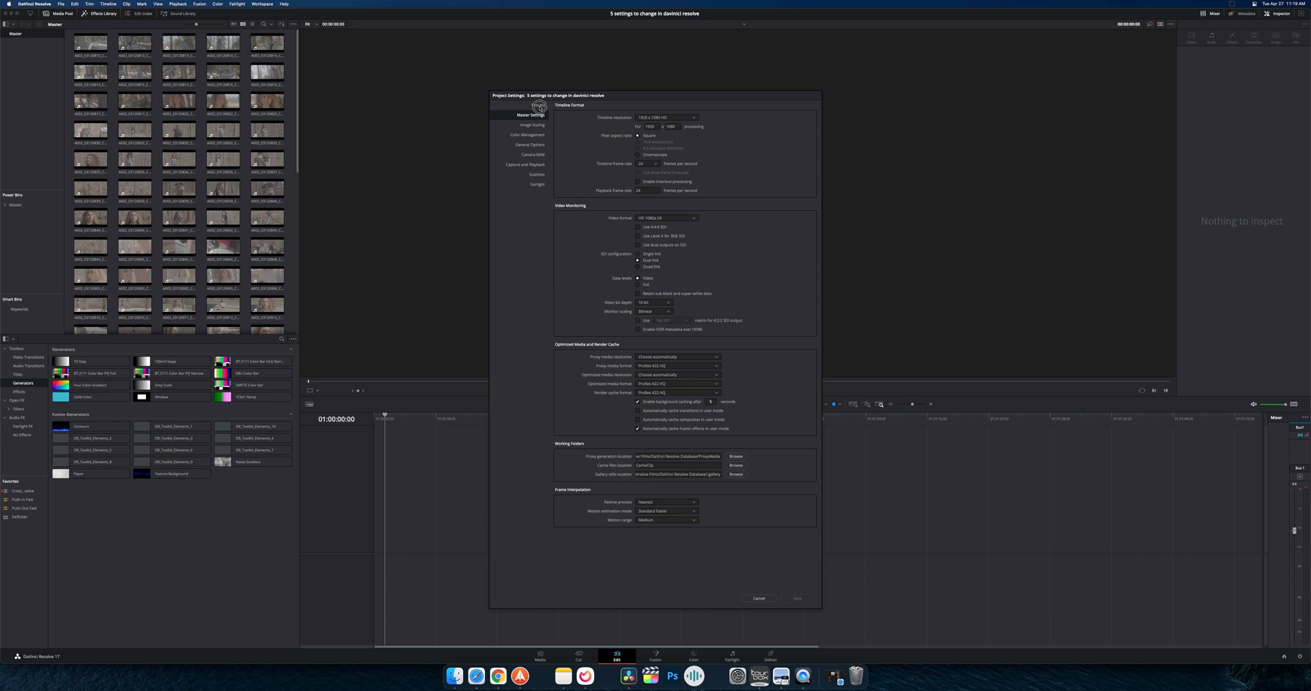
pyautogui.click(528, 115)
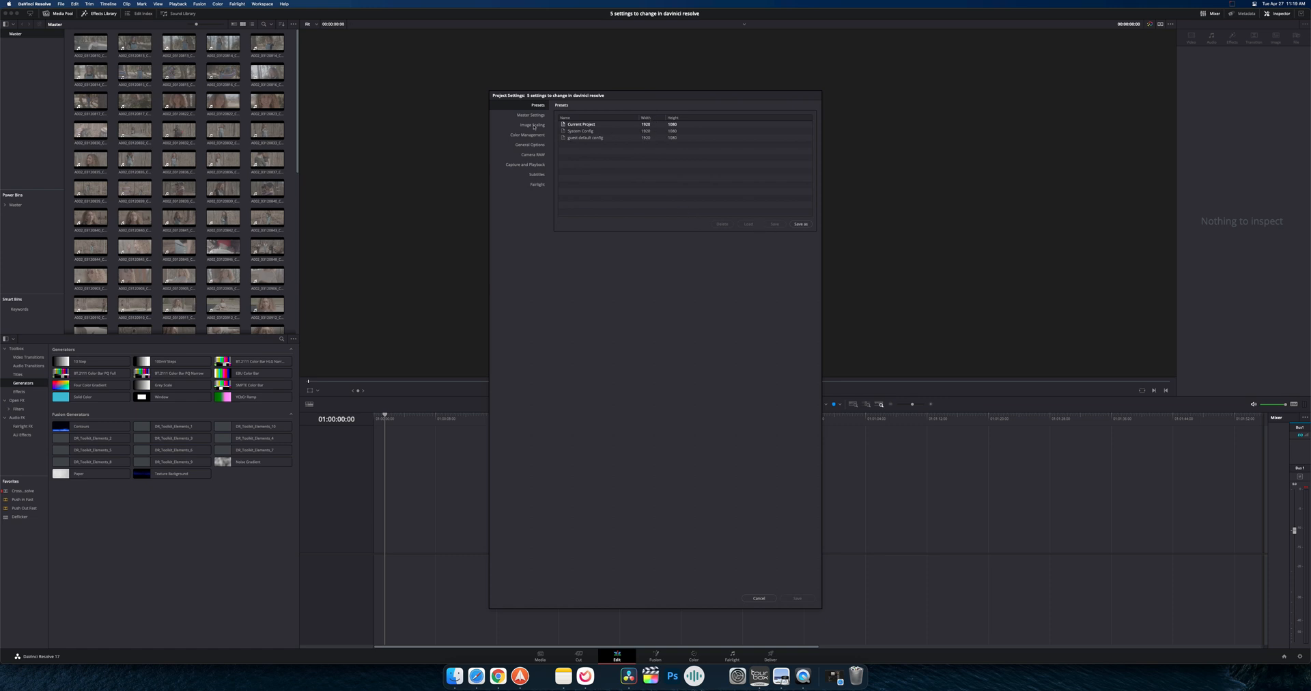
pyautogui.click(532, 114)
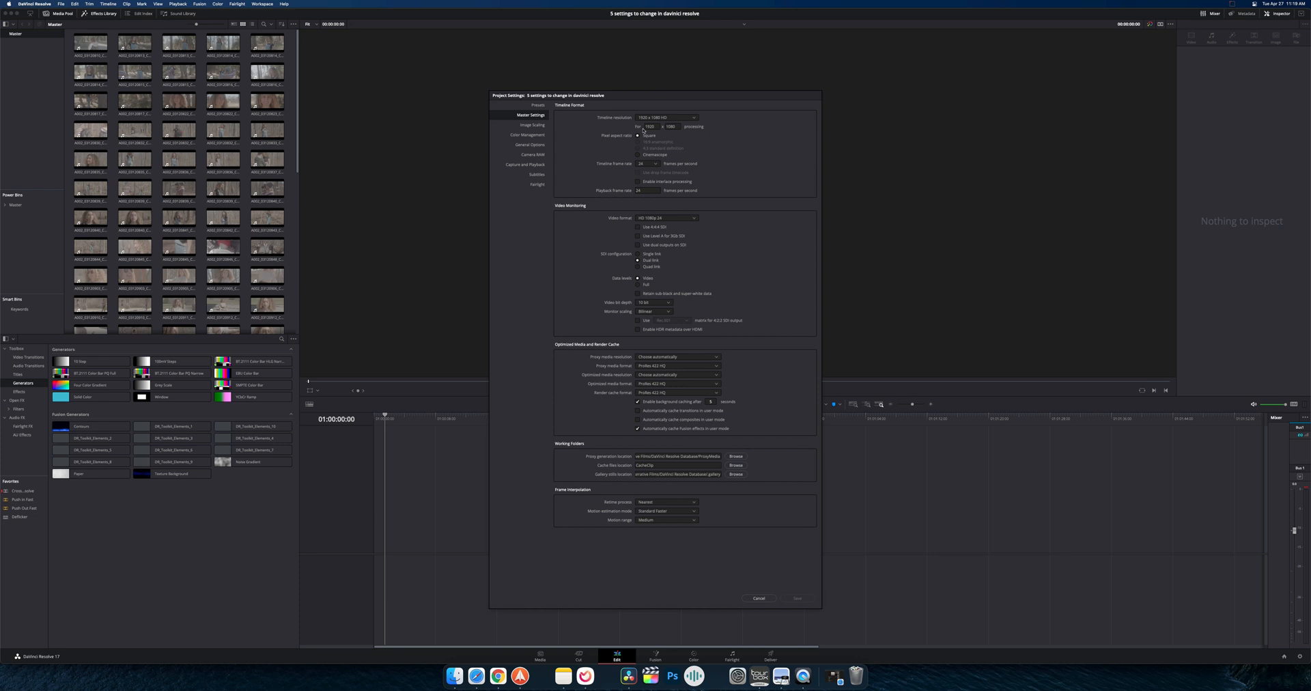
pyautogui.moveTo(655, 111)
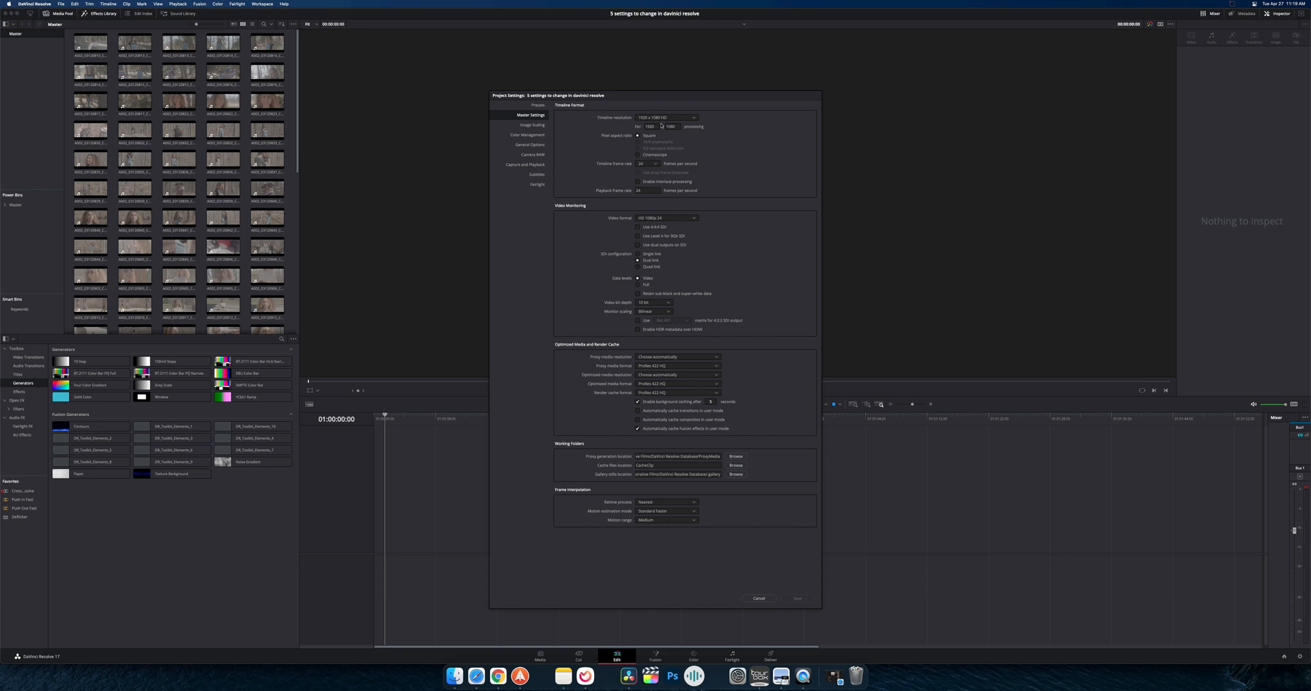
pyautogui.moveTo(493, 207)
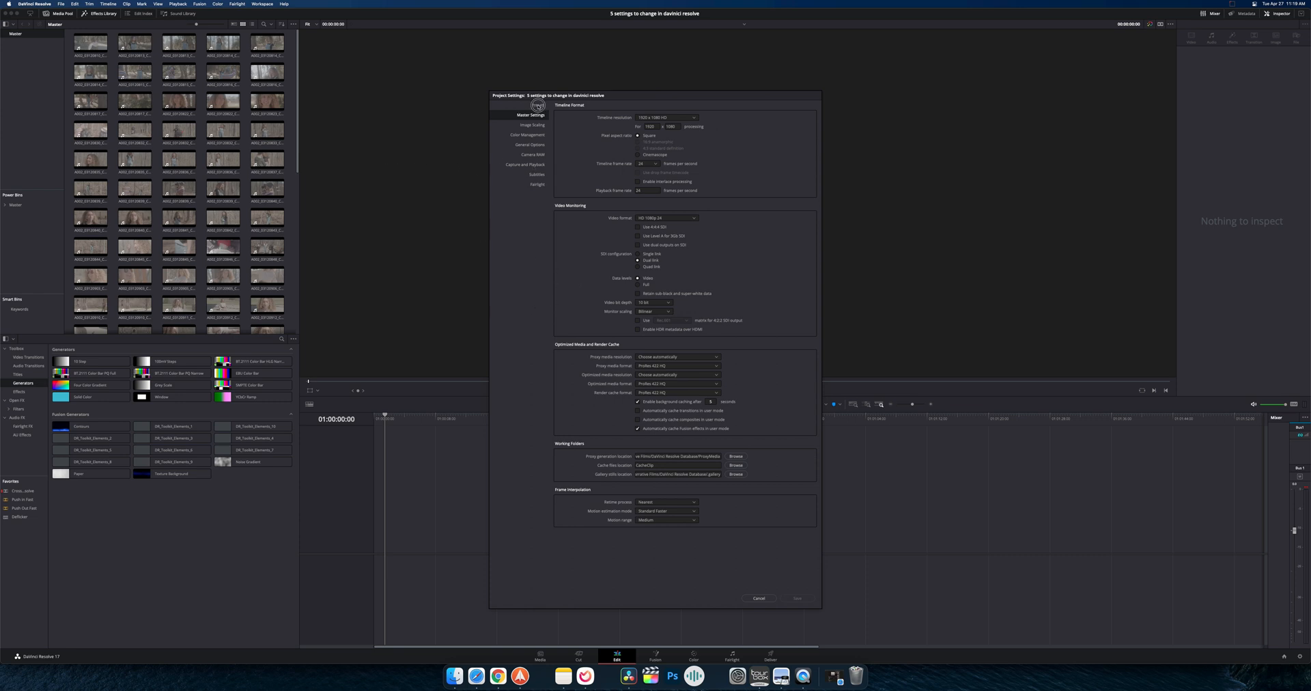
pyautogui.click(562, 105)
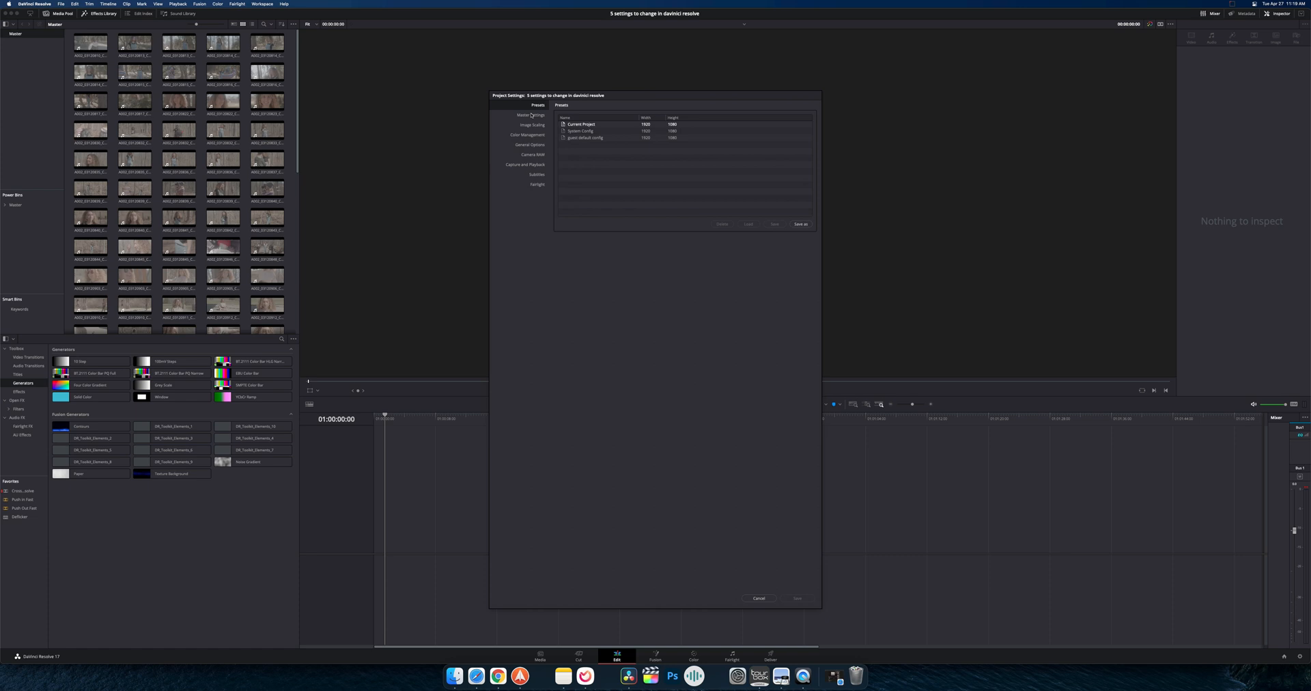
pyautogui.click(532, 115)
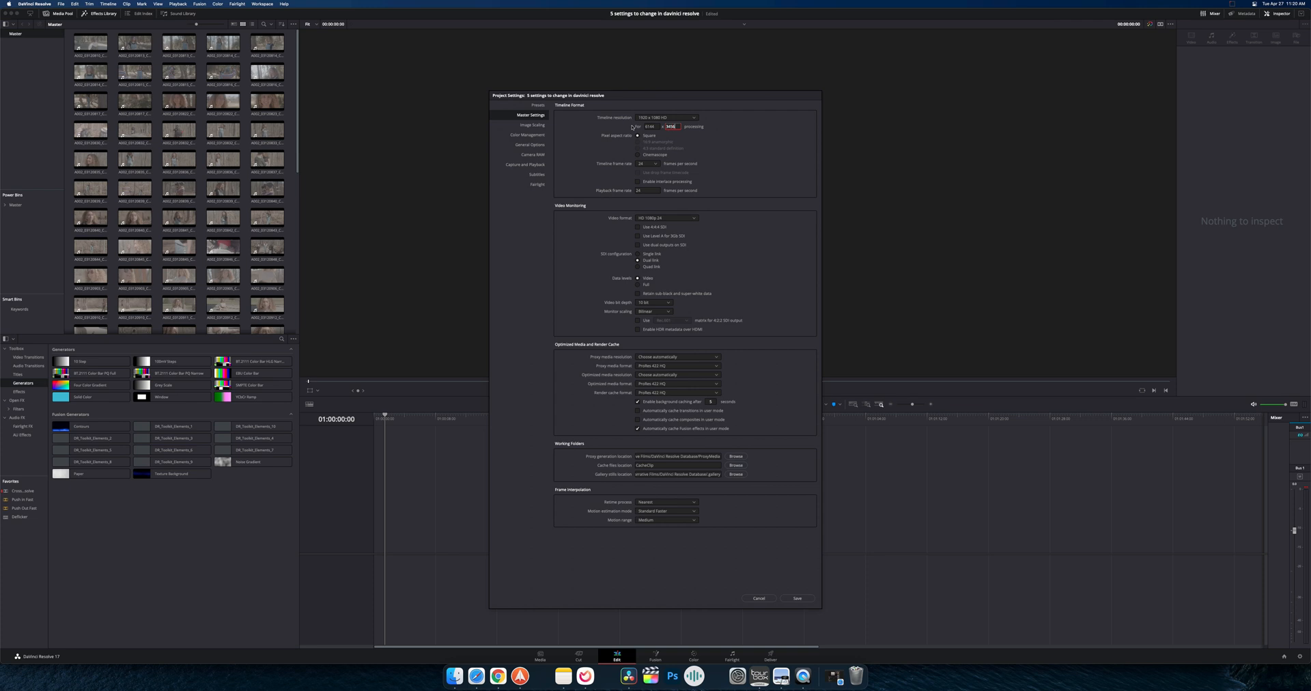
pyautogui.click(795, 597)
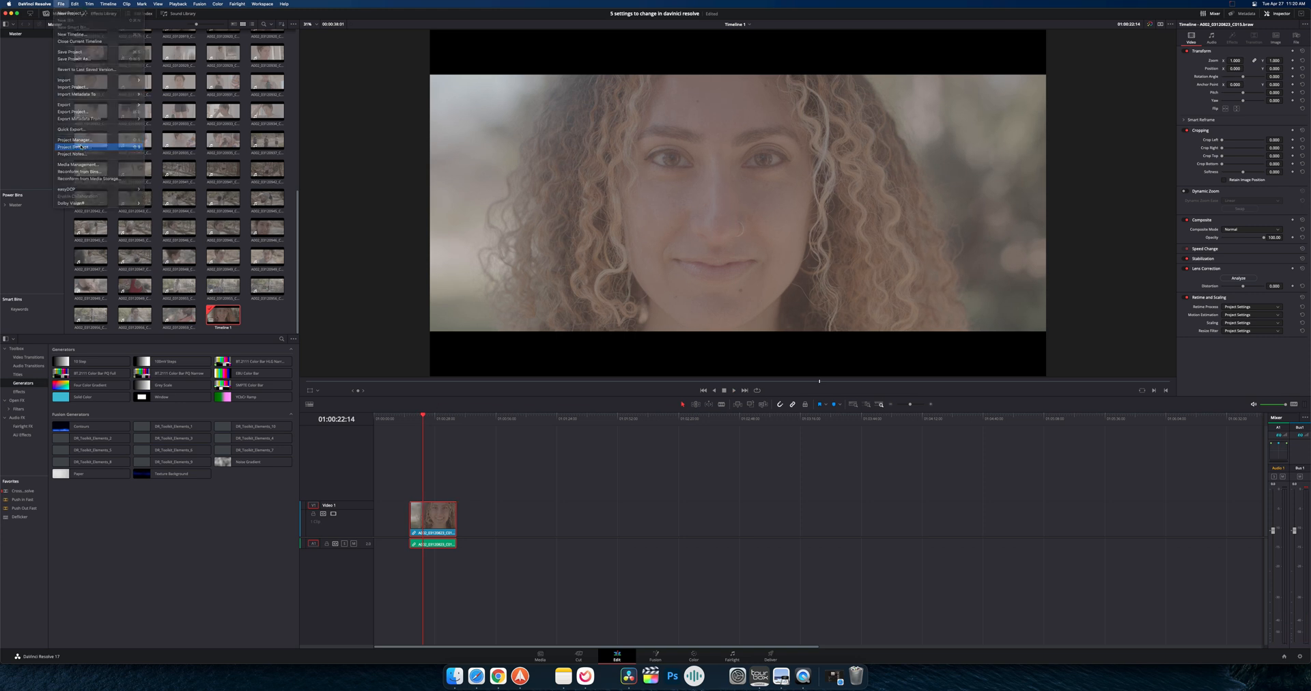
# Apply the PowerGrade album still's warmer, higher-contrast grade to the face clip, then return to Edit
pyautogui.click(74, 148)
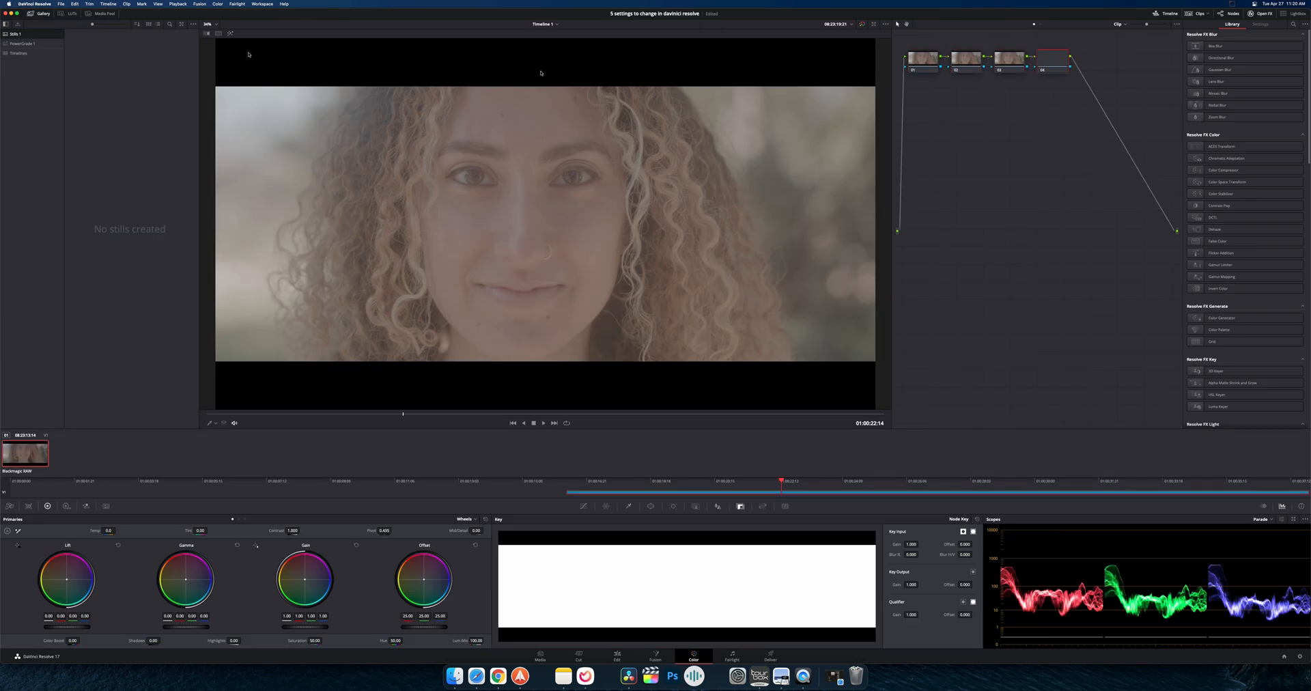
pyautogui.click(72, 13)
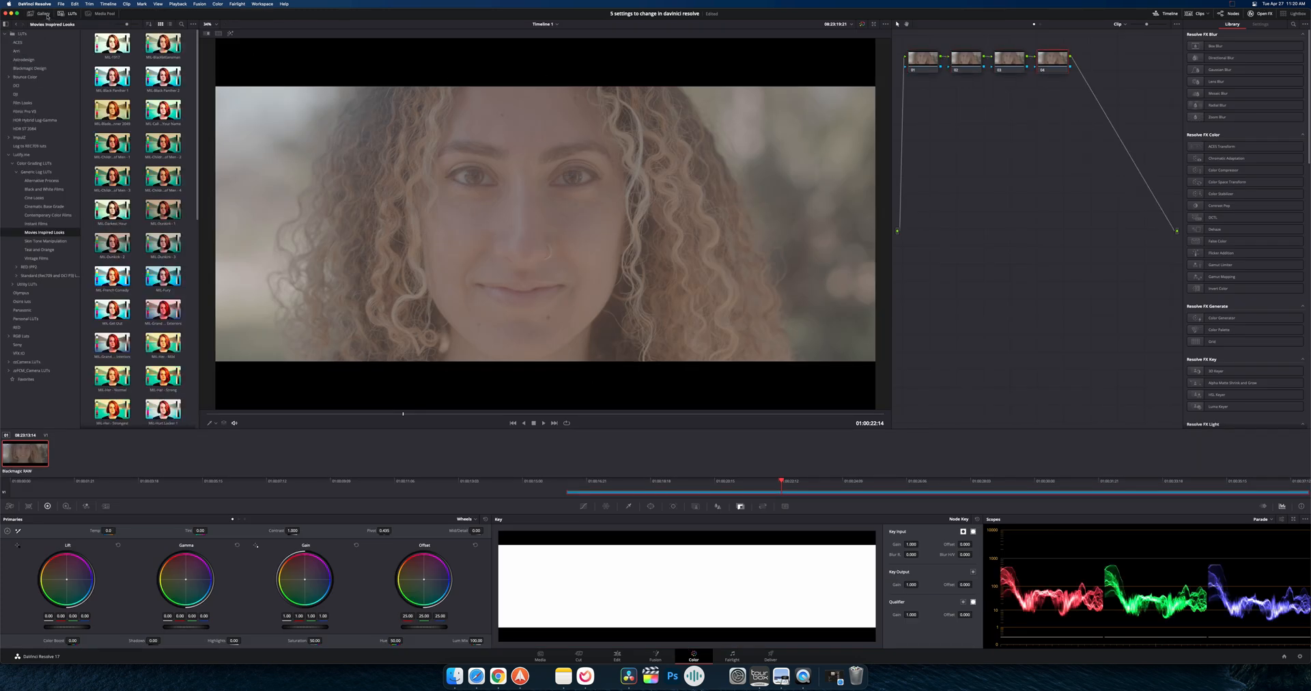
pyautogui.click(616, 657)
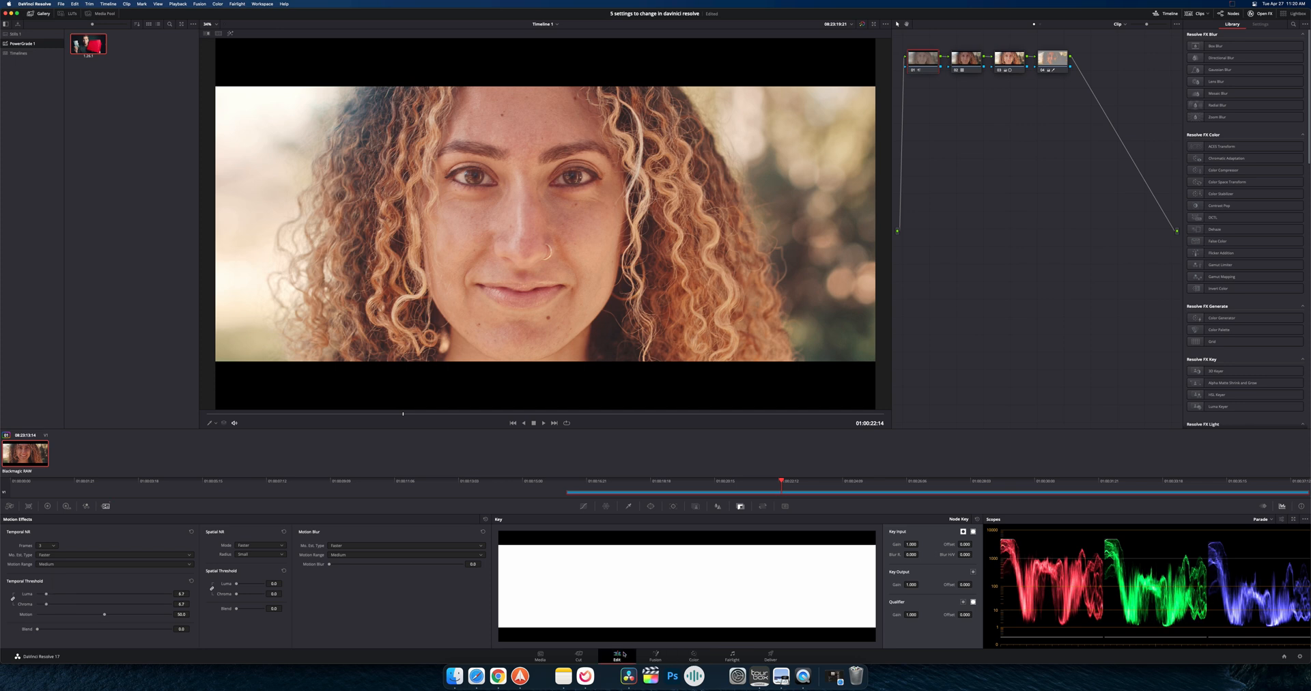
pyautogui.click(616, 654)
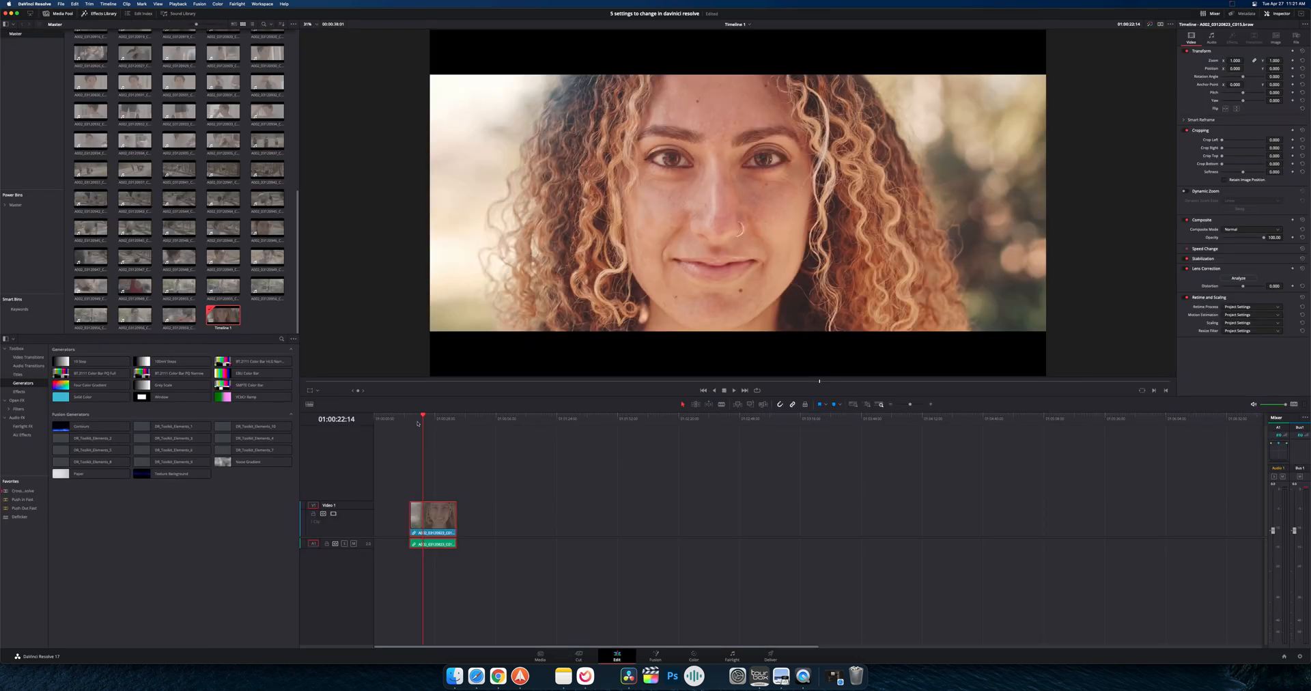
# Save a custom widescreen timeline resolution, then choose a preset from the Timeline resolution dropdown
pyautogui.click(409, 416)
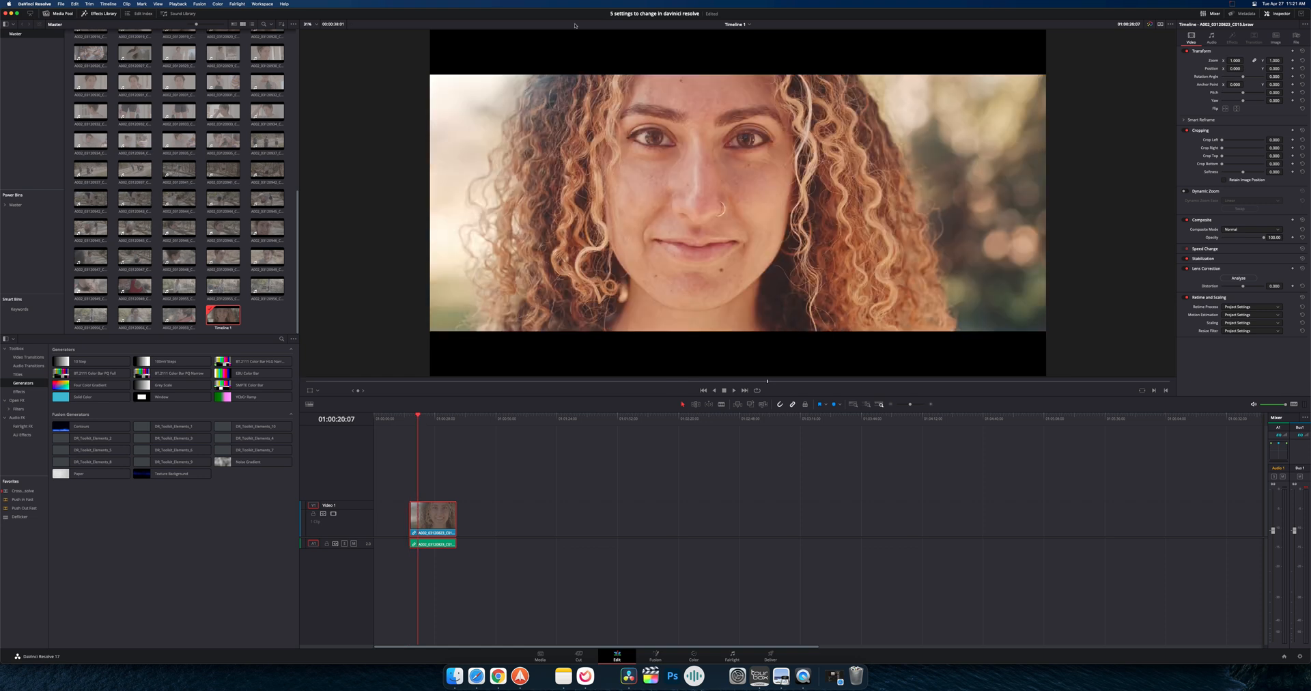
pyautogui.moveTo(488, 67)
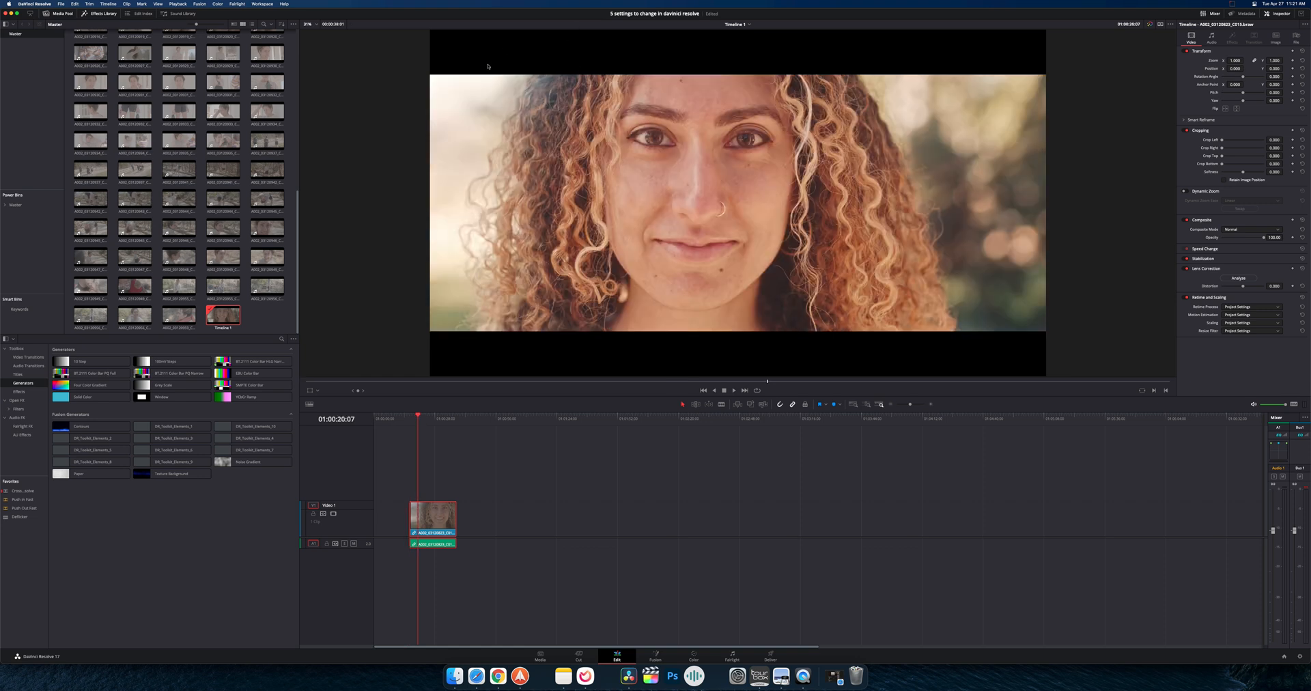
pyautogui.click(409, 418)
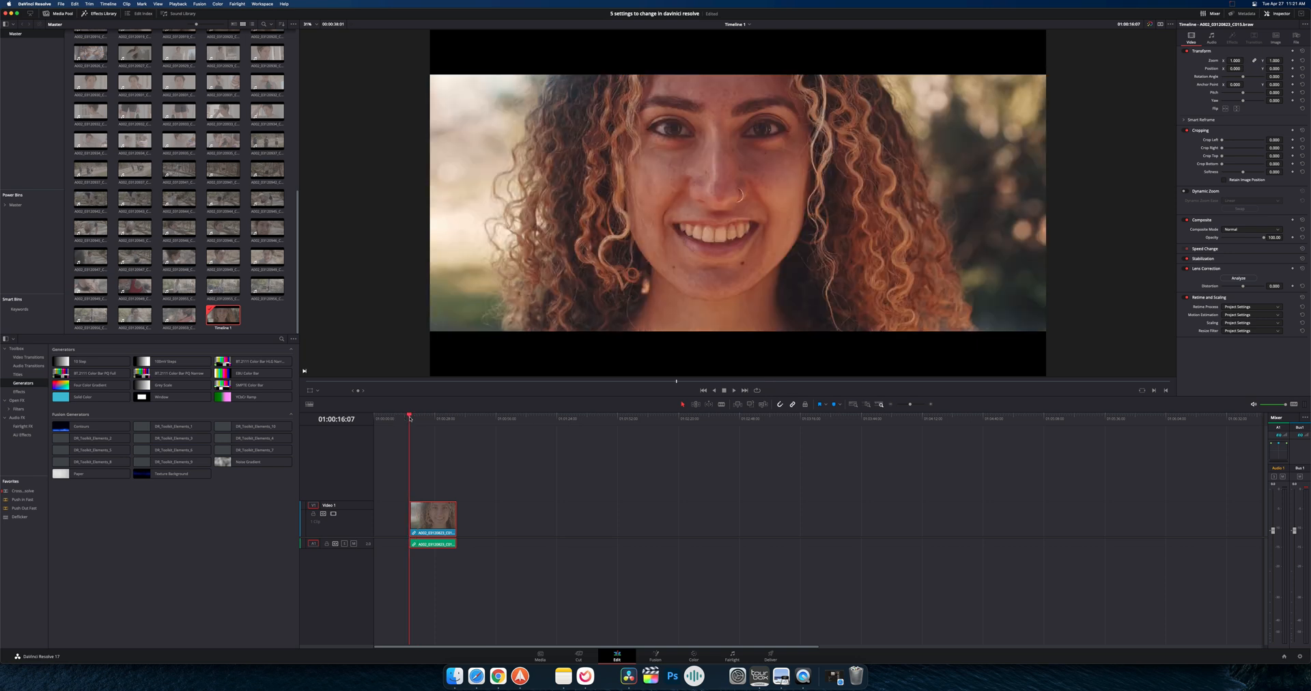
pyautogui.moveTo(474, 518)
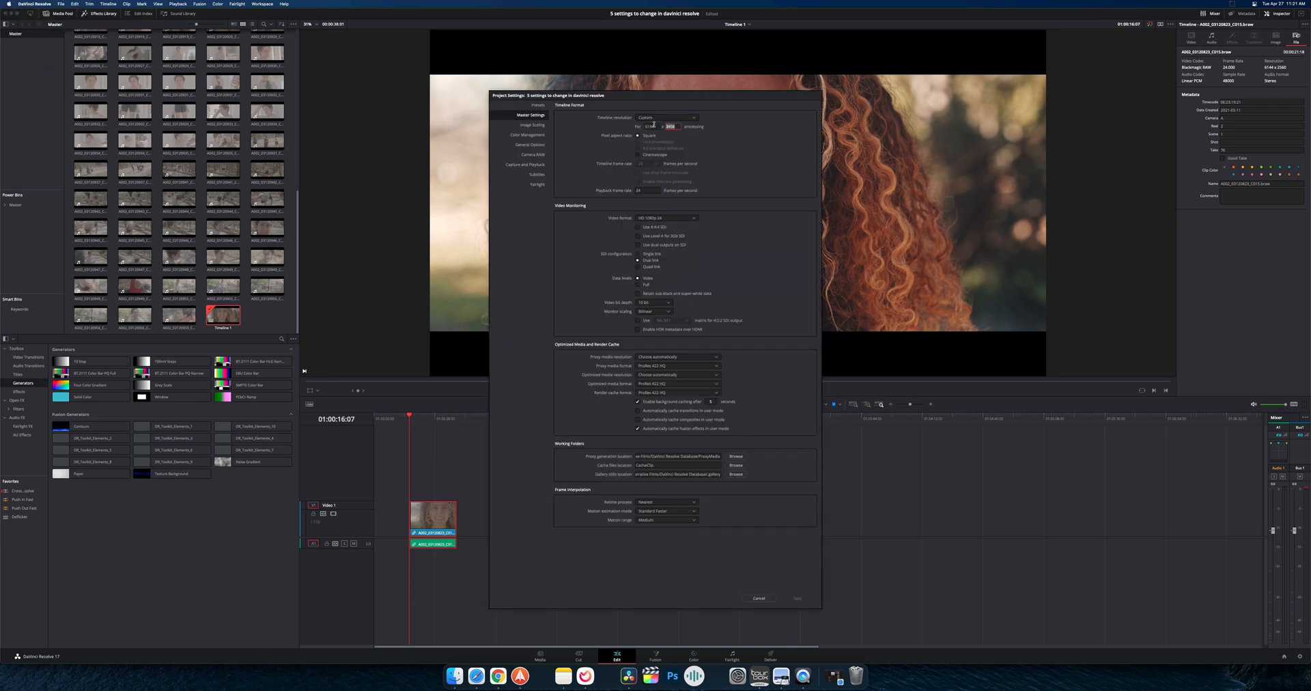
pyautogui.click(758, 598)
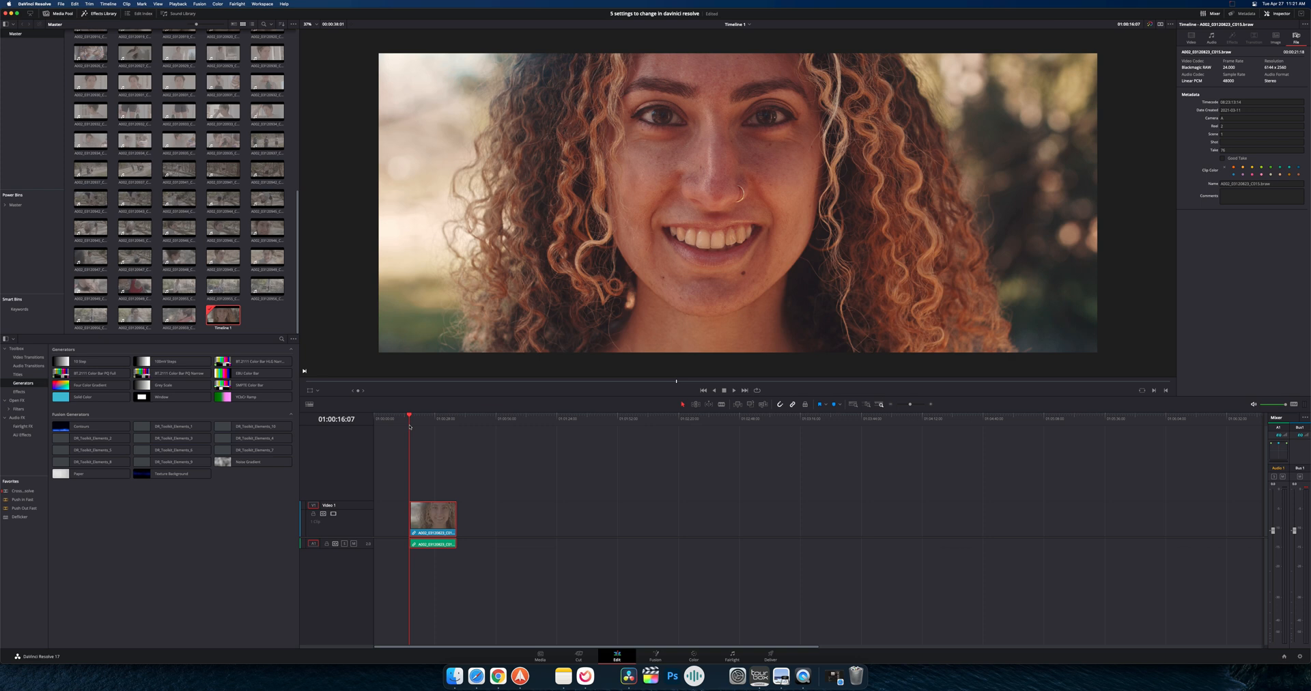
pyautogui.click(733, 390)
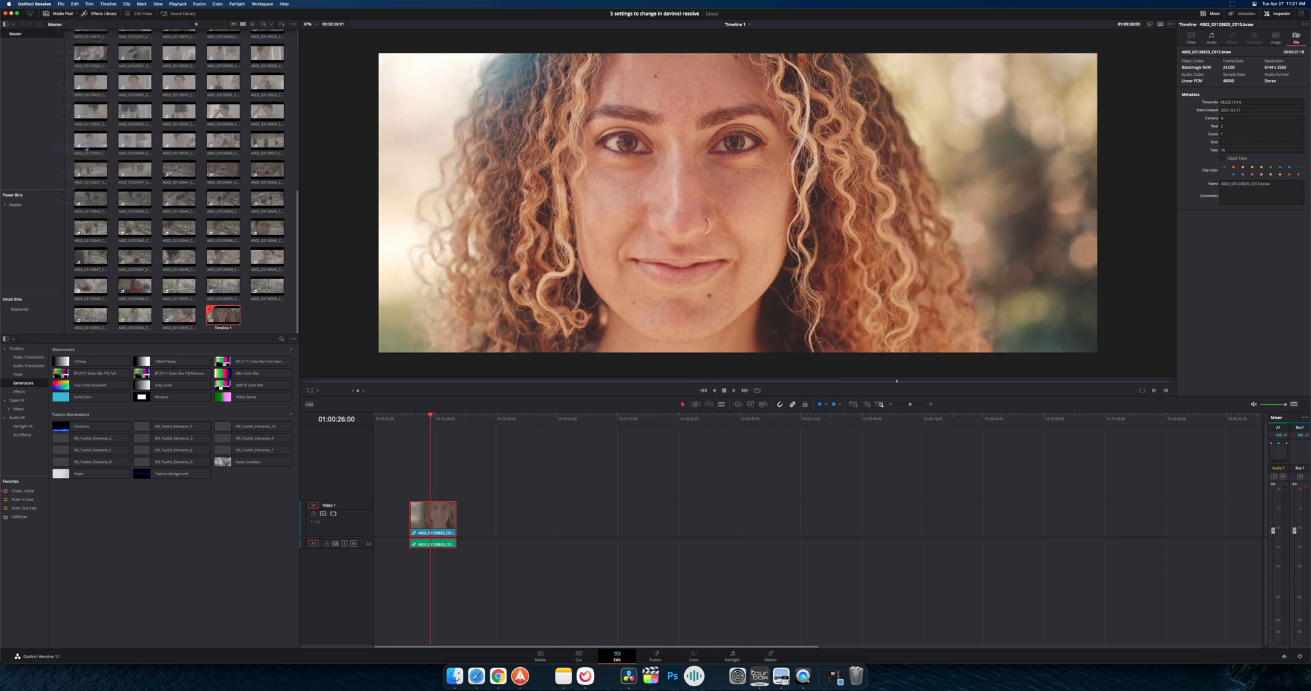
pyautogui.click(666, 117)
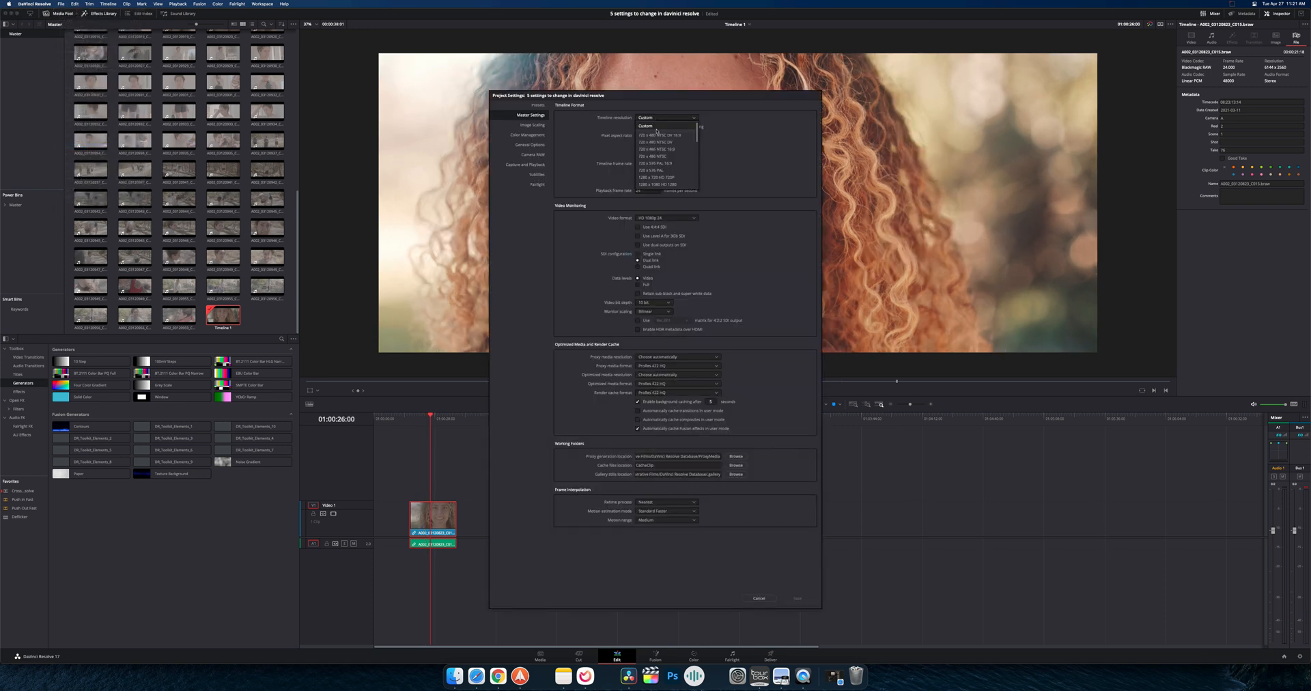
pyautogui.scroll(-3)
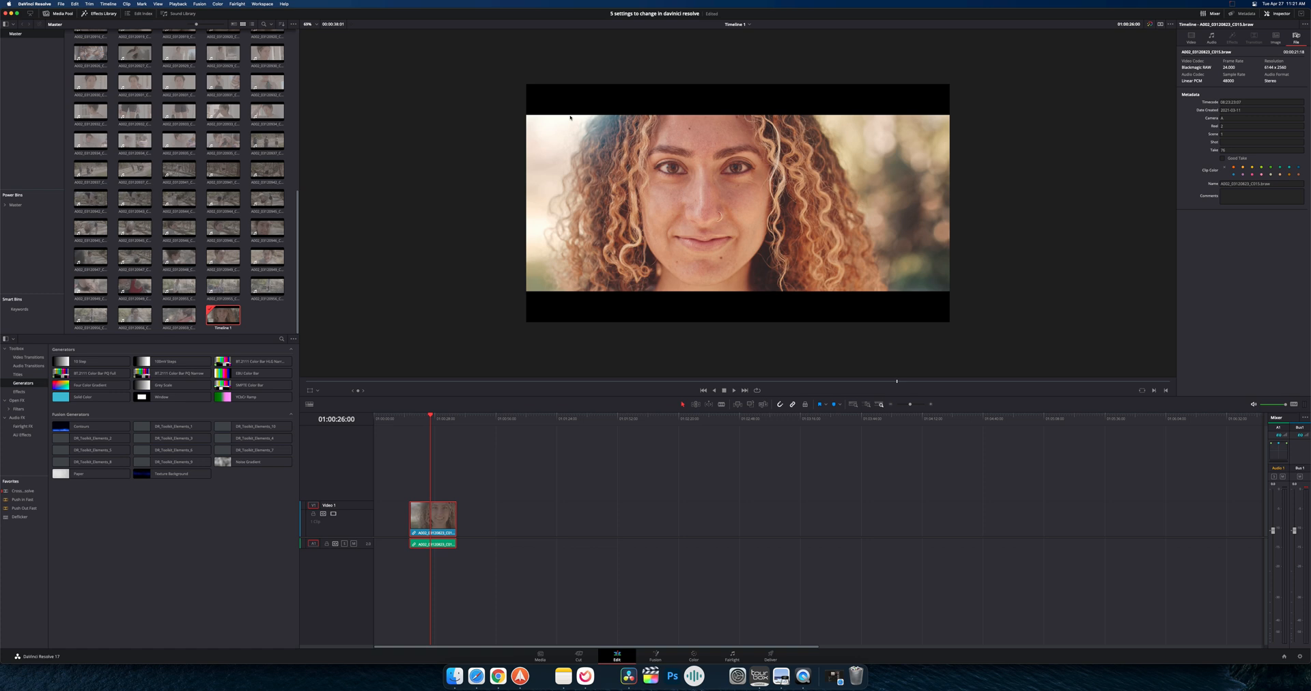
pyautogui.moveTo(521, 86)
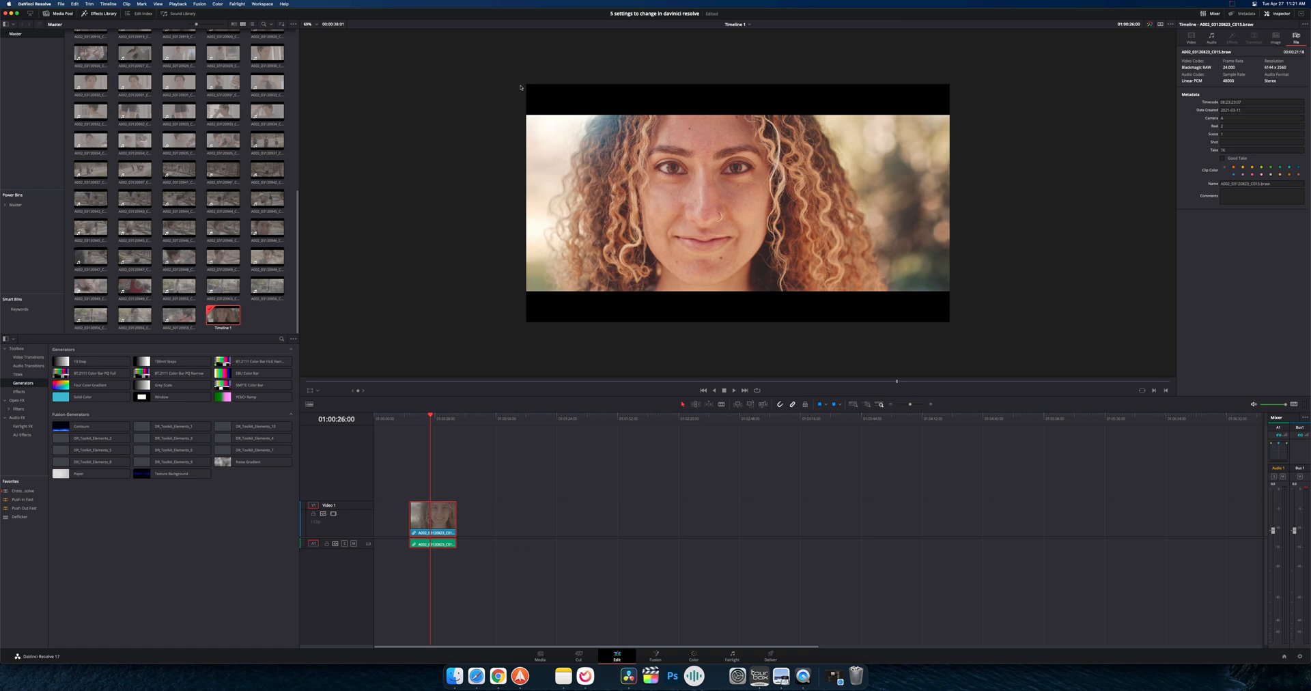
# Set Playback > Timeline Proxy Mode to Quarter Resolution, then pick another proxy mode
pyautogui.click(410, 415)
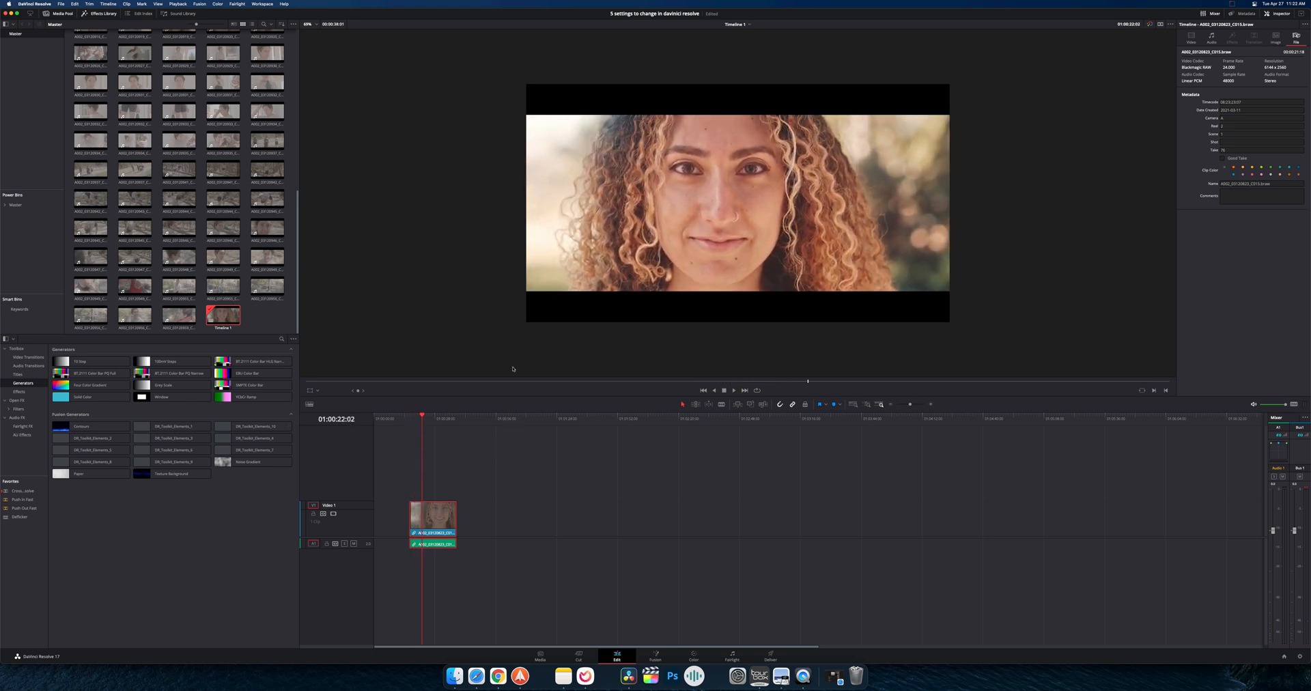
pyautogui.click(431, 416)
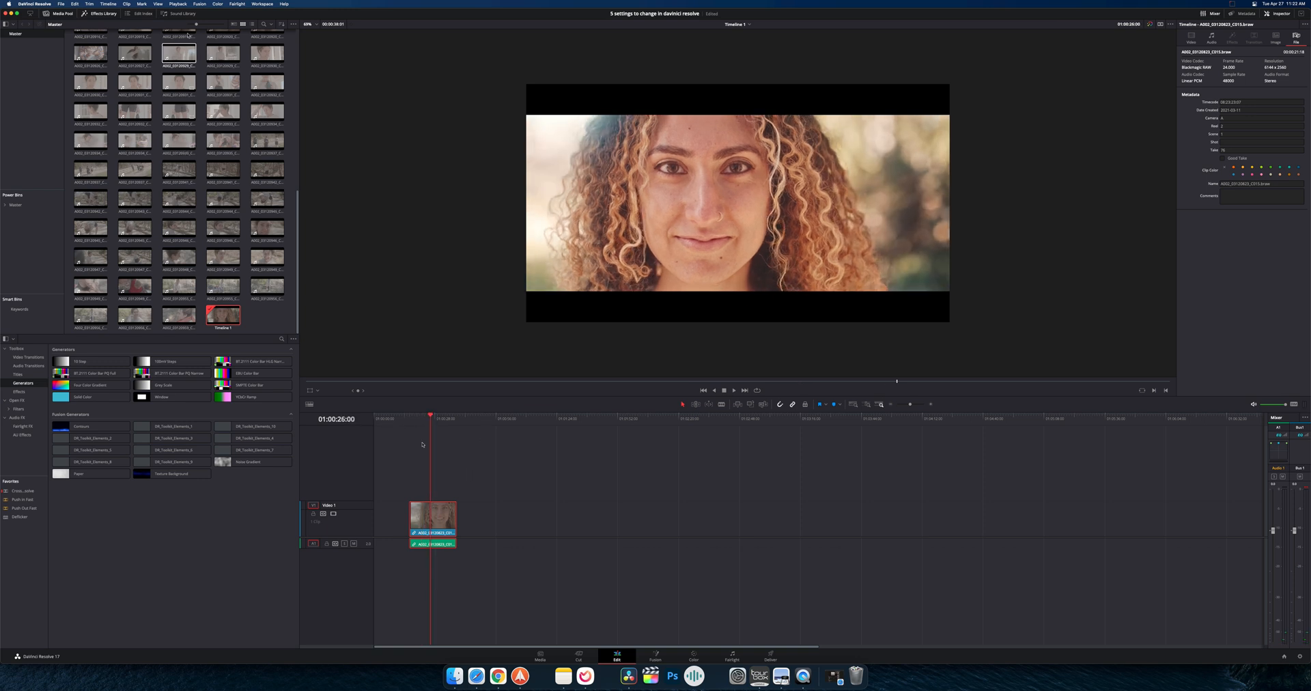
pyautogui.click(176, 4)
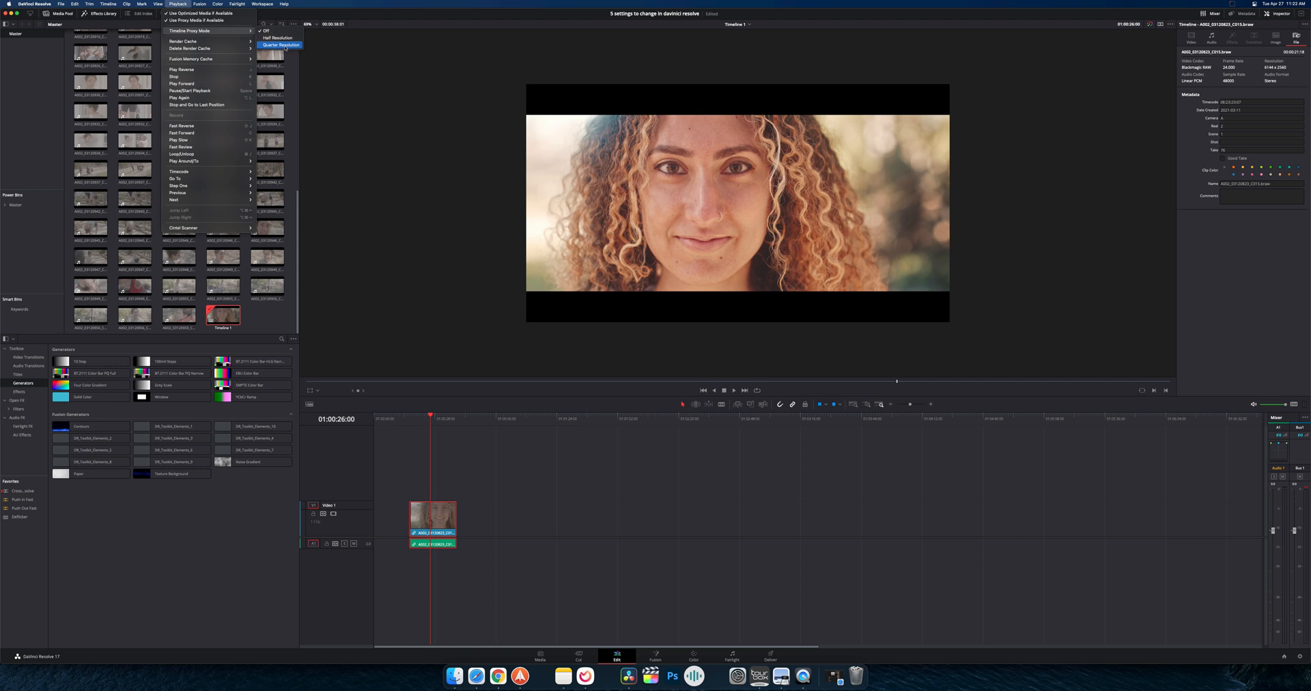
pyautogui.click(282, 44)
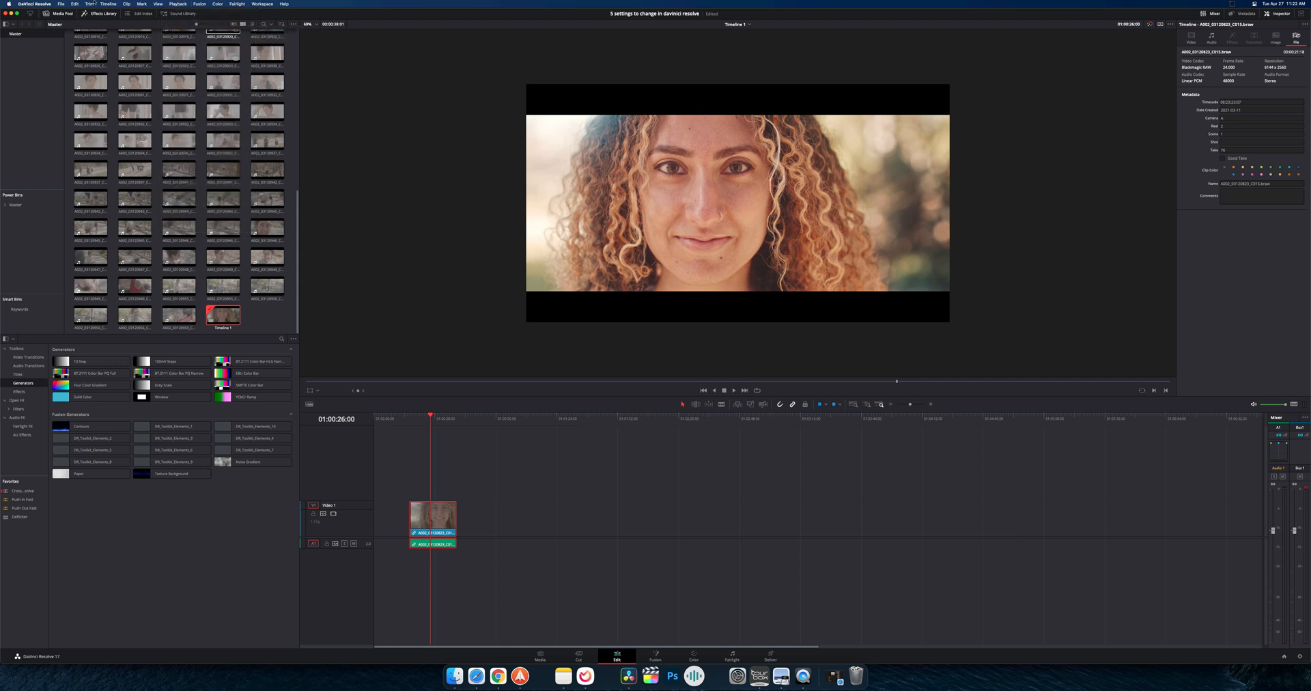
pyautogui.click(60, 4)
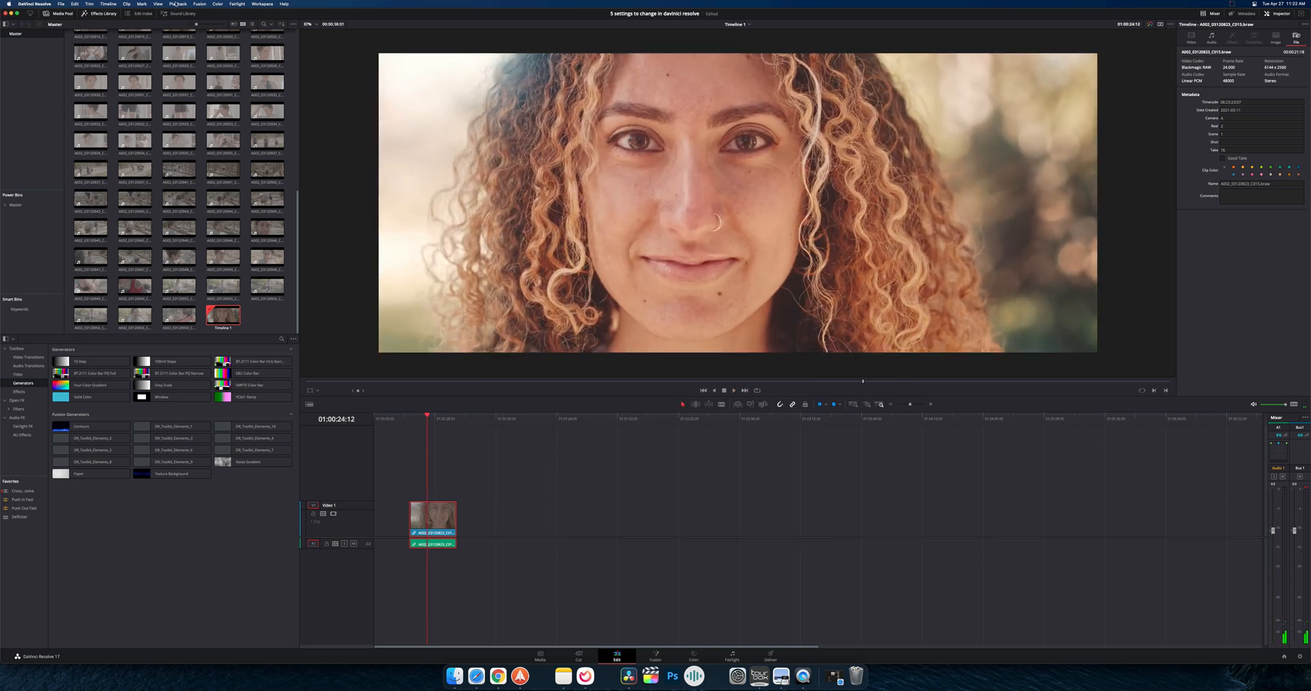
pyautogui.click(176, 4)
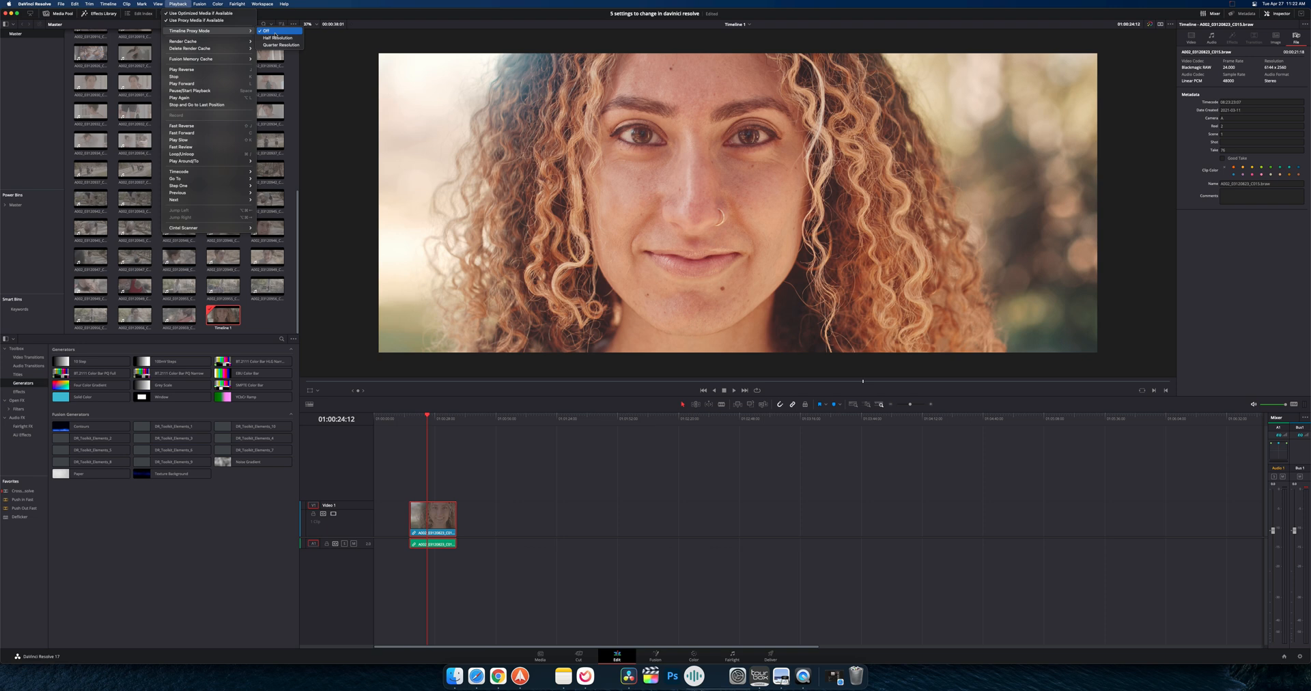
pyautogui.click(360, 470)
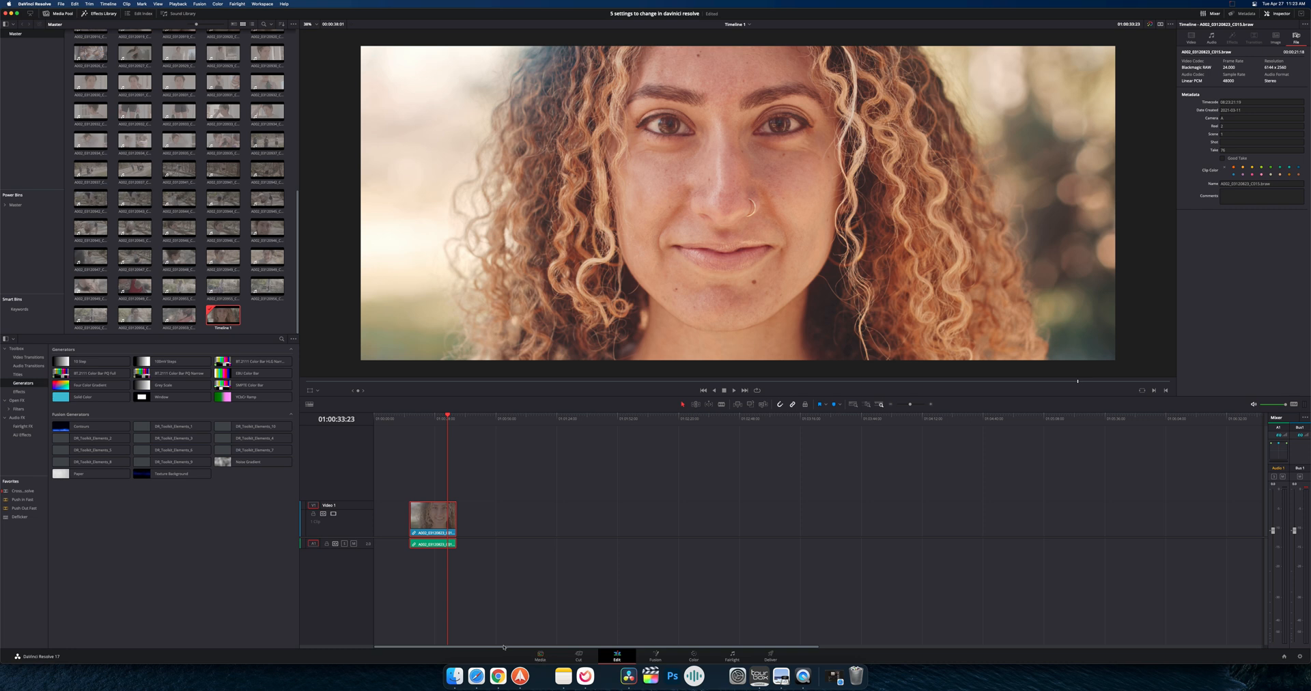
pyautogui.moveTo(161, 252)
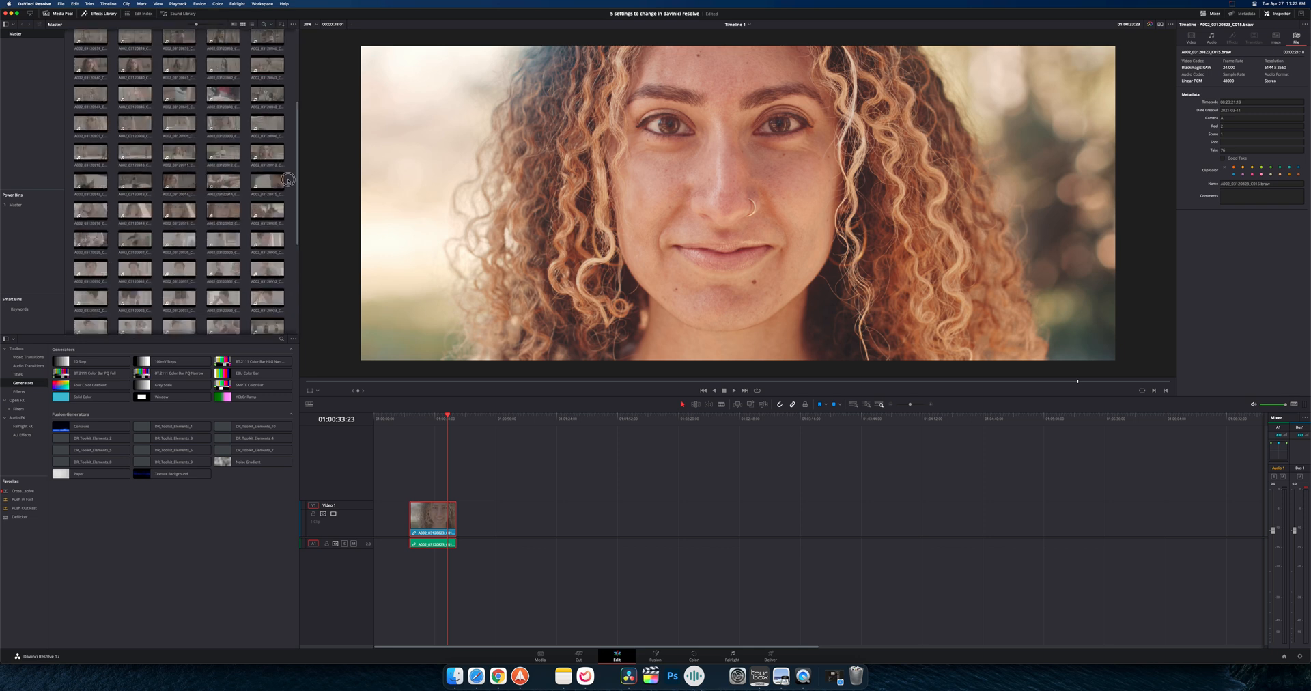
pyautogui.click(268, 183)
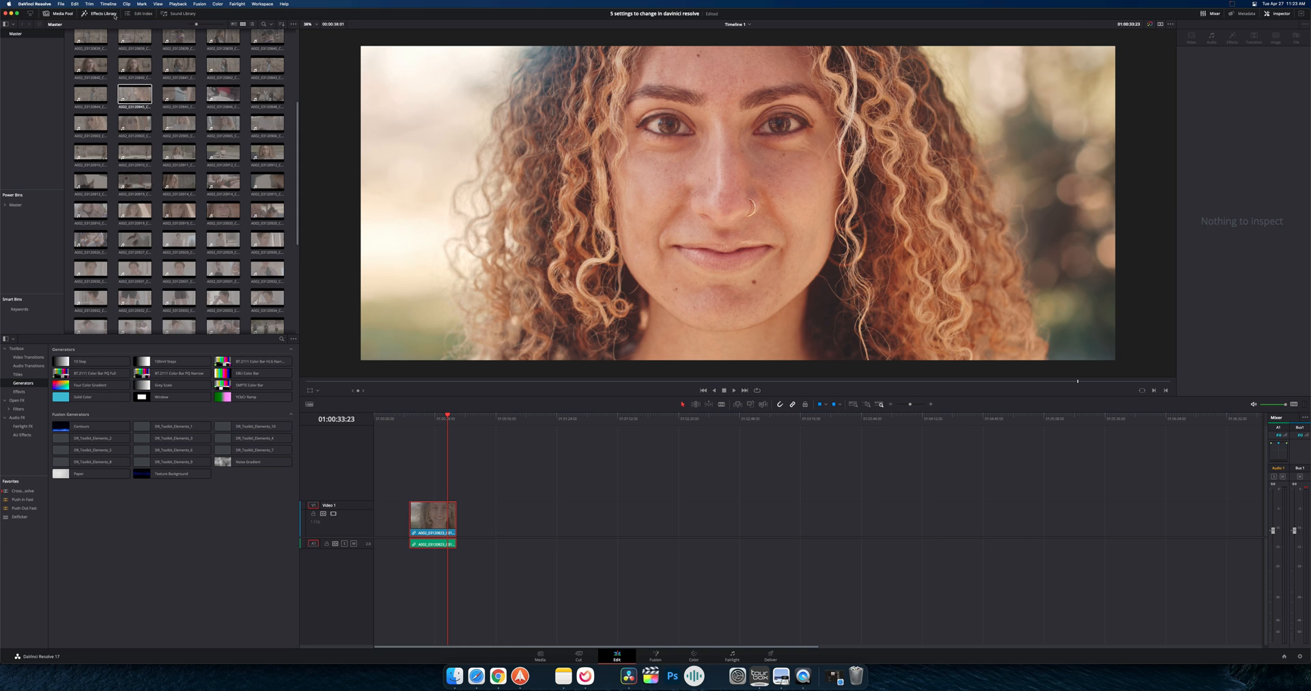
# Set the proxy generation location to the CacheClip folder on the Angelbird 1TB drive
pyautogui.click(60, 4)
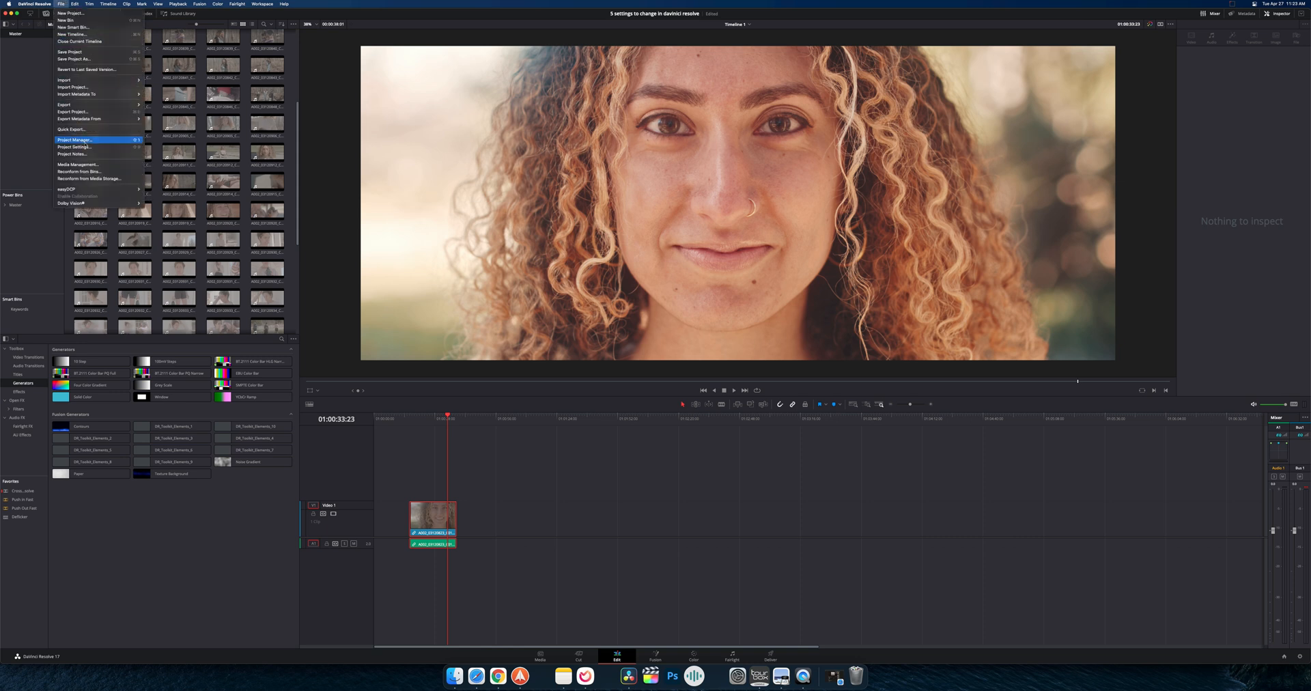
pyautogui.click(74, 147)
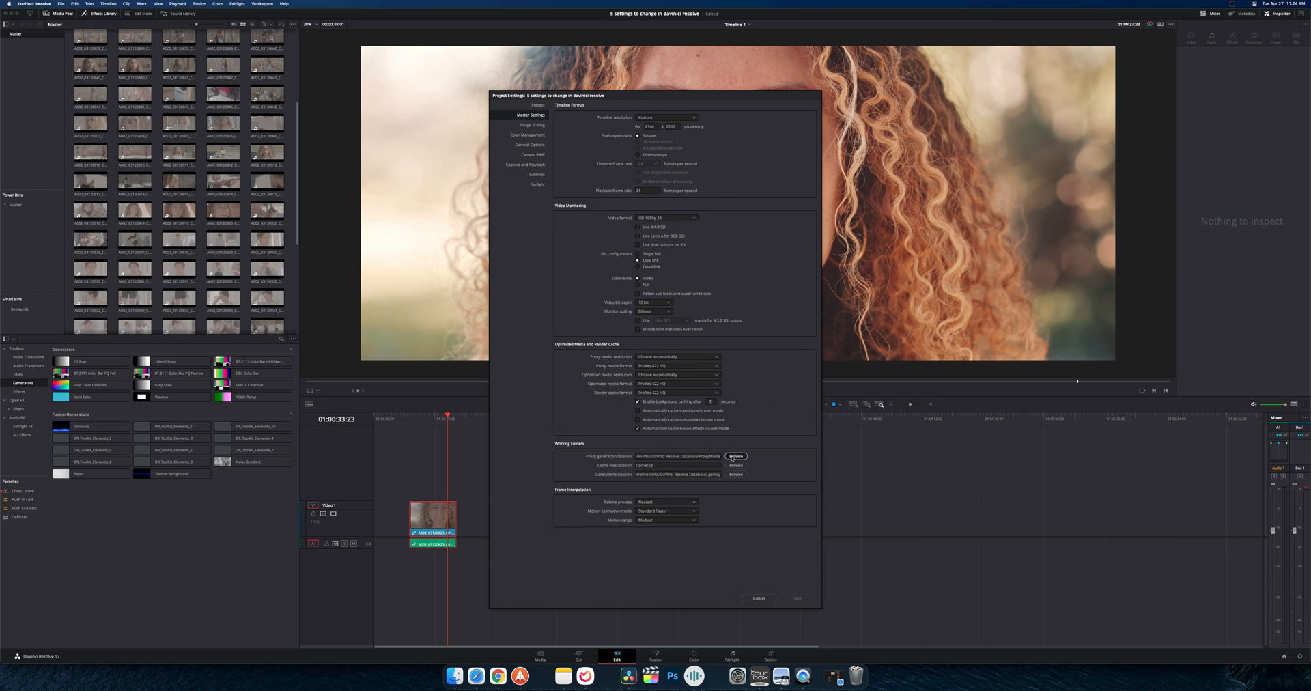
pyautogui.click(736, 457)
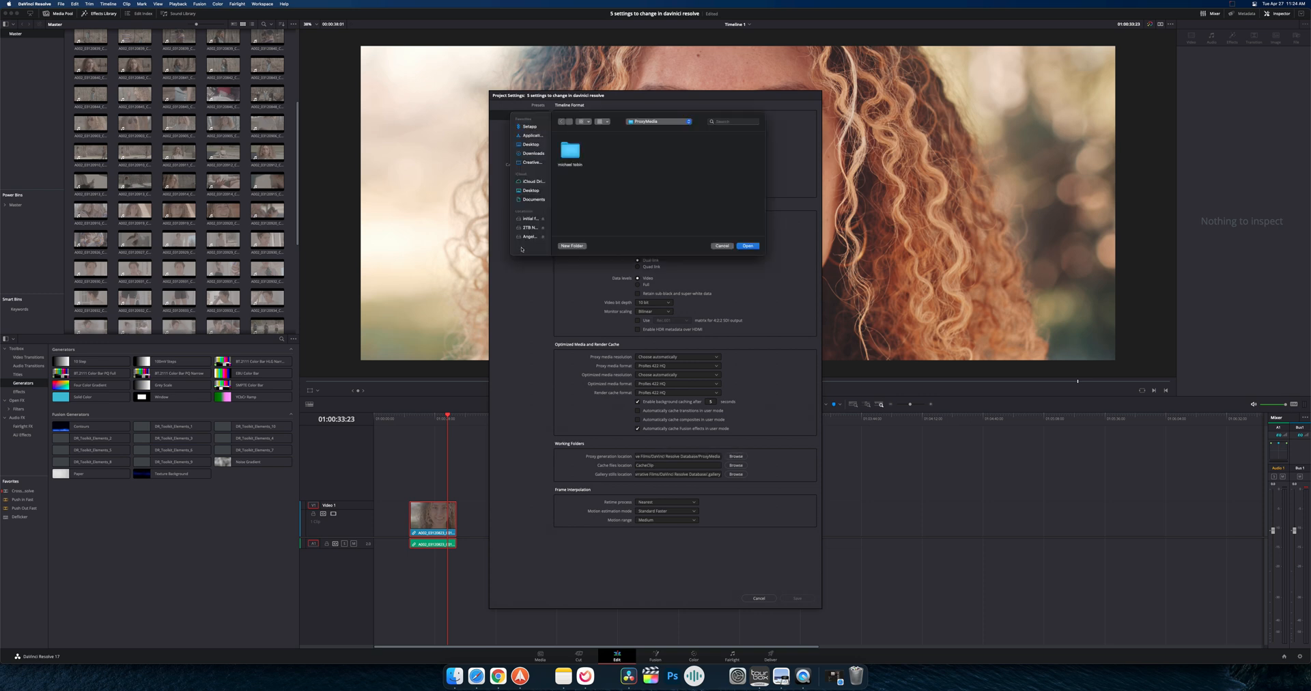
pyautogui.click(529, 236)
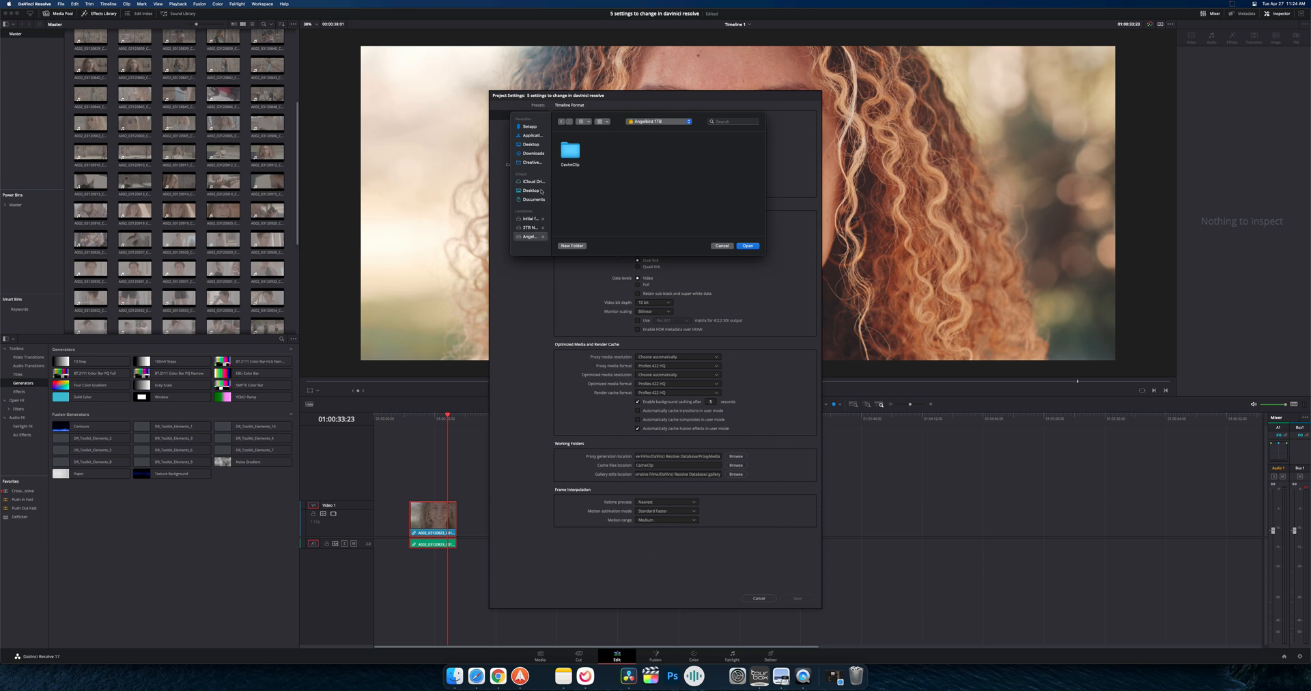
pyautogui.moveTo(543, 224)
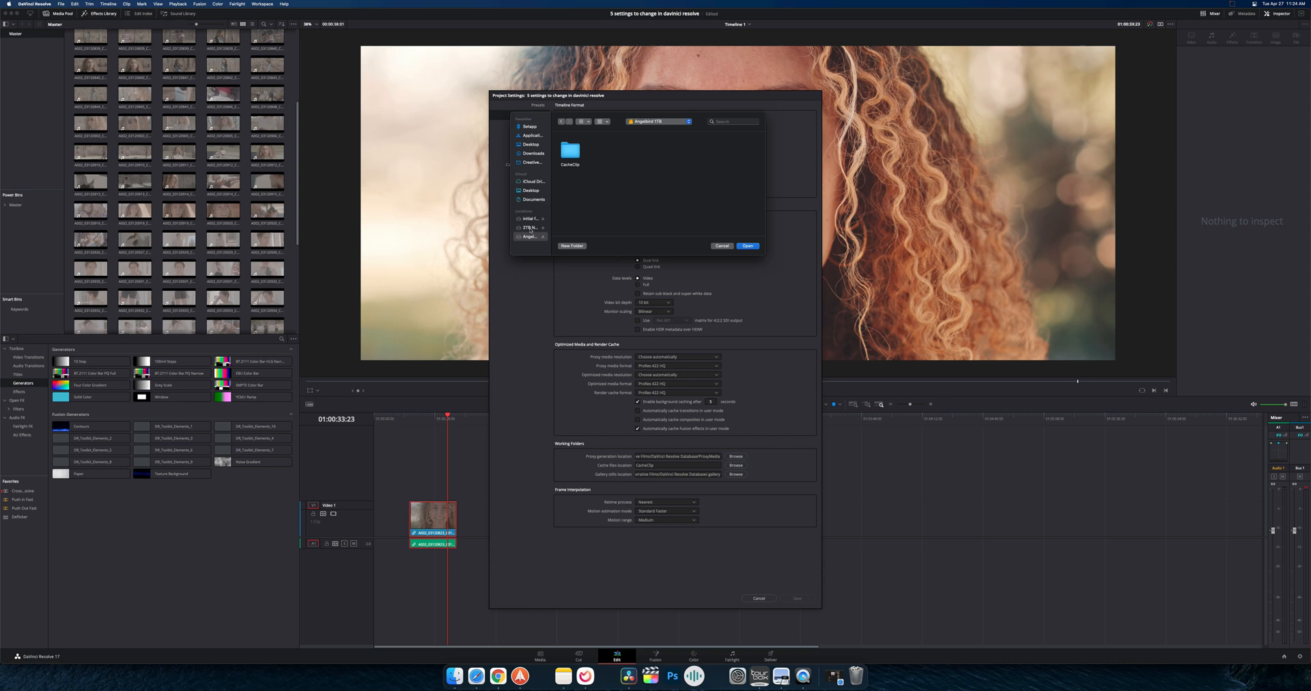
pyautogui.click(528, 228)
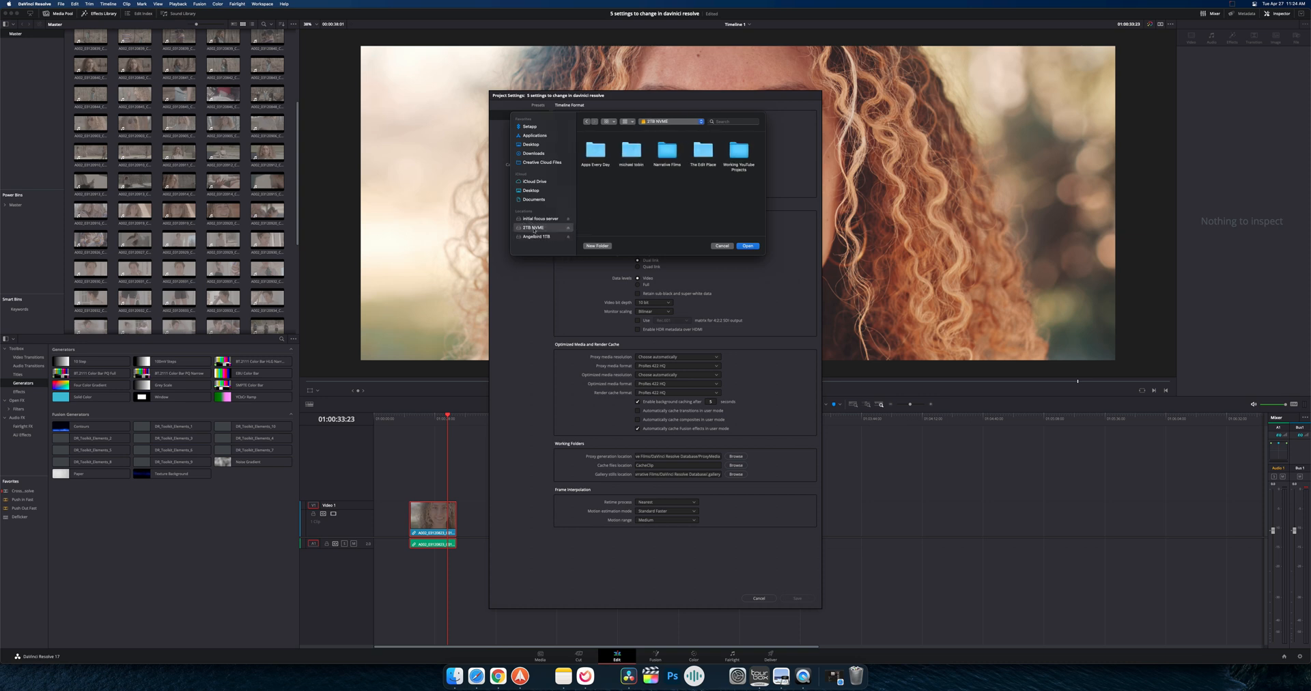
pyautogui.click(539, 236)
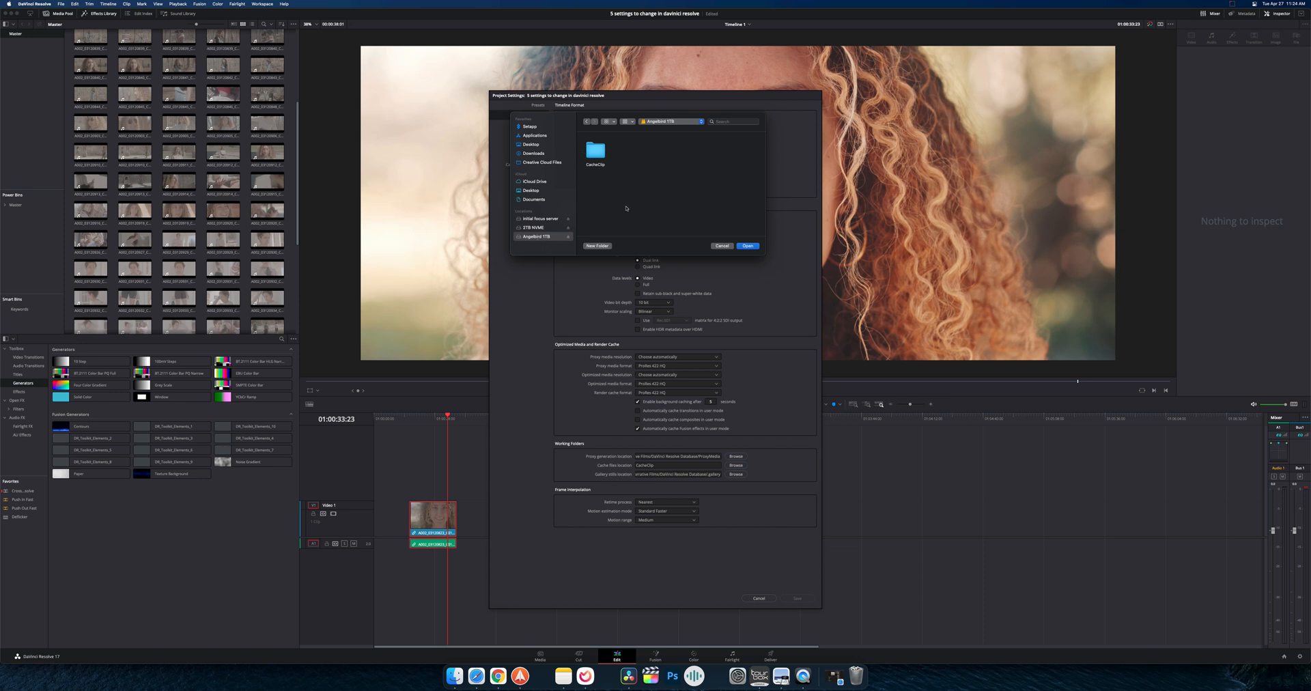
pyautogui.click(596, 152)
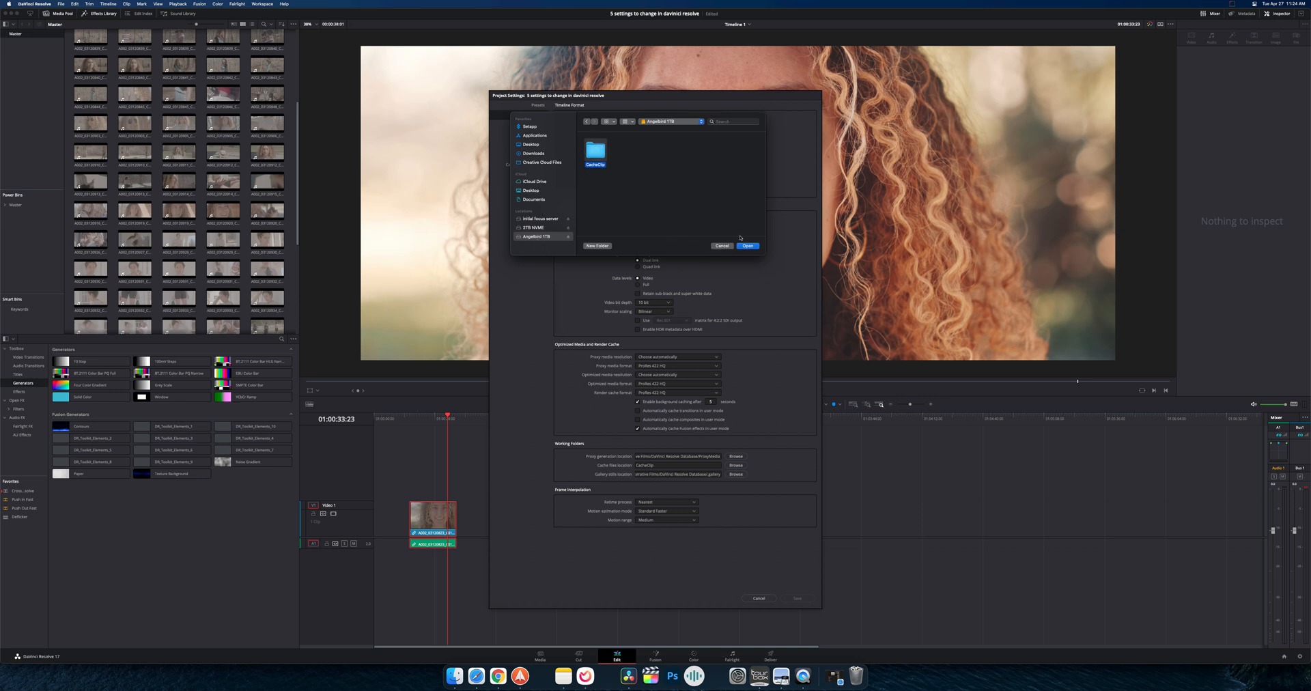
pyautogui.click(747, 245)
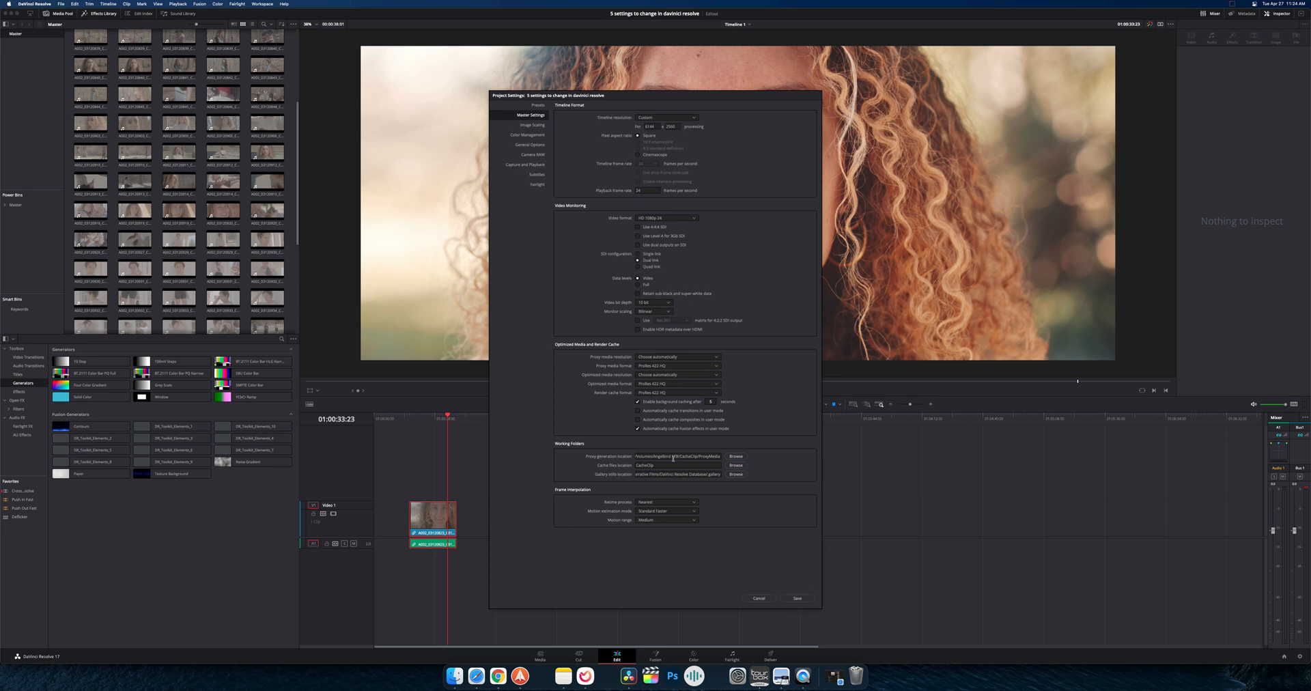
pyautogui.moveTo(672, 458)
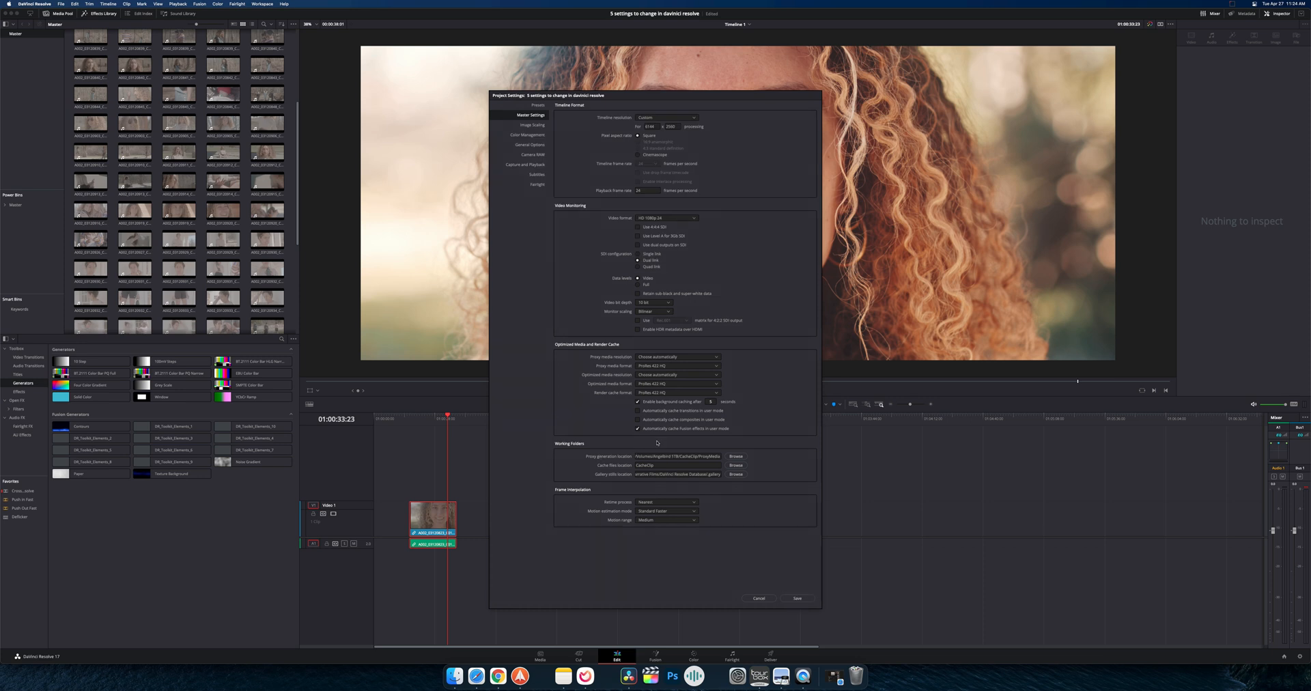
pyautogui.moveTo(645, 368)
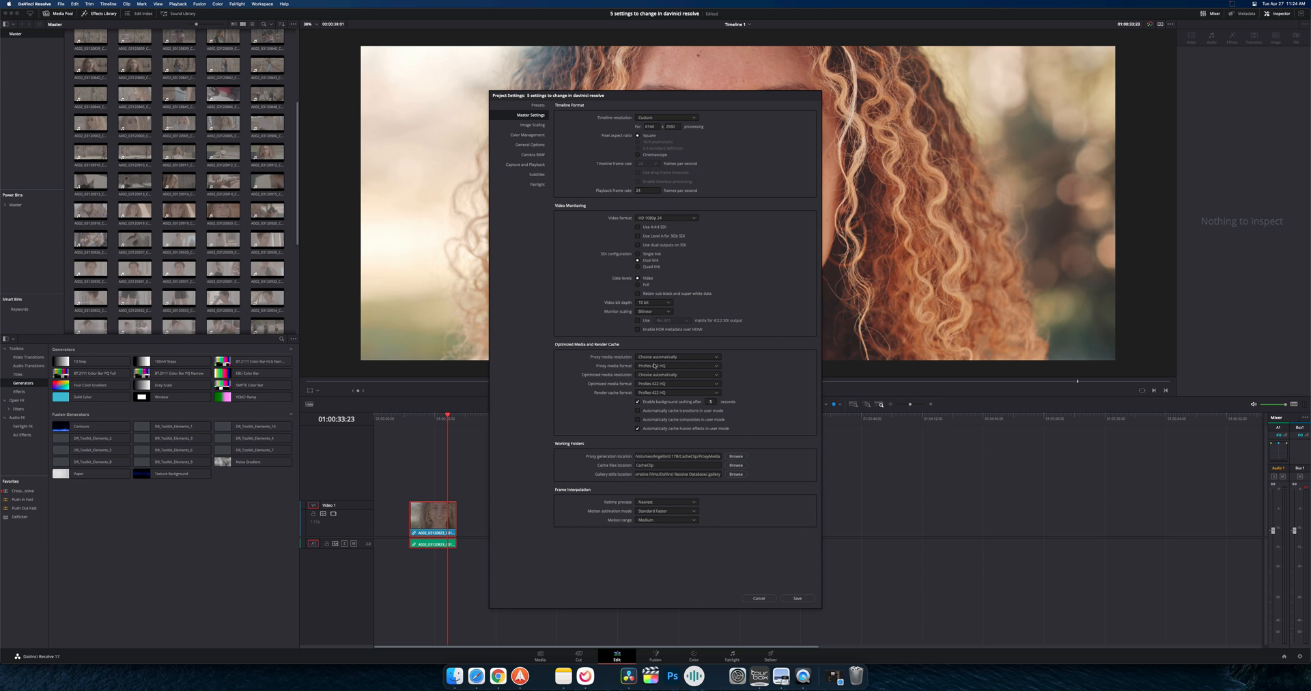
# Set proxy media format to ProRes 422 Proxy with automatic proxy resolution
pyautogui.click(676, 365)
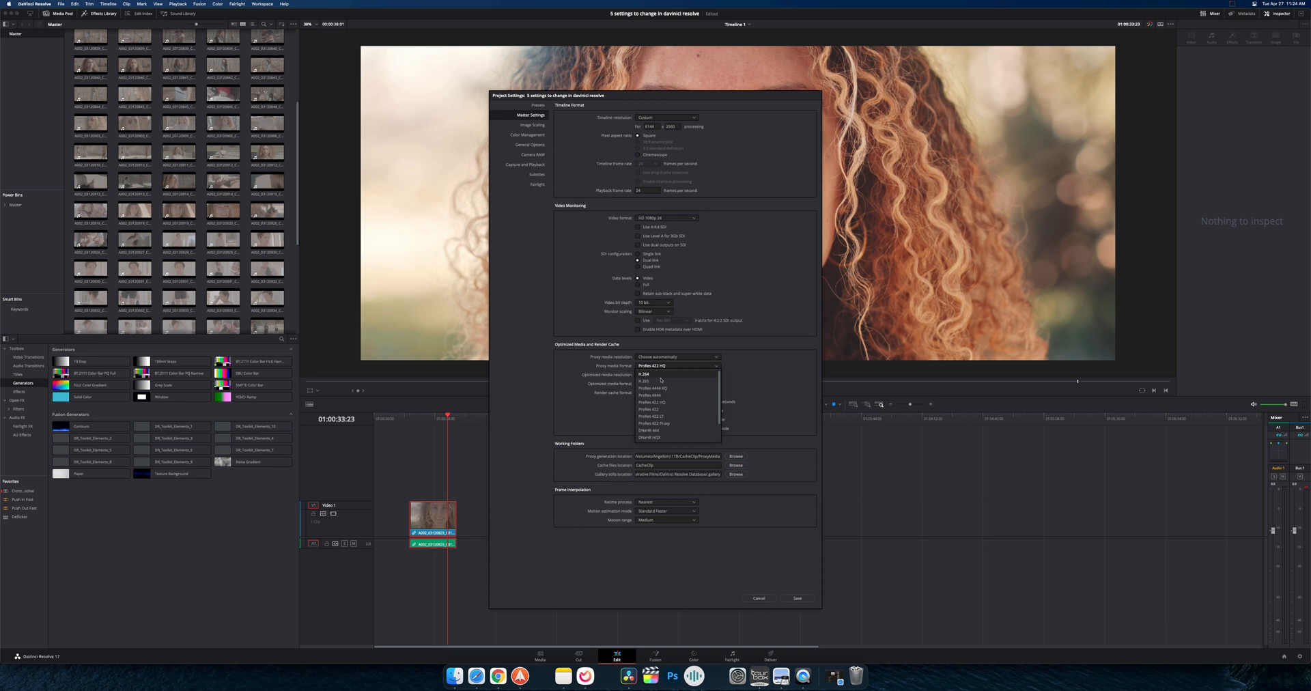
pyautogui.moveTo(654, 424)
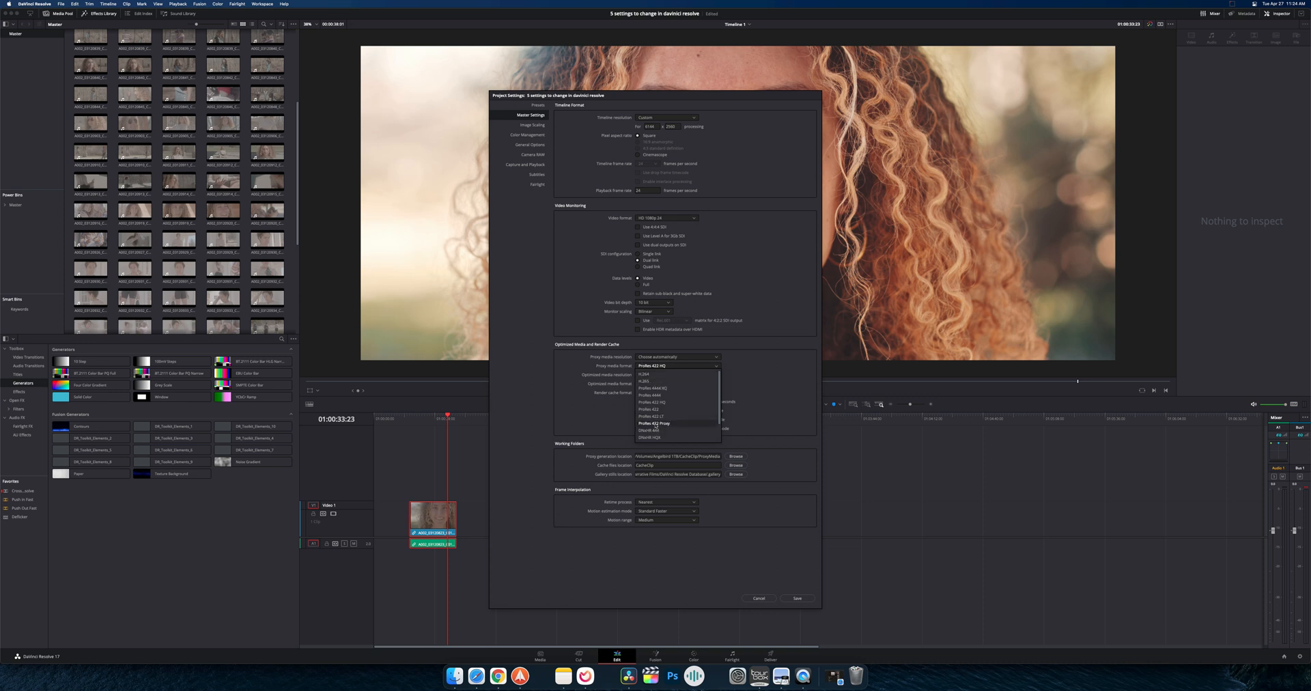
pyautogui.click(656, 423)
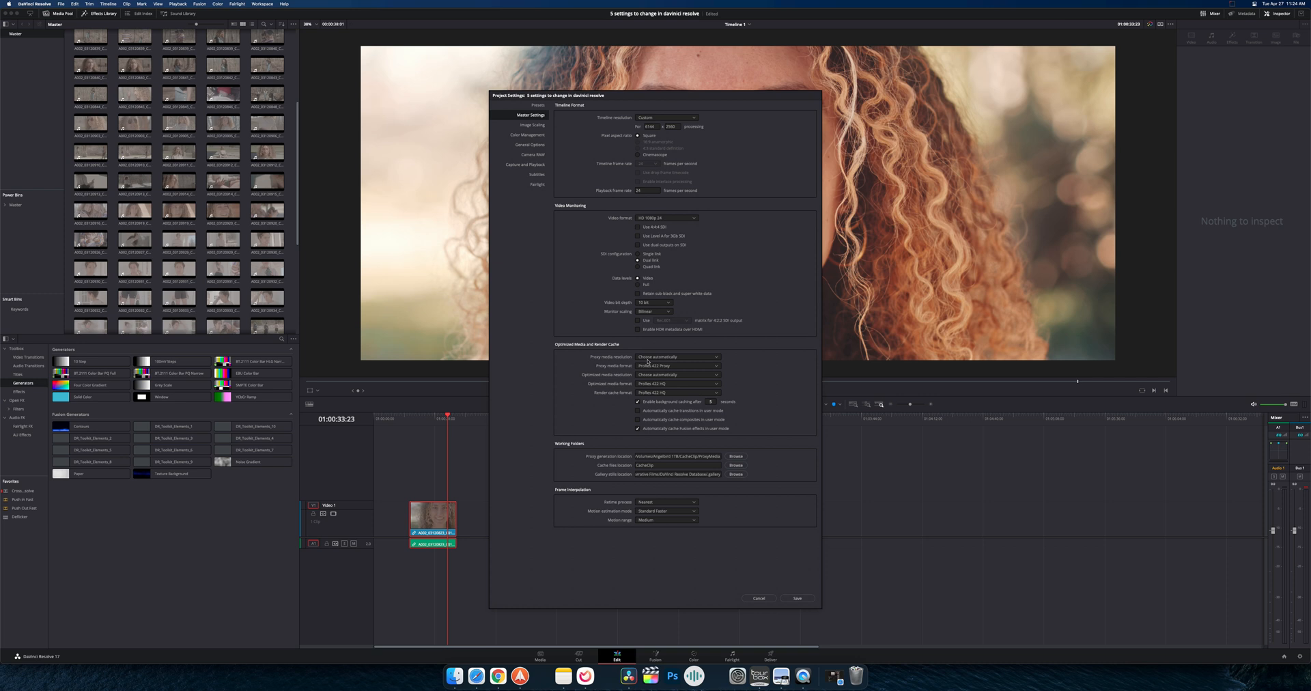
pyautogui.click(678, 356)
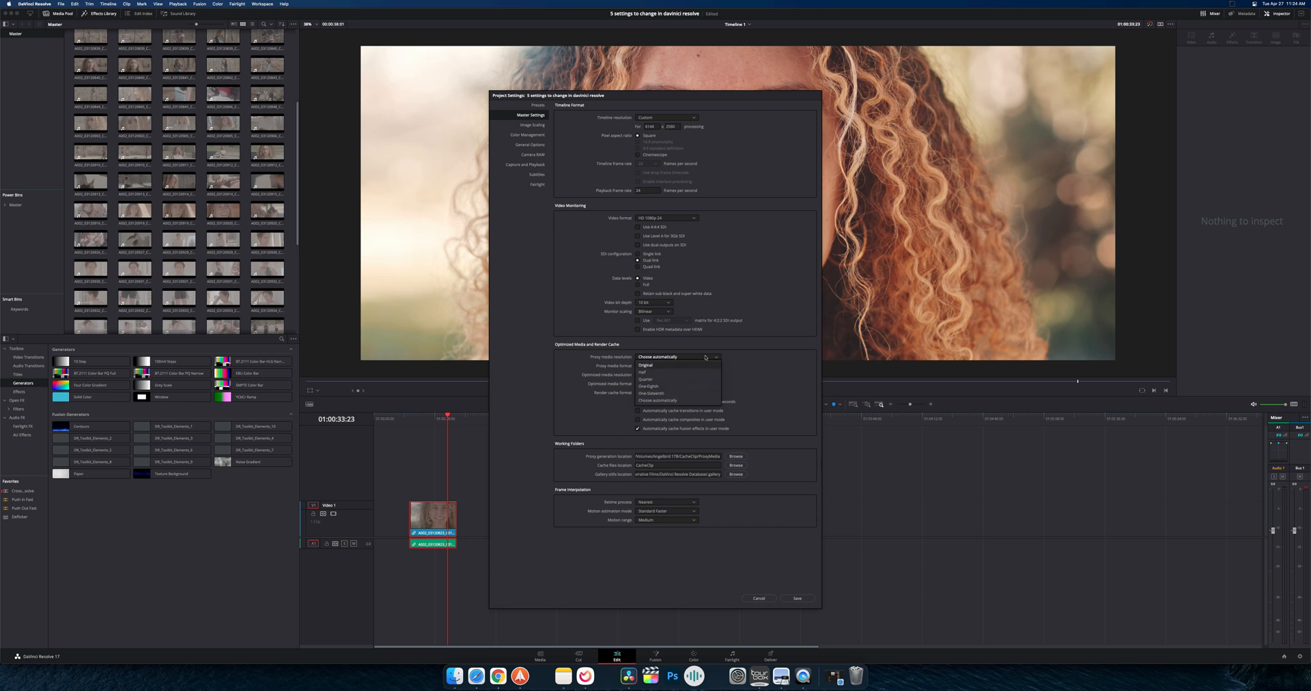
pyautogui.click(677, 366)
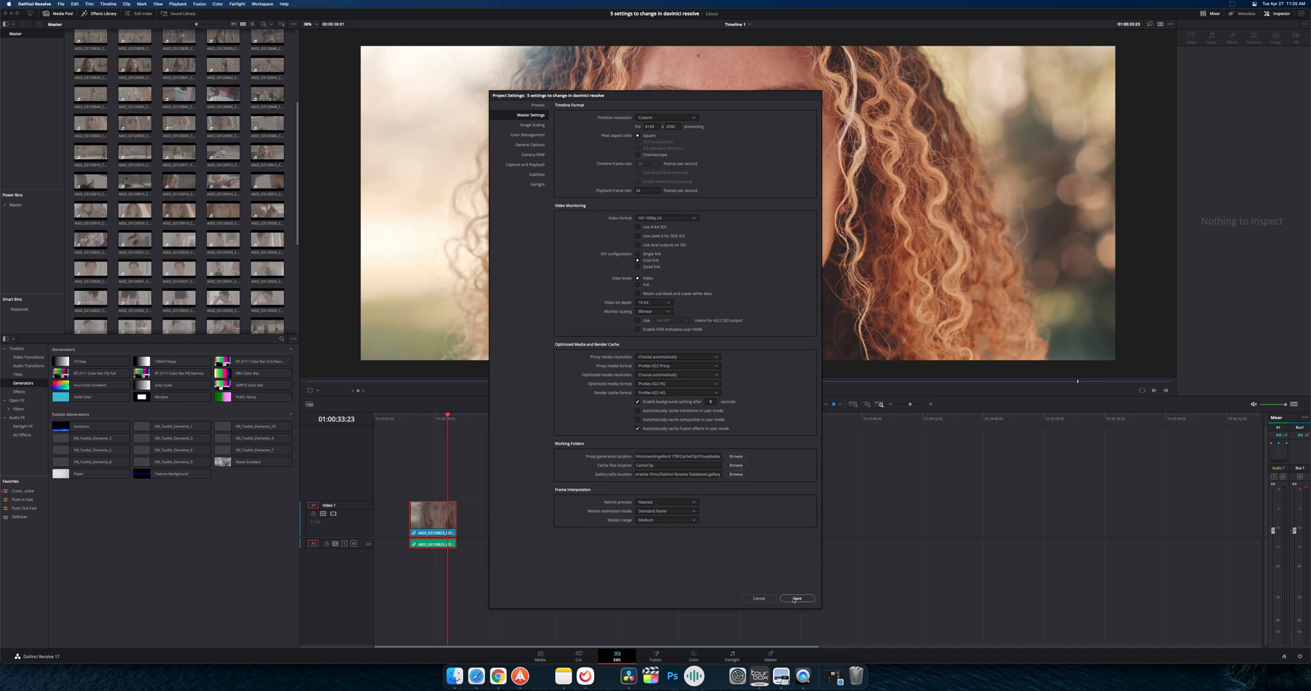
# Save the proxy settings and generate proxy media for the selected media pool clips
pyautogui.click(796, 599)
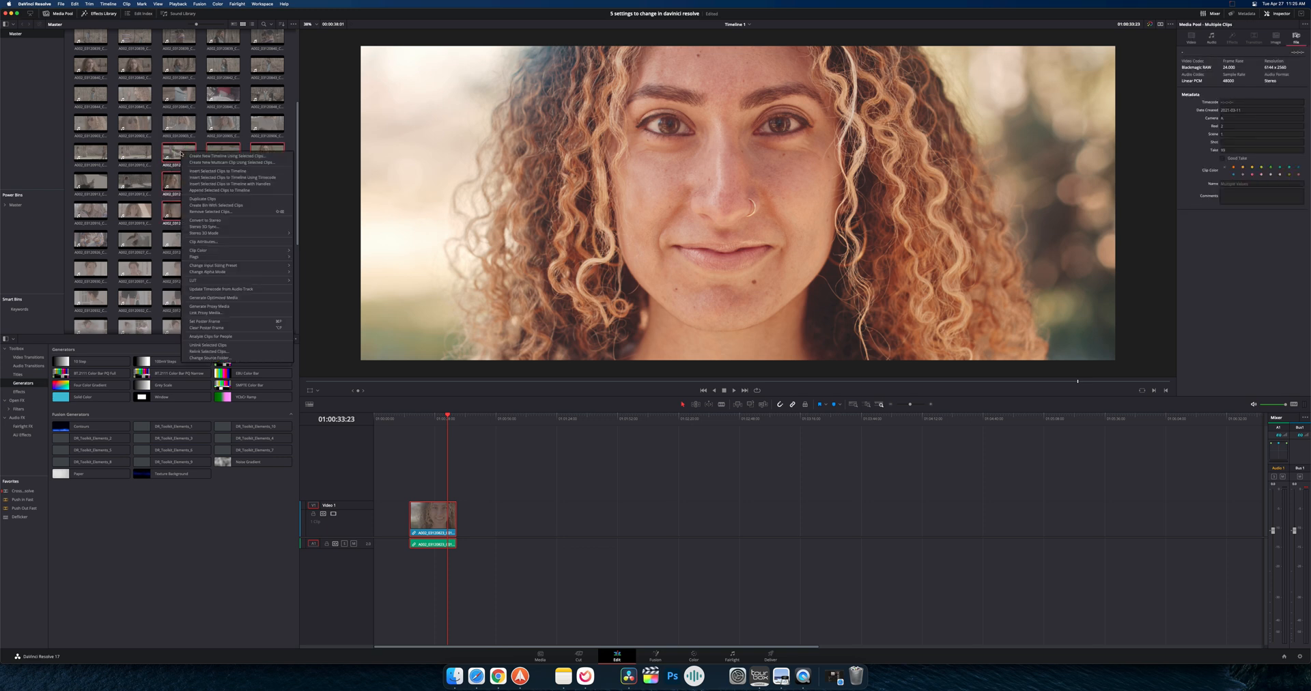
pyautogui.click(210, 305)
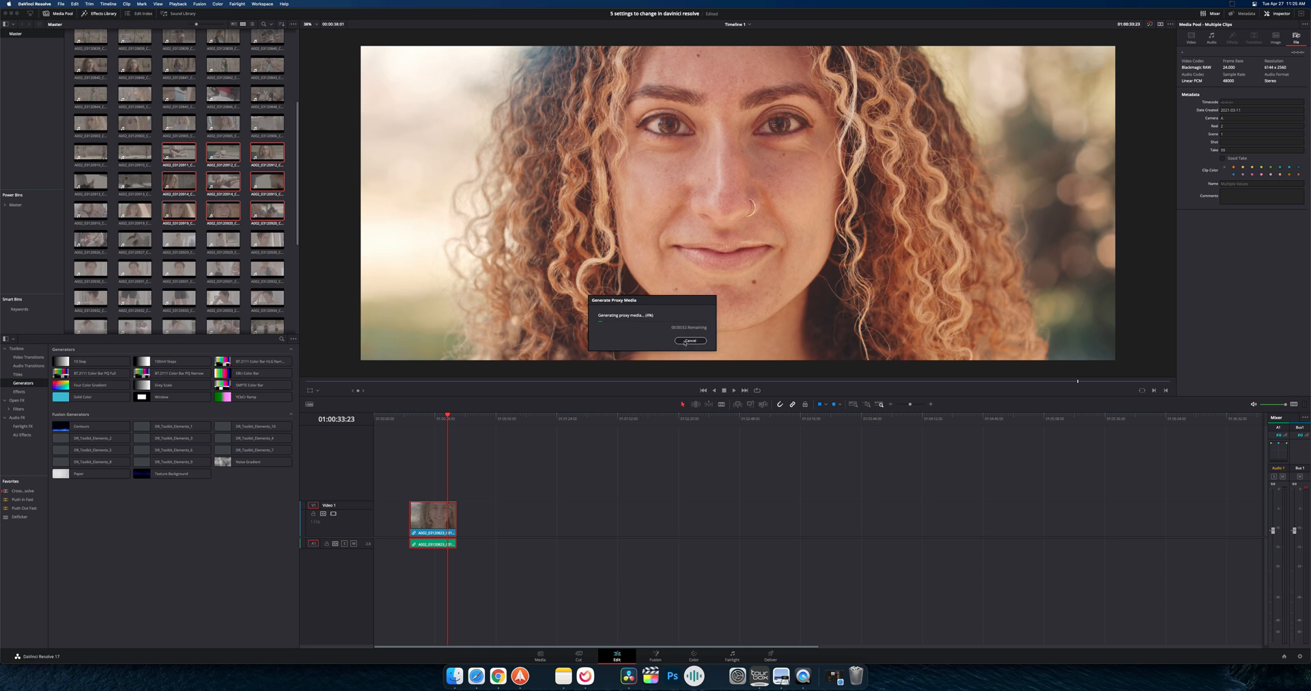
pyautogui.click(690, 341)
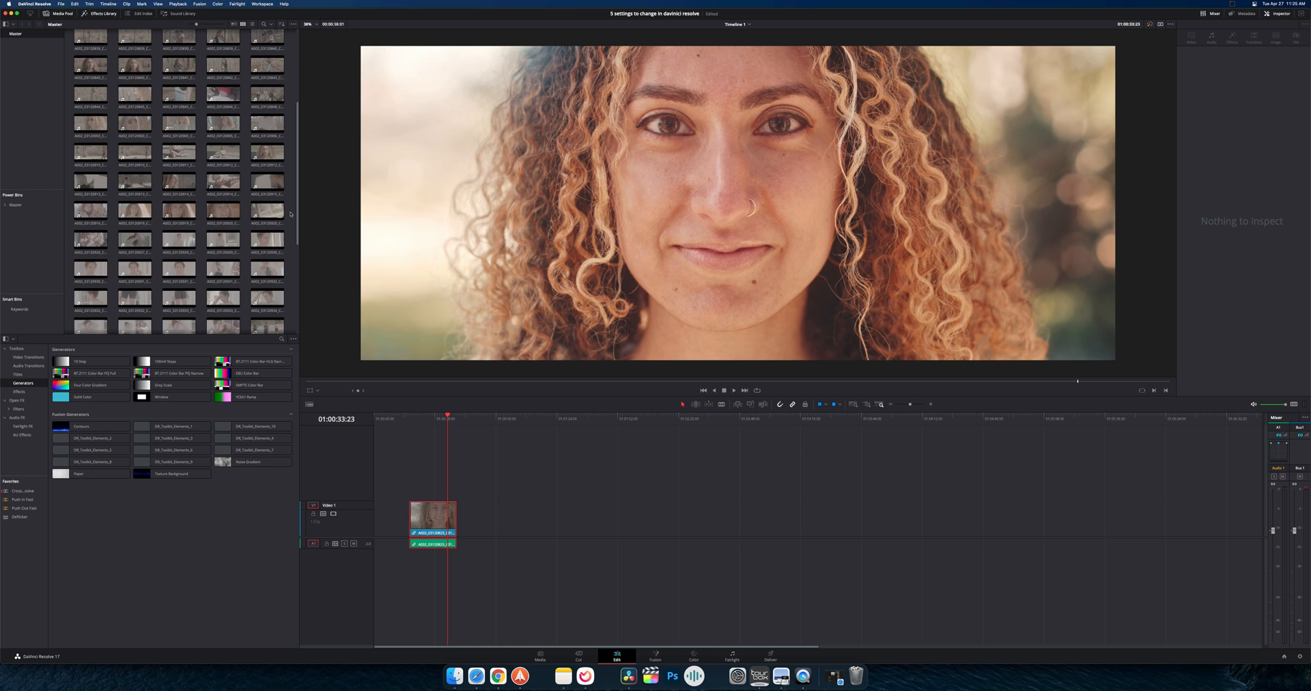
pyautogui.rightClick(179, 182)
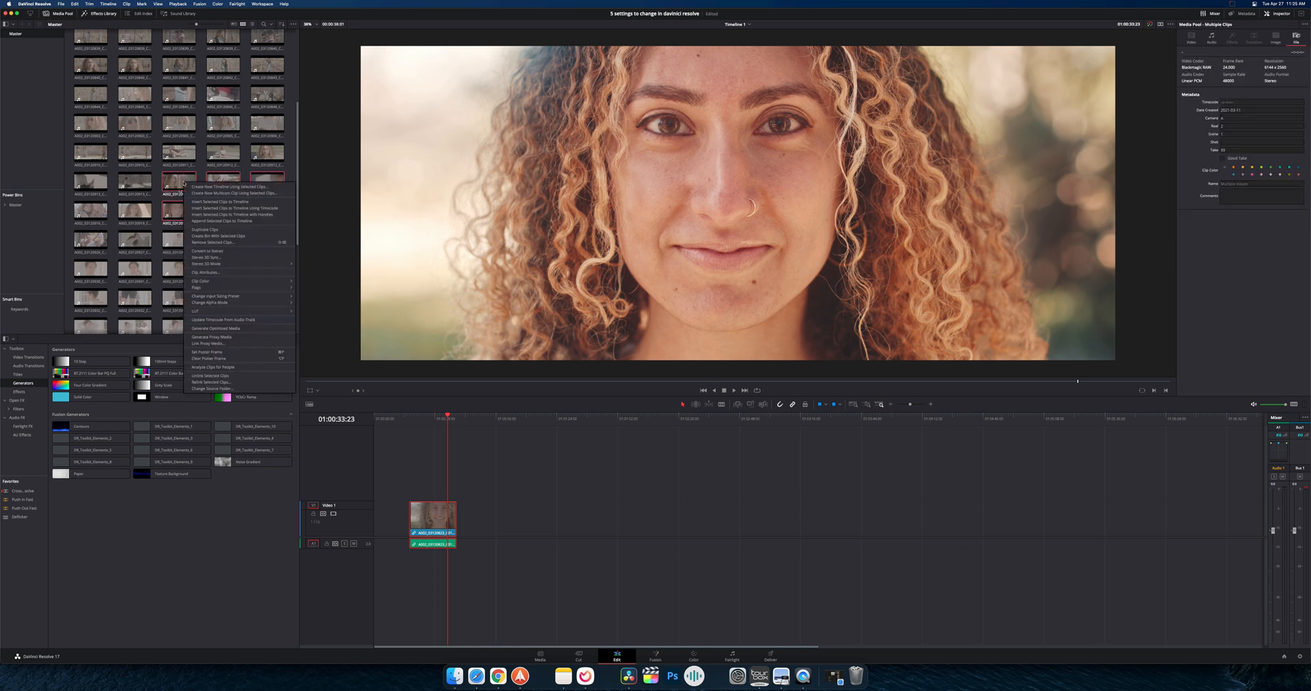
pyautogui.moveTo(211, 344)
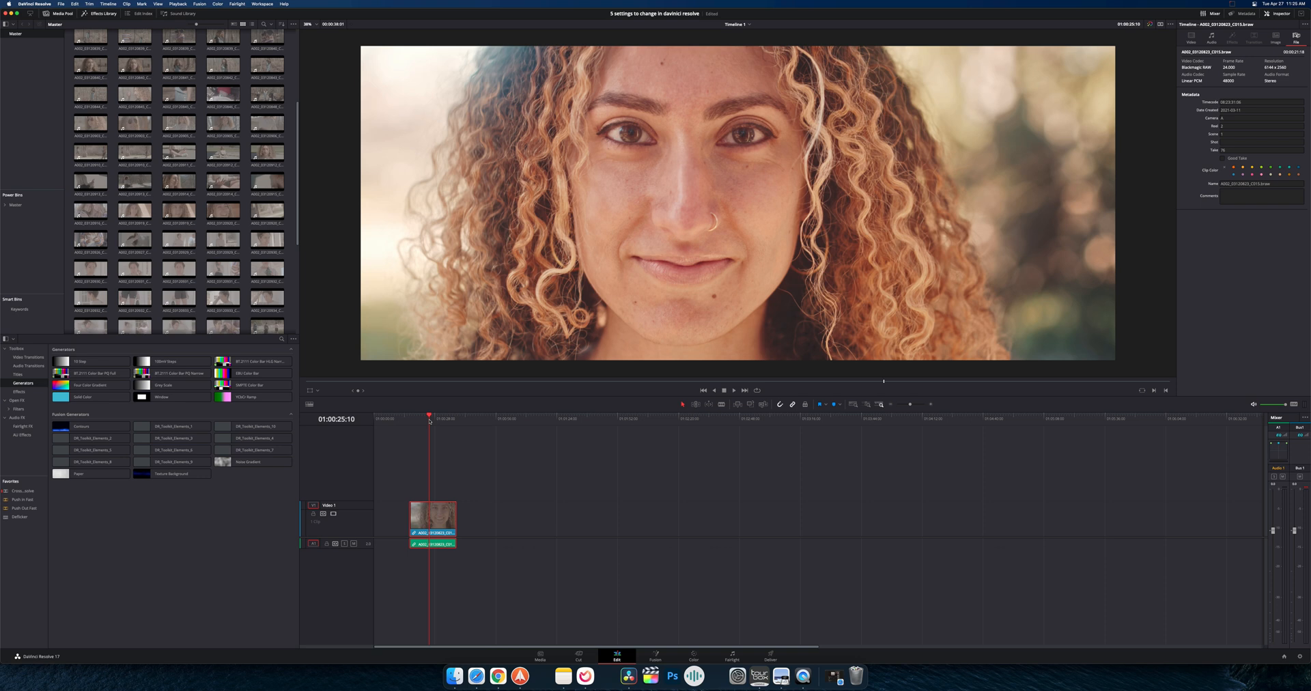
# Save a wider timeline resolution and set the face clip's Inspector scaling to Fill
pyautogui.click(61, 4)
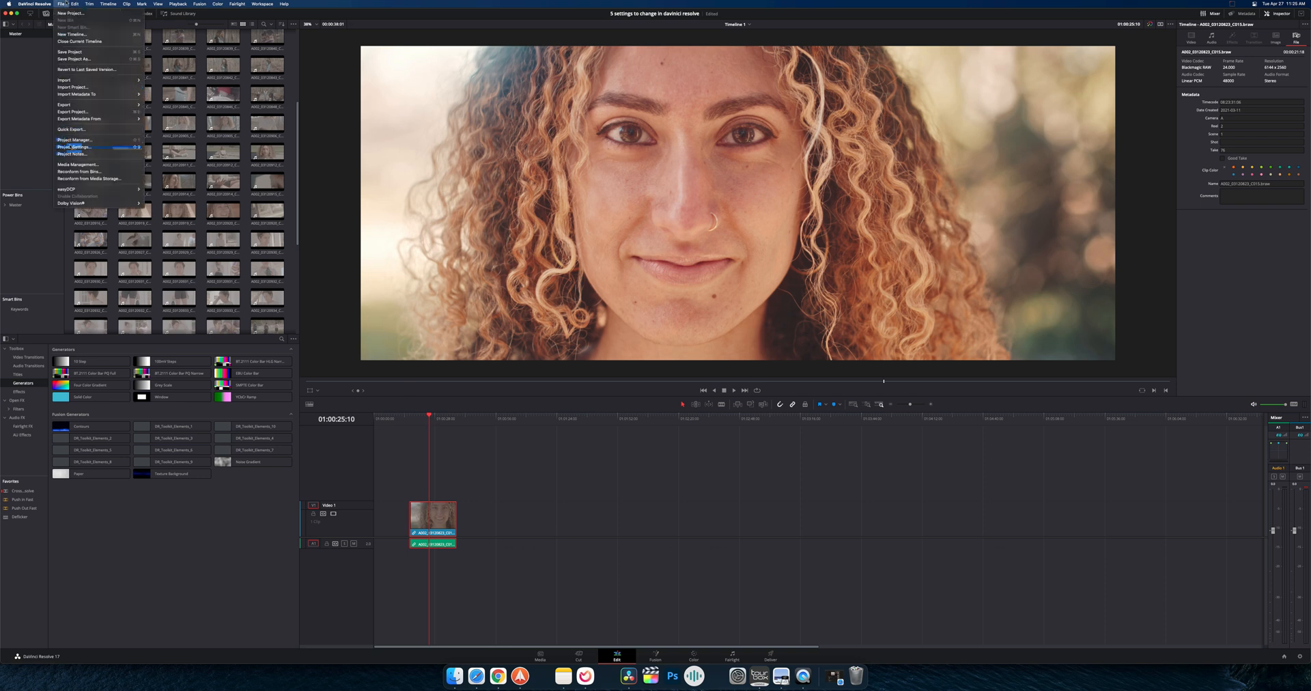
pyautogui.click(74, 148)
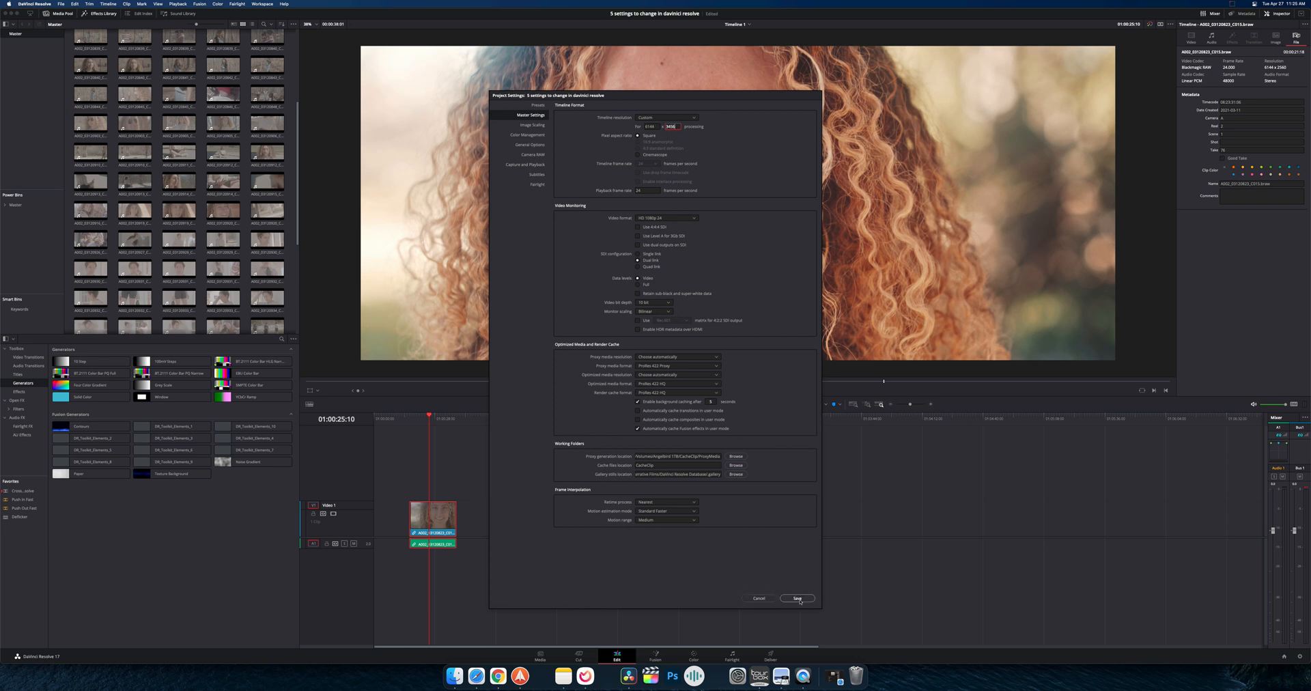
pyautogui.click(797, 598)
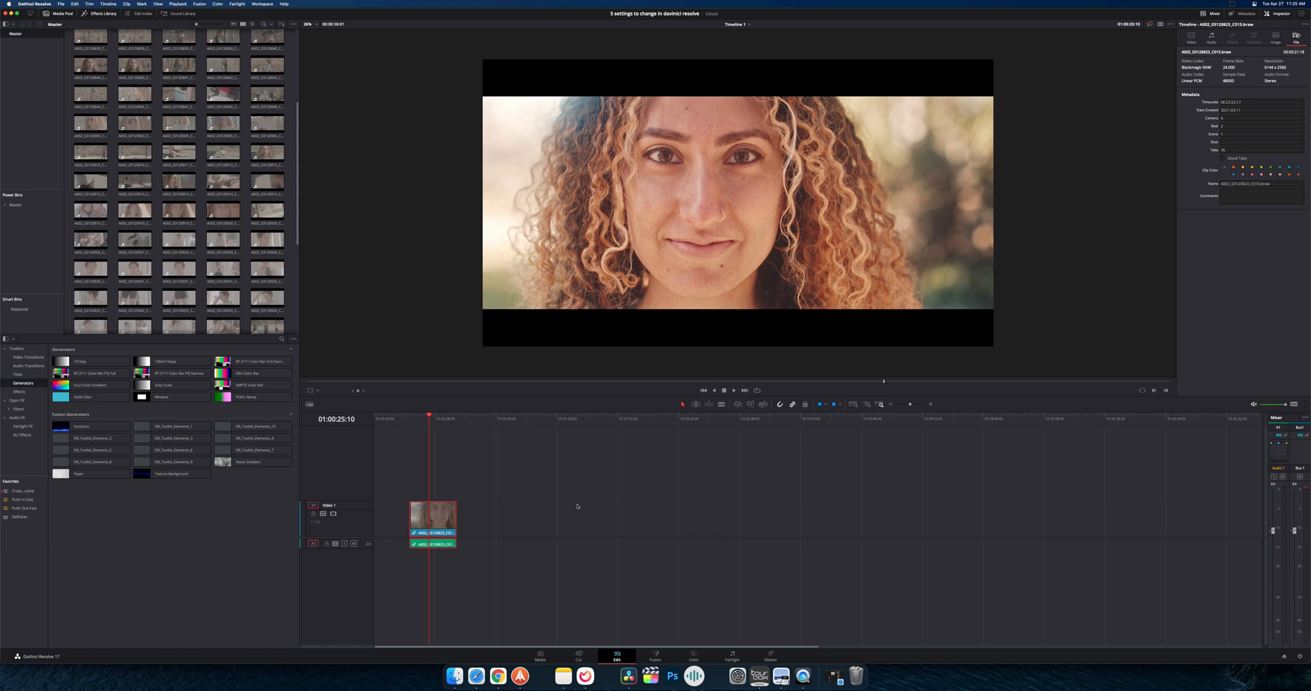
pyautogui.moveTo(629, 192)
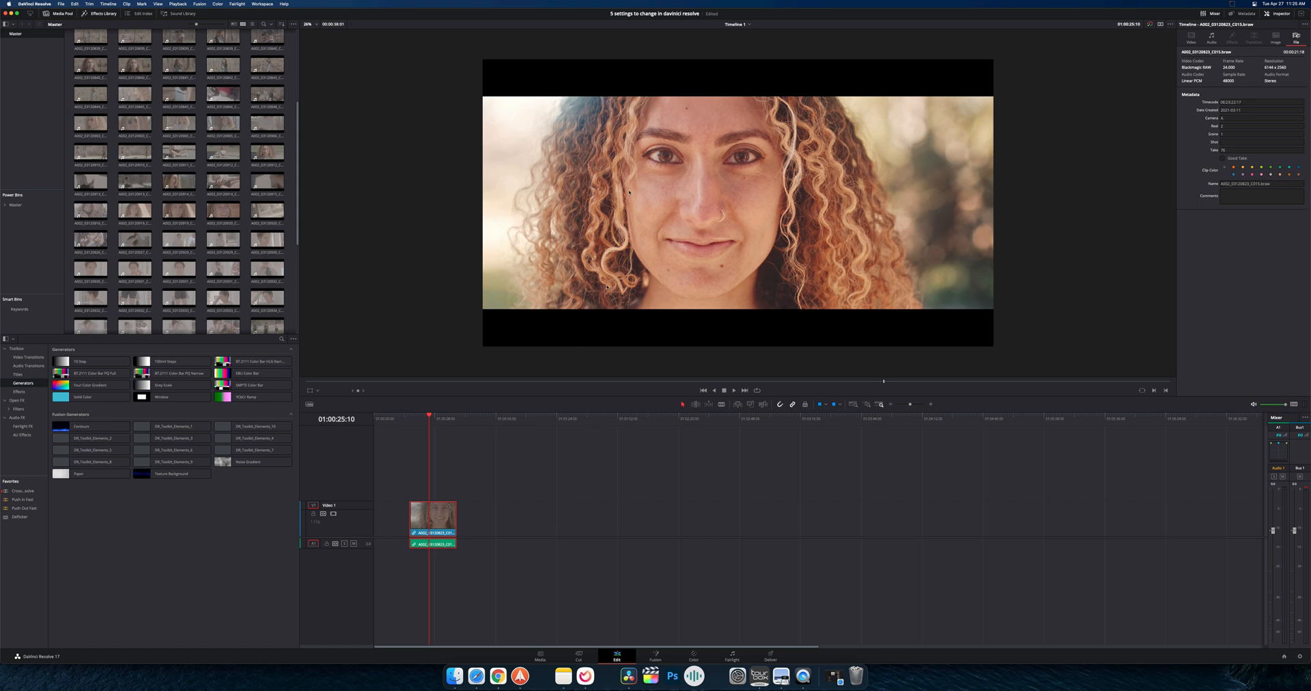
pyautogui.click(1190, 37)
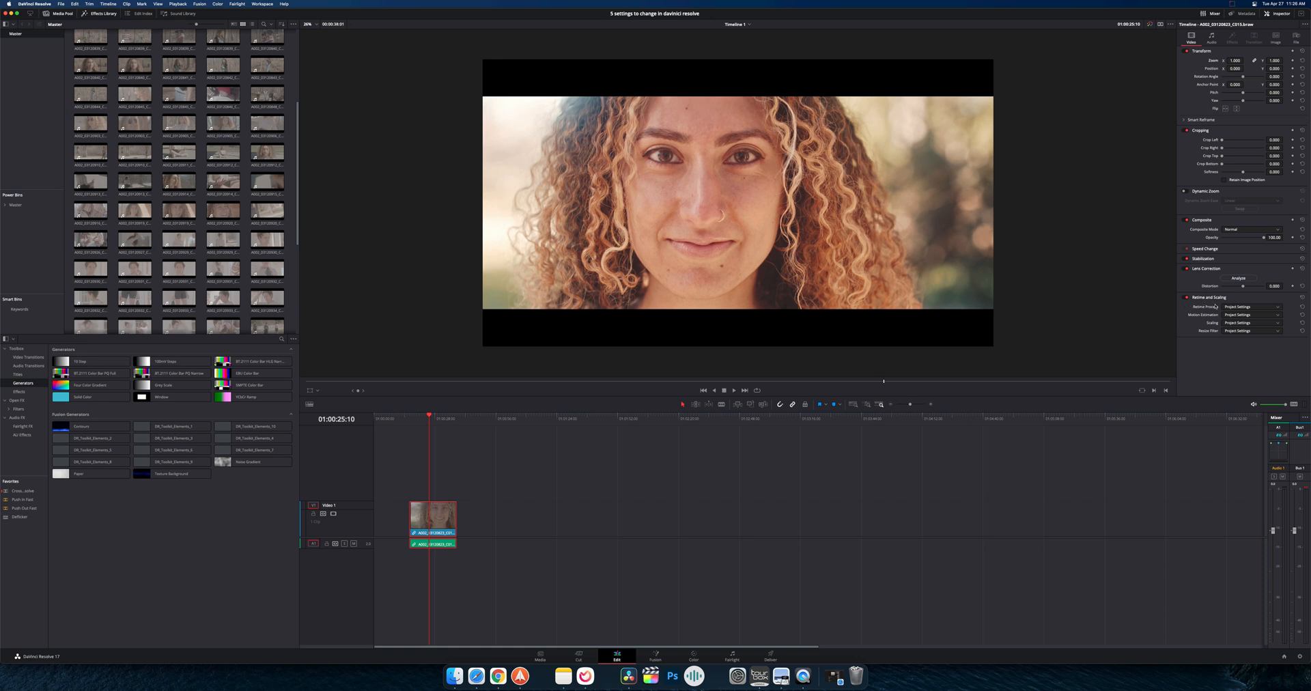
pyautogui.click(1245, 331)
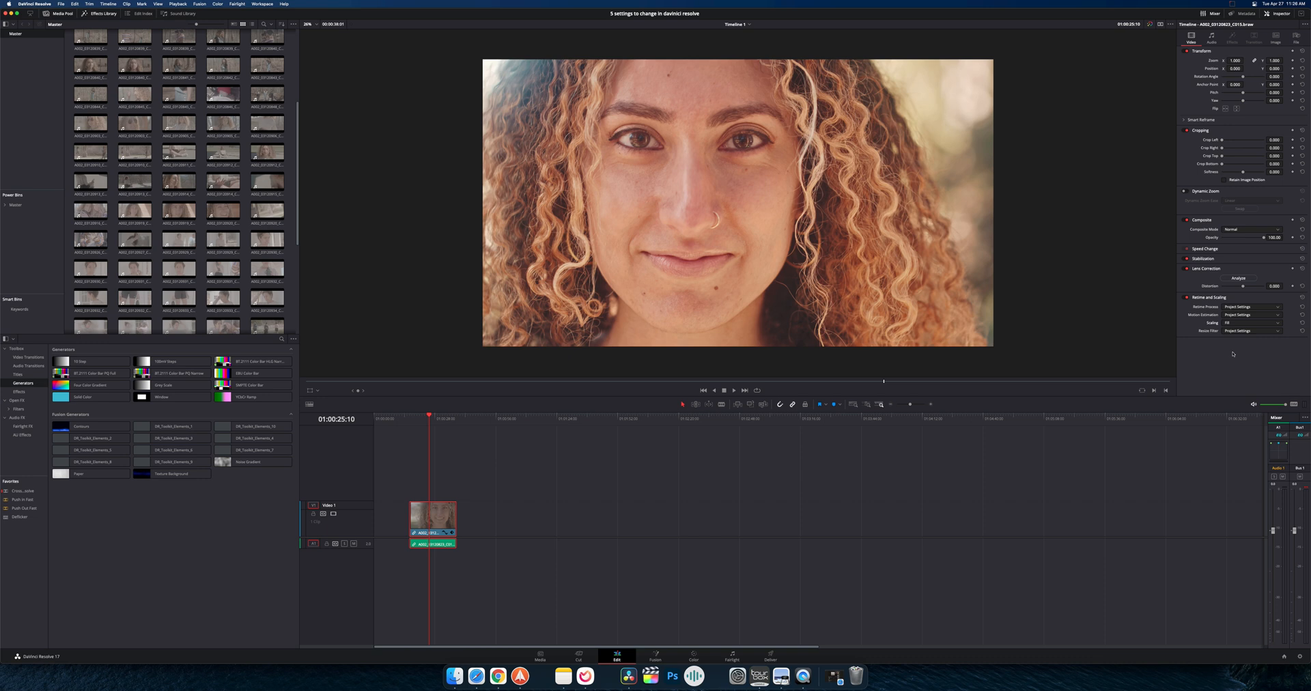
pyautogui.moveTo(1219, 323)
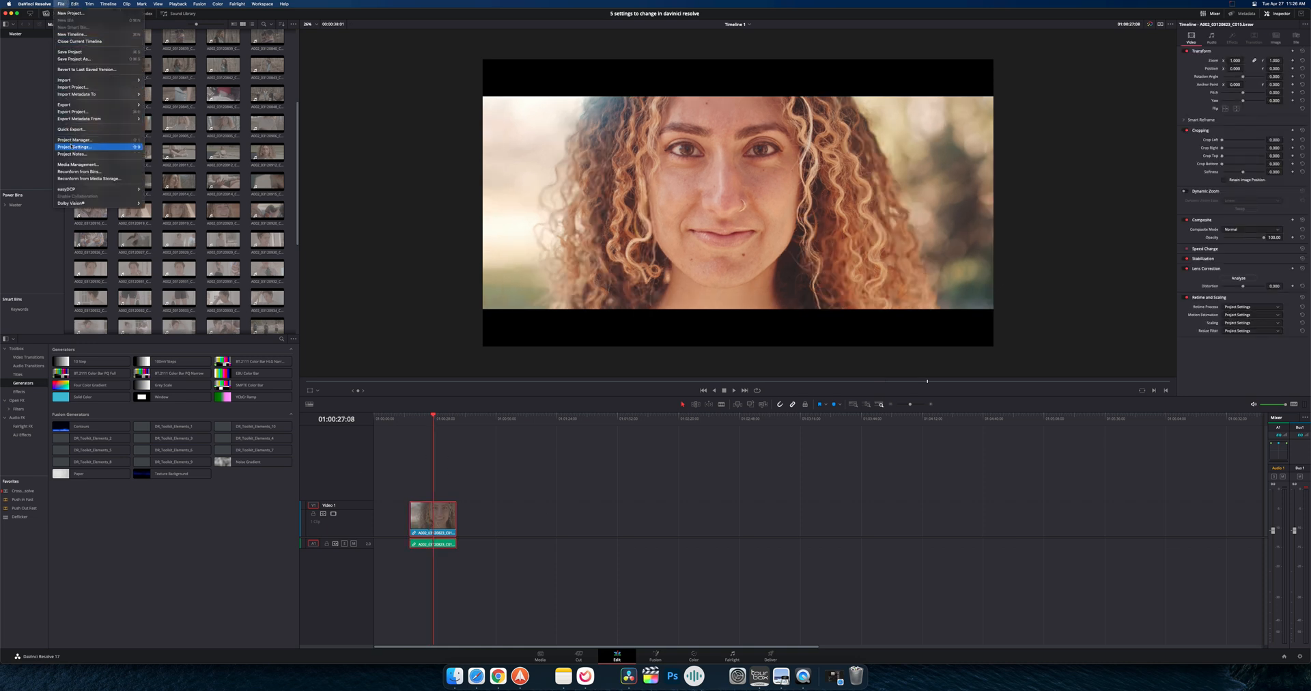
# Set Image Scaling's mismatched resolution files to 'Scale full frame with crop' and save
pyautogui.click(74, 148)
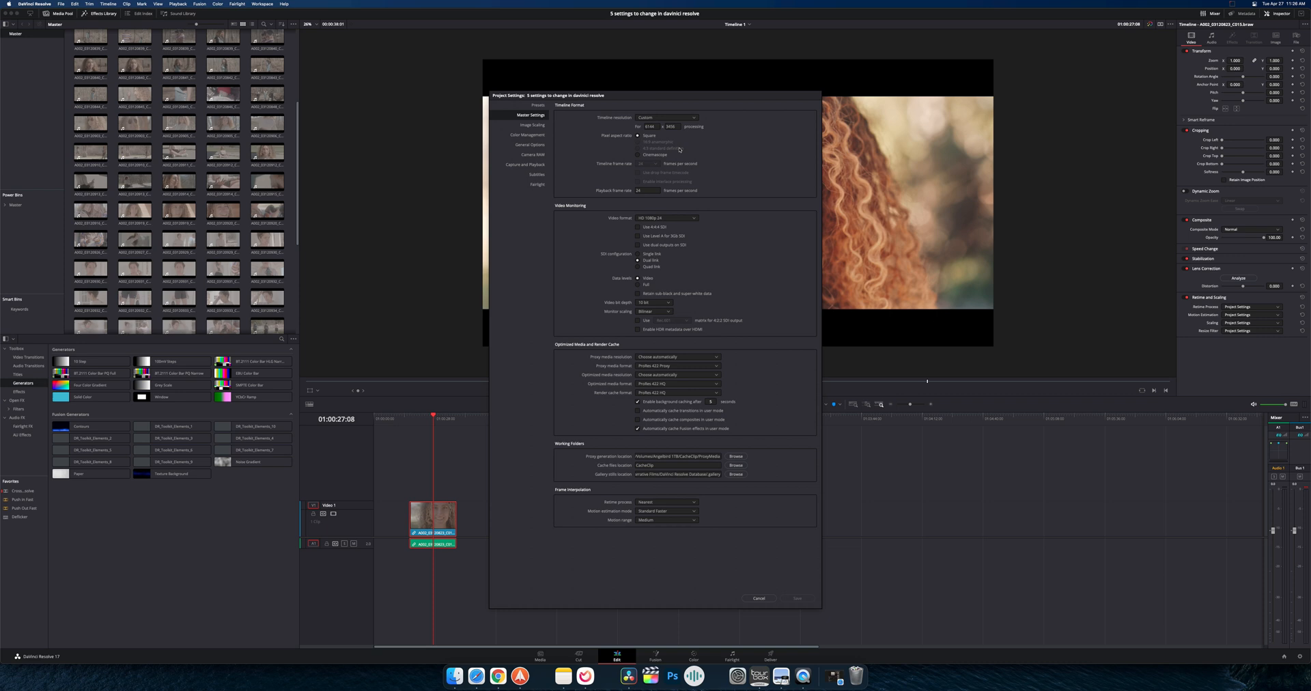
pyautogui.moveTo(504, 112)
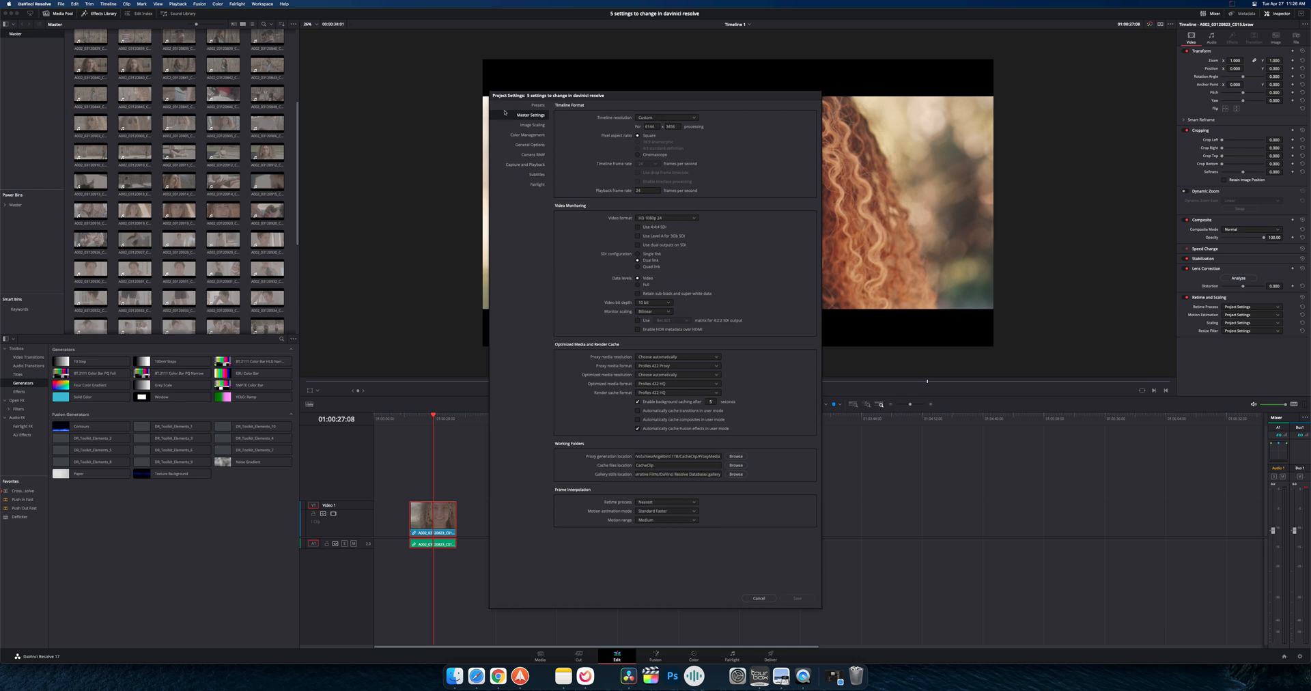
pyautogui.click(532, 125)
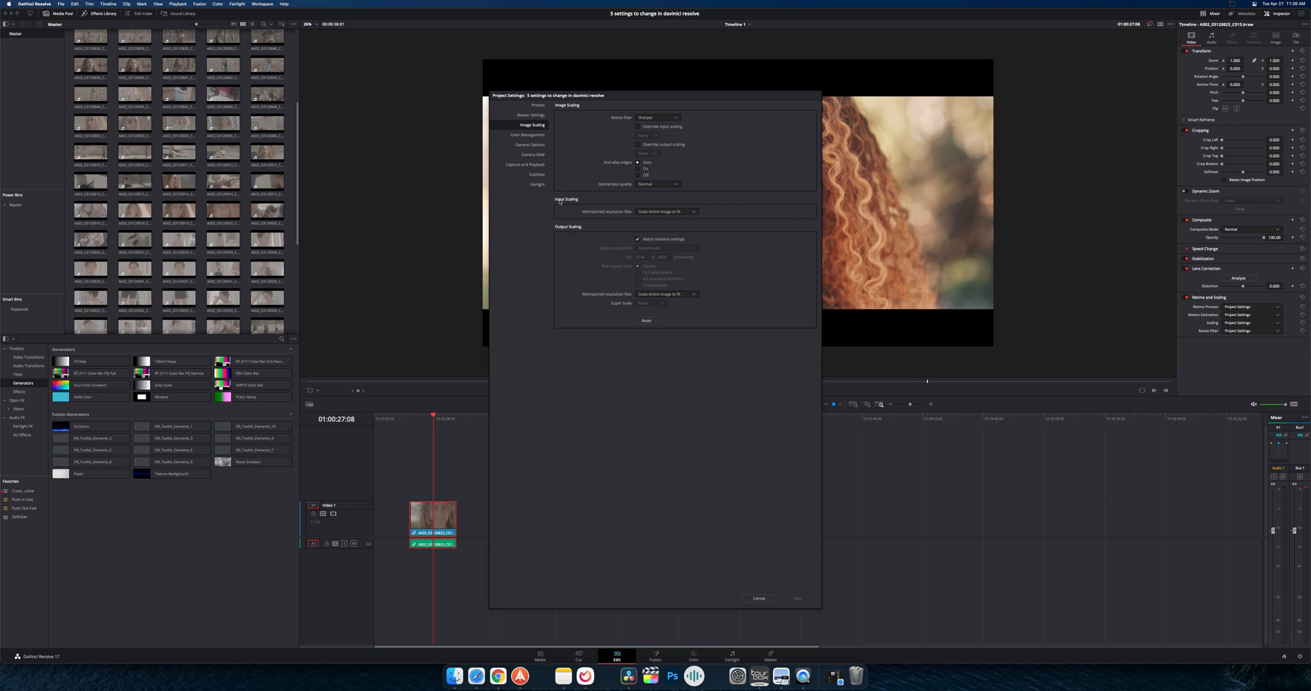
pyautogui.moveTo(629, 219)
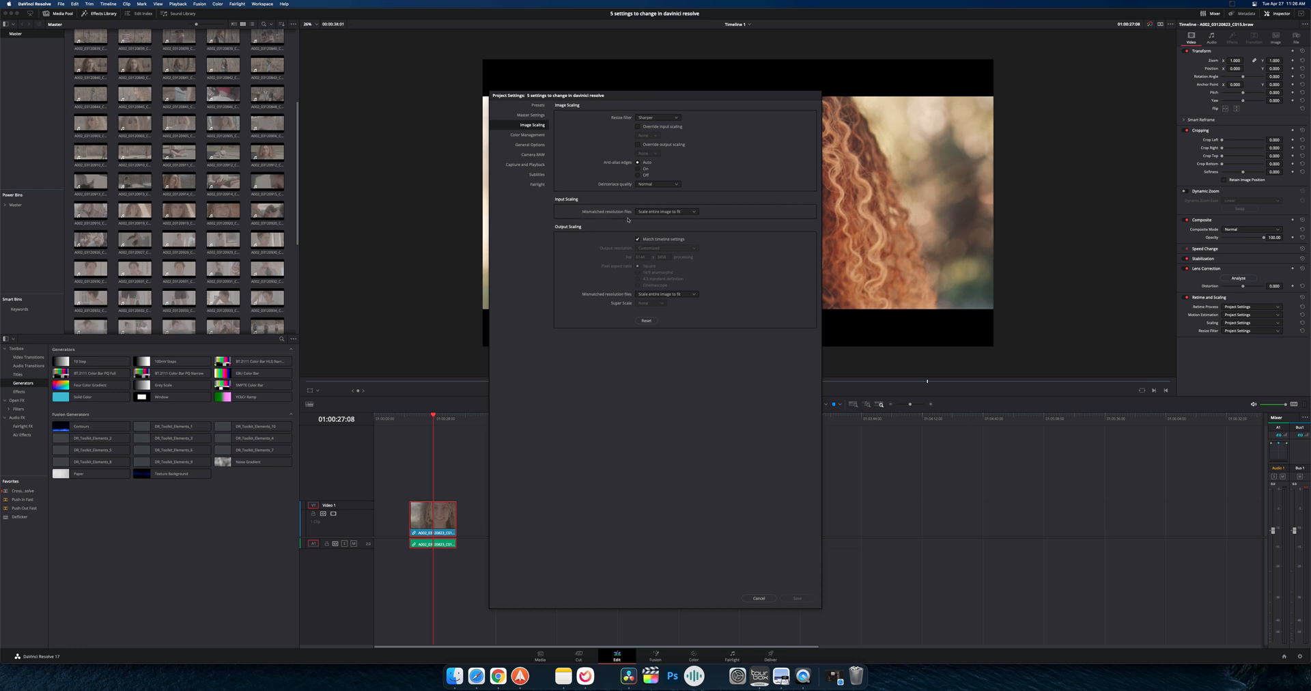
pyautogui.click(664, 211)
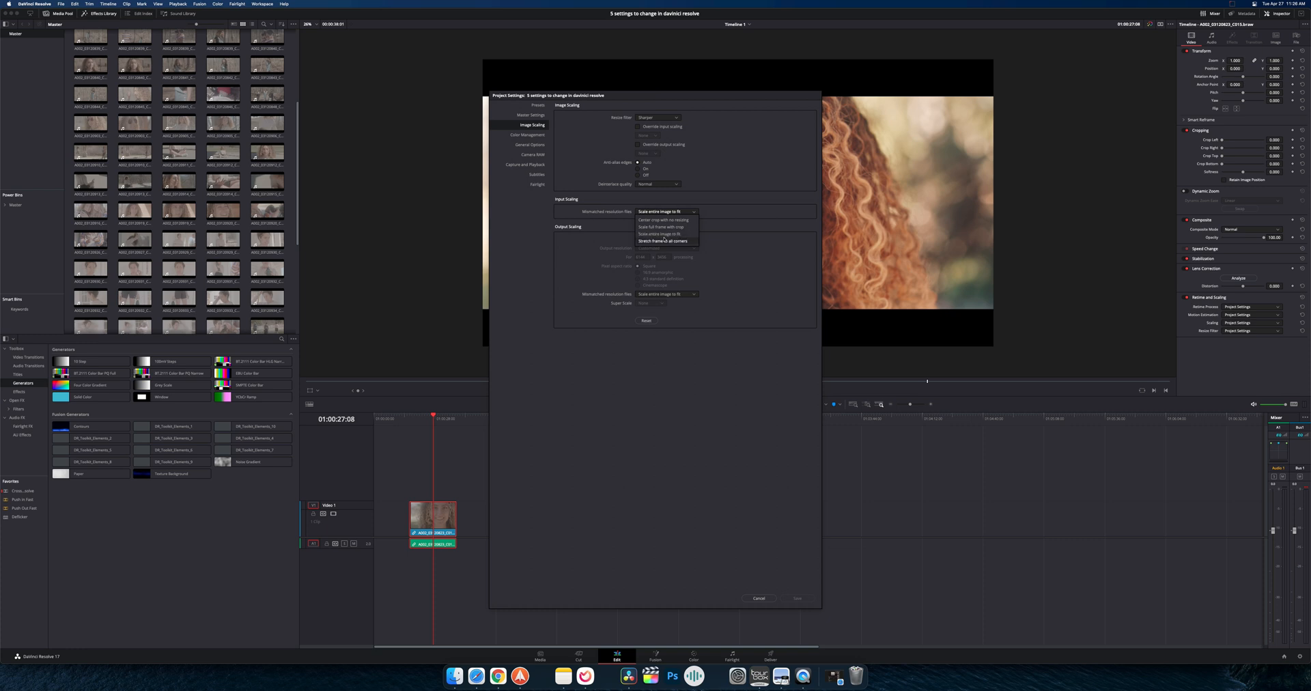
pyautogui.moveTo(663, 227)
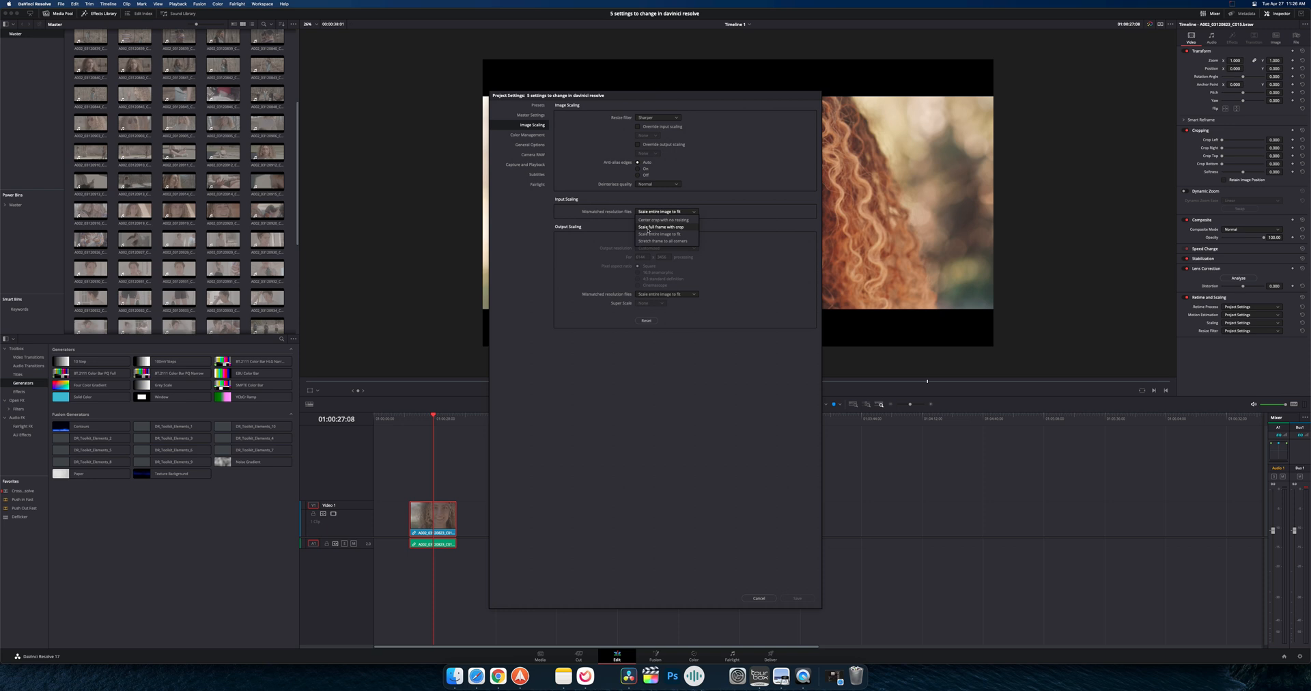
pyautogui.click(661, 226)
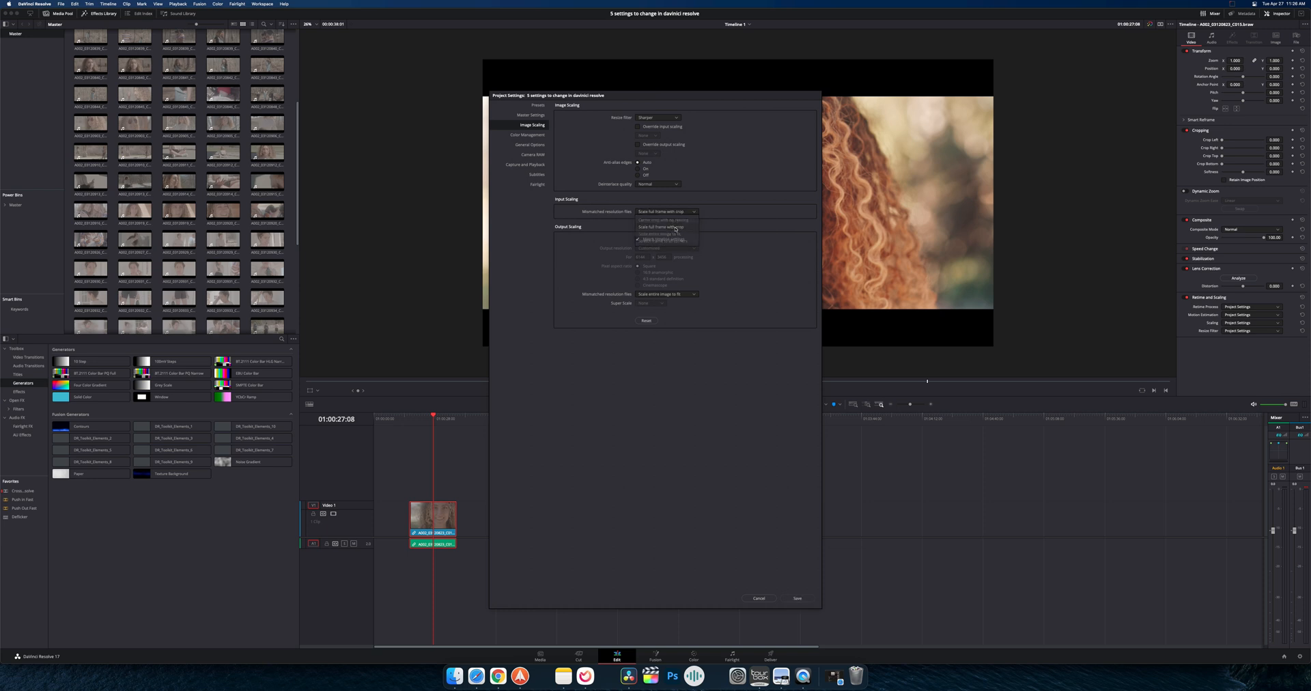
pyautogui.click(663, 227)
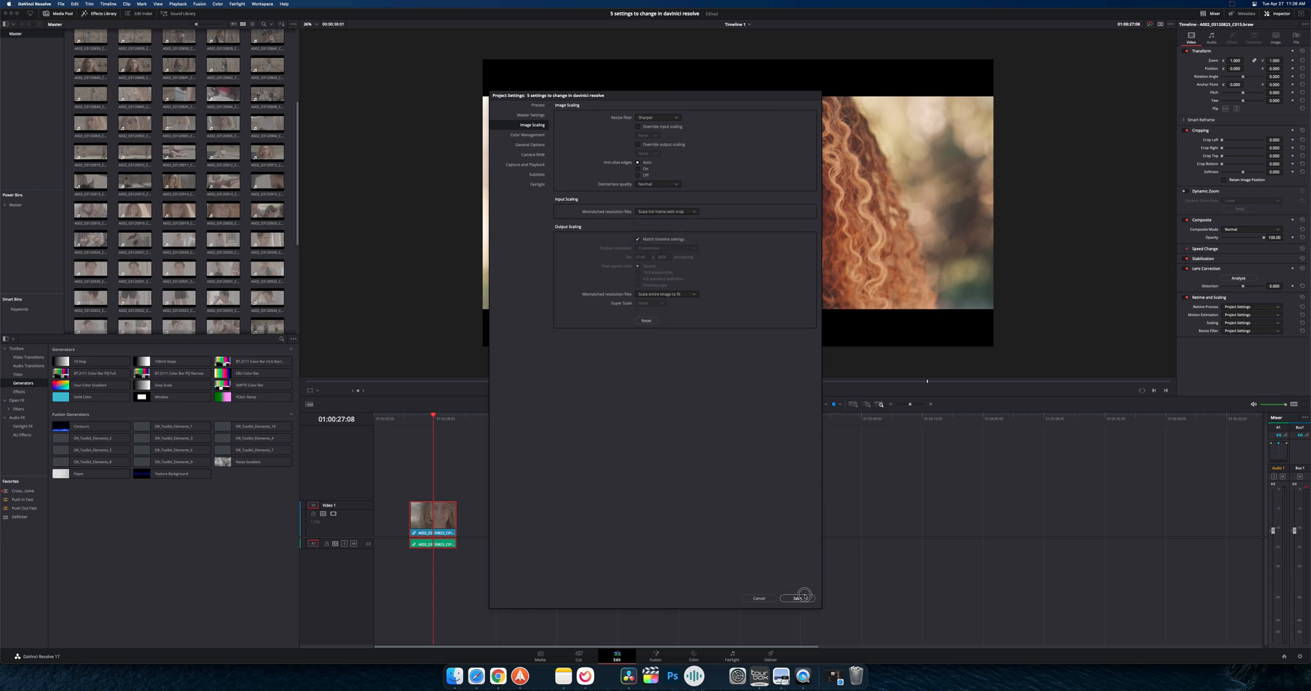
pyautogui.click(797, 598)
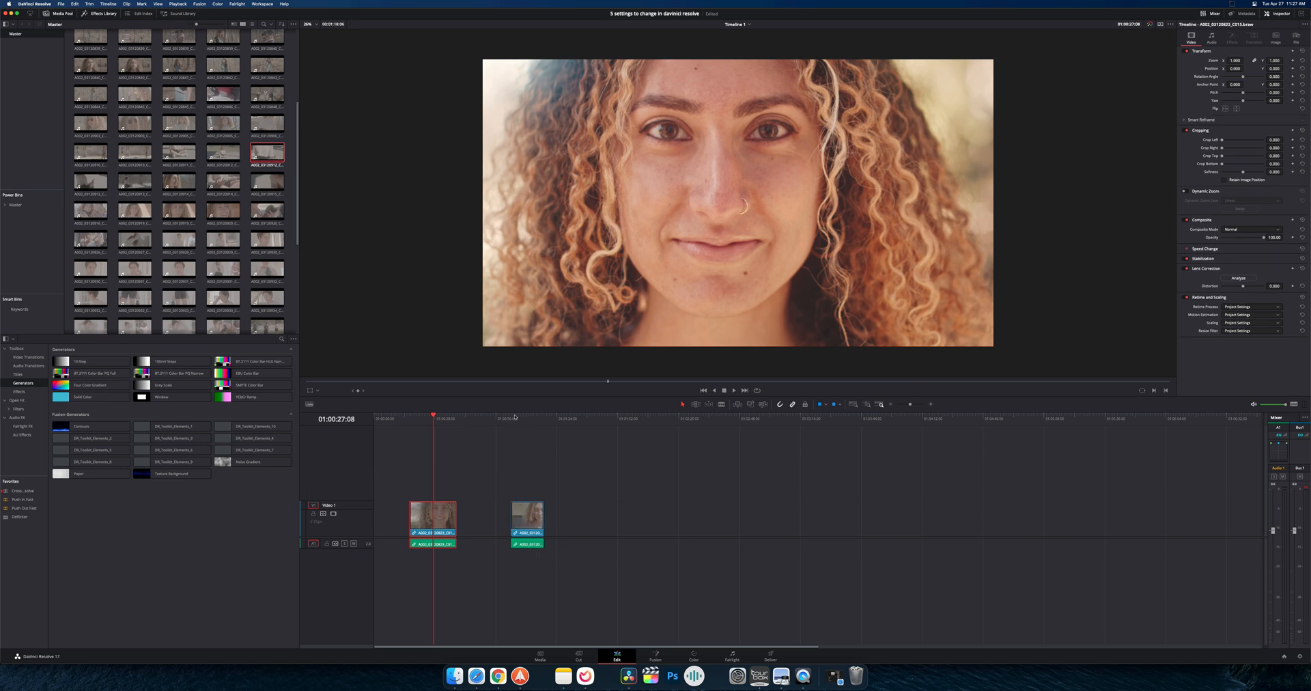
pyautogui.click(514, 415)
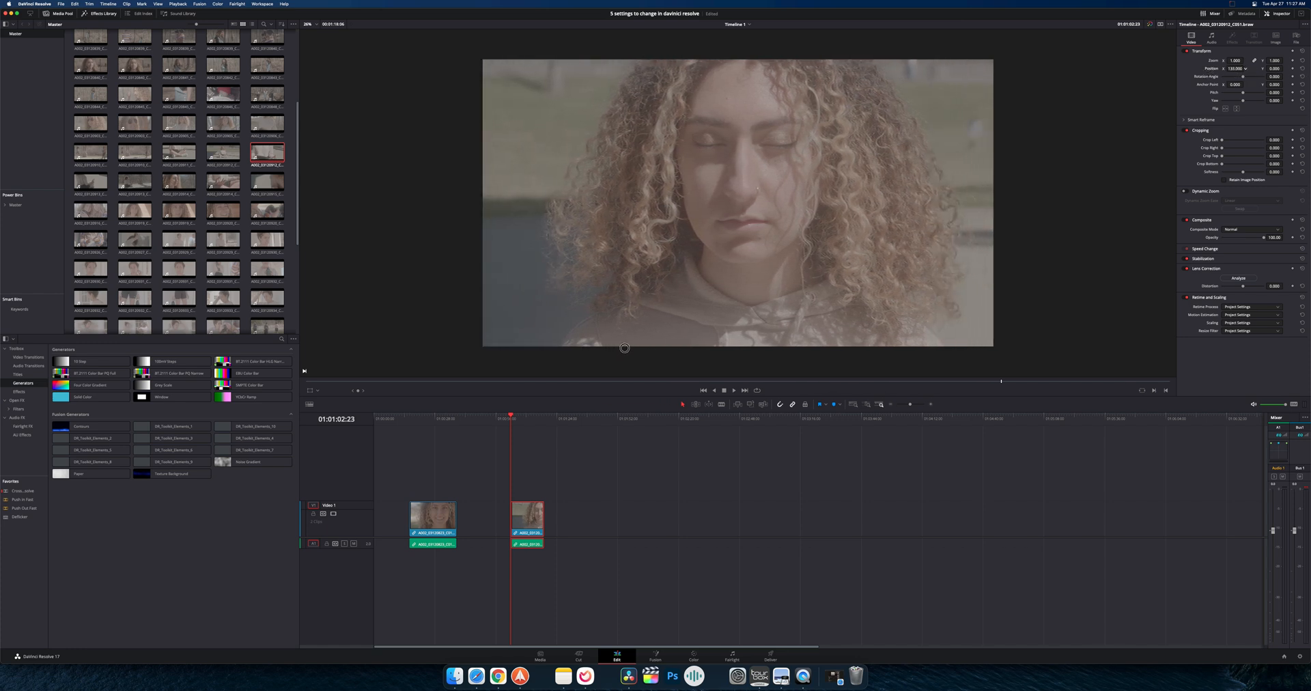
pyautogui.click(527, 515)
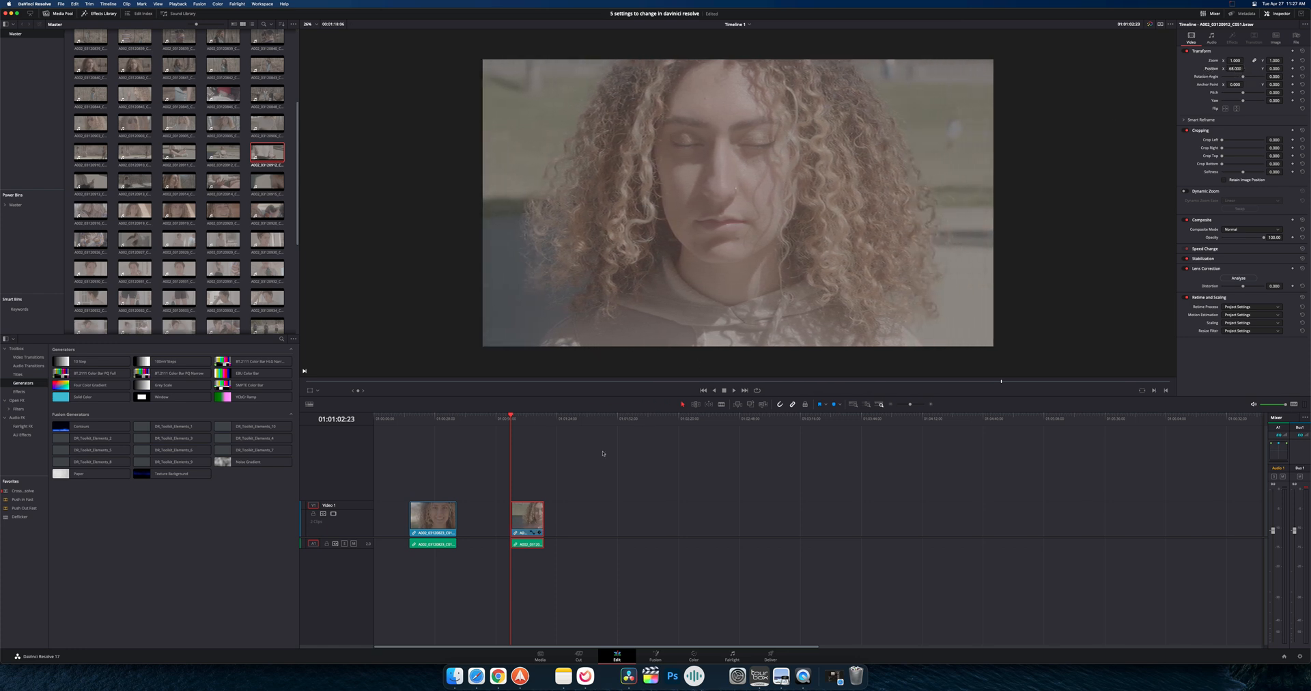
pyautogui.click(589, 416)
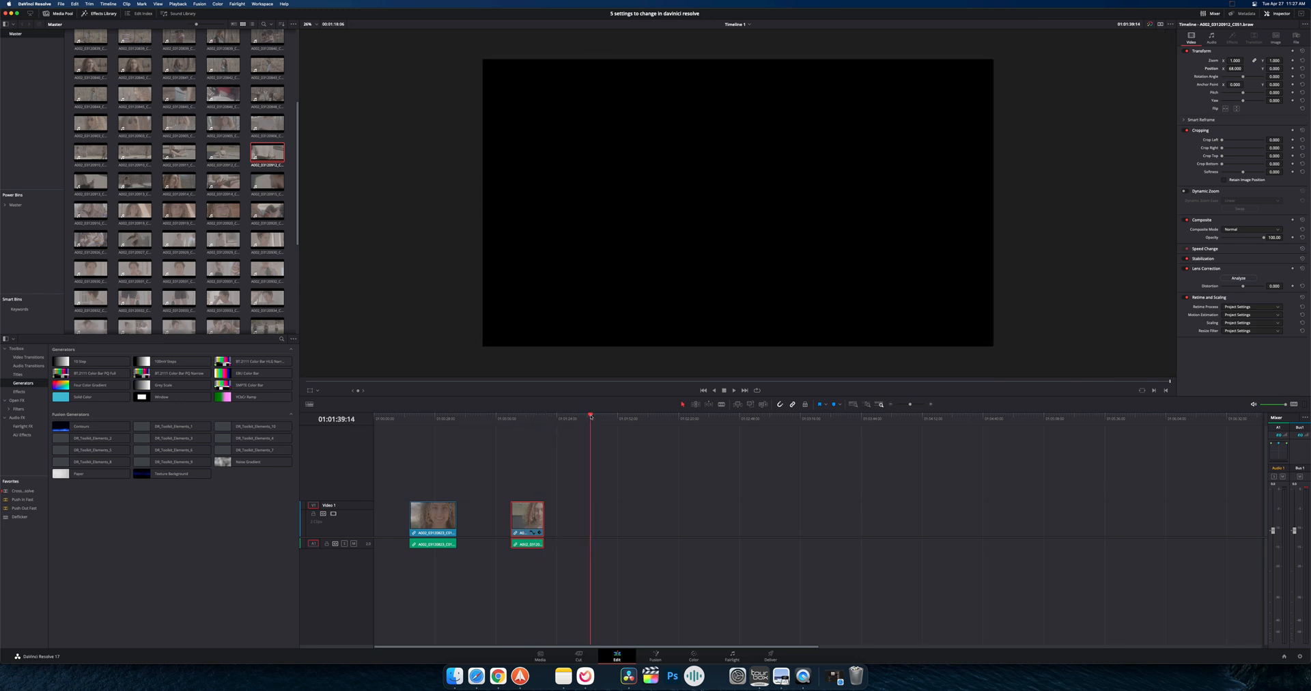
pyautogui.click(442, 419)
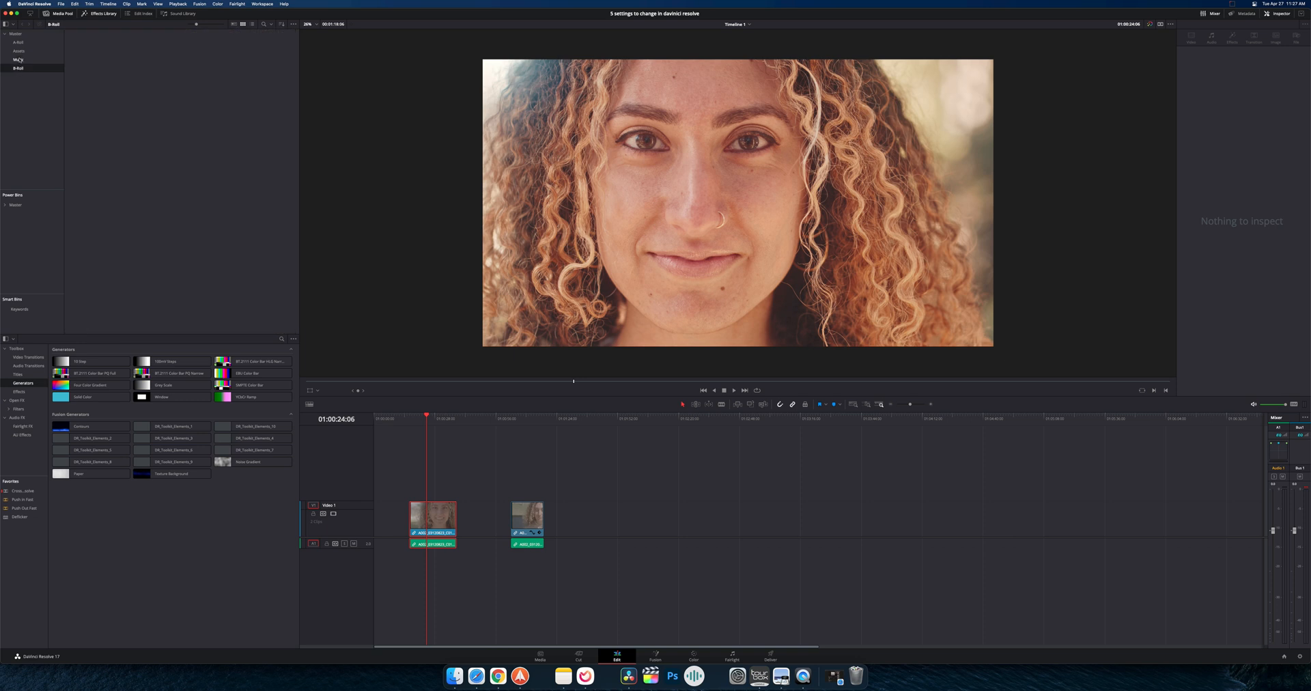
# Arrange the Music, Assets, A-Roll and B-Roll bins under Master in the media pool
pyautogui.click(18, 59)
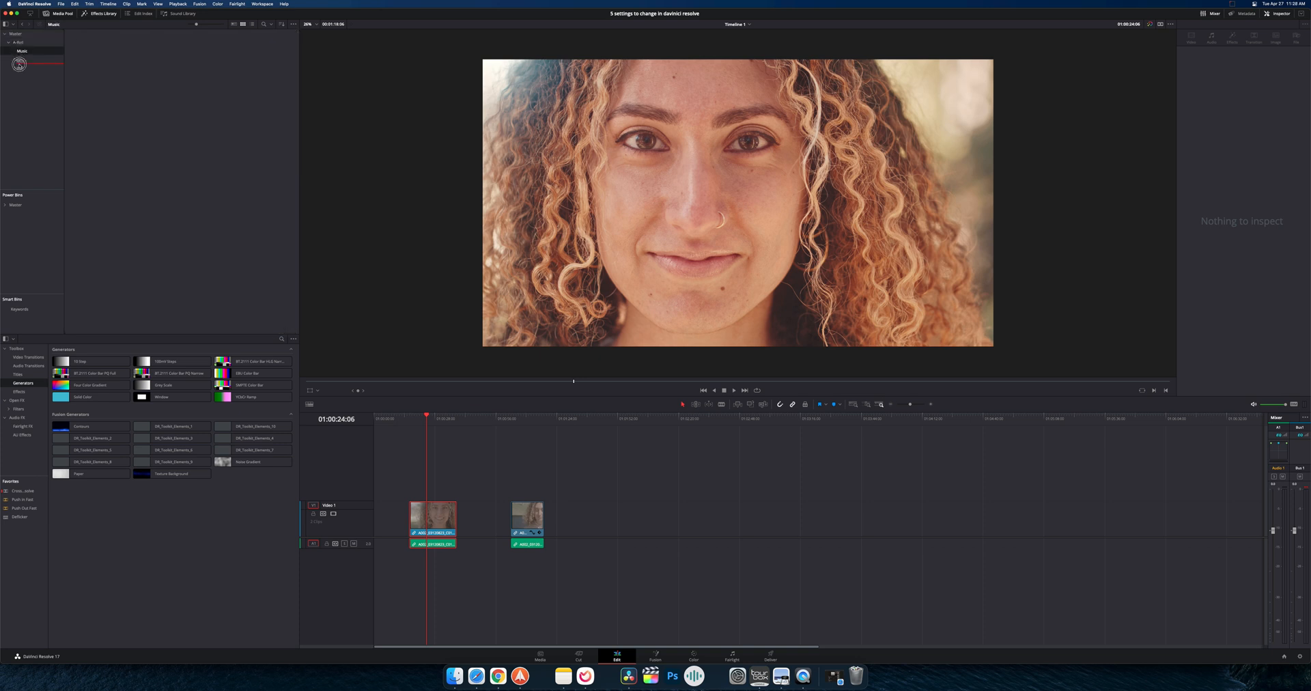
pyautogui.click(18, 51)
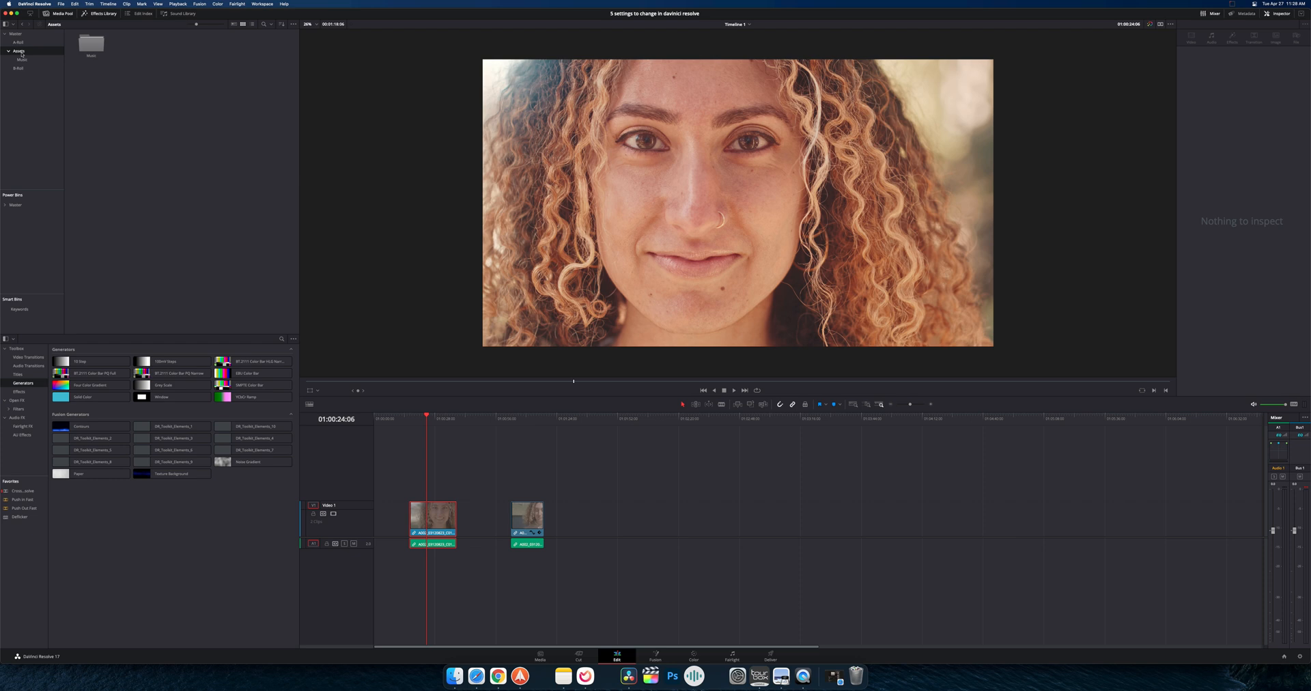
pyautogui.click(22, 59)
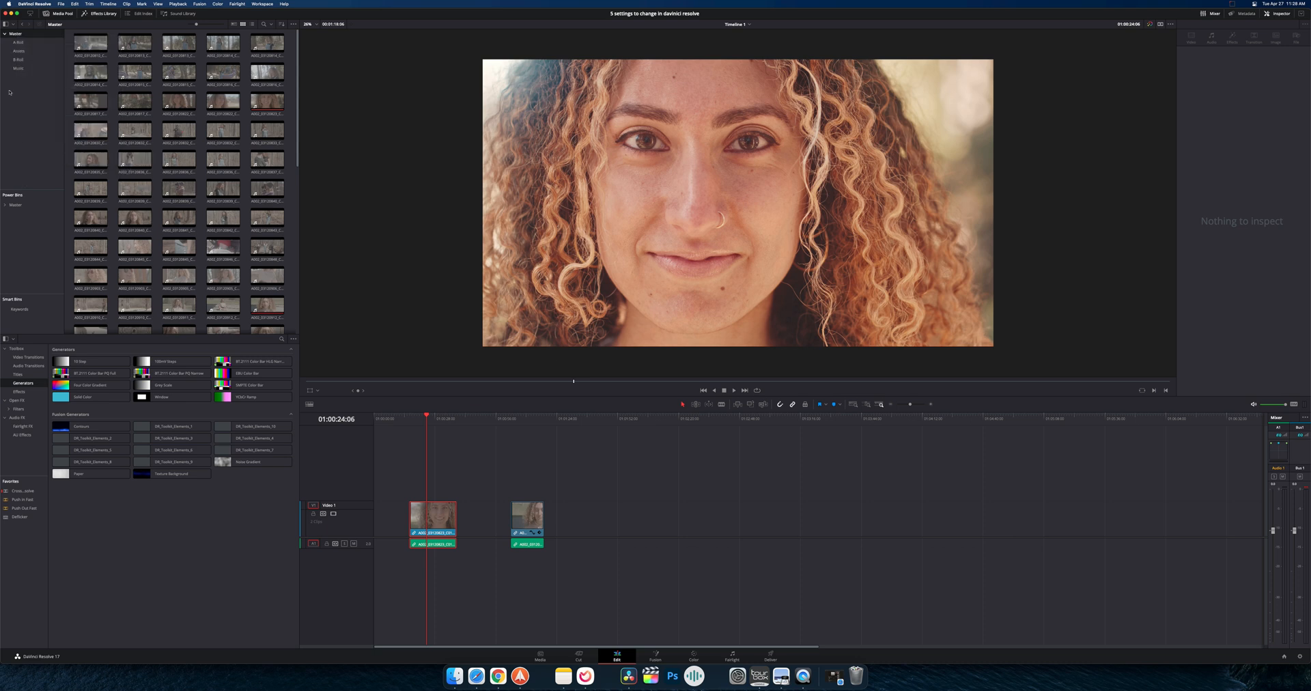
pyautogui.click(18, 68)
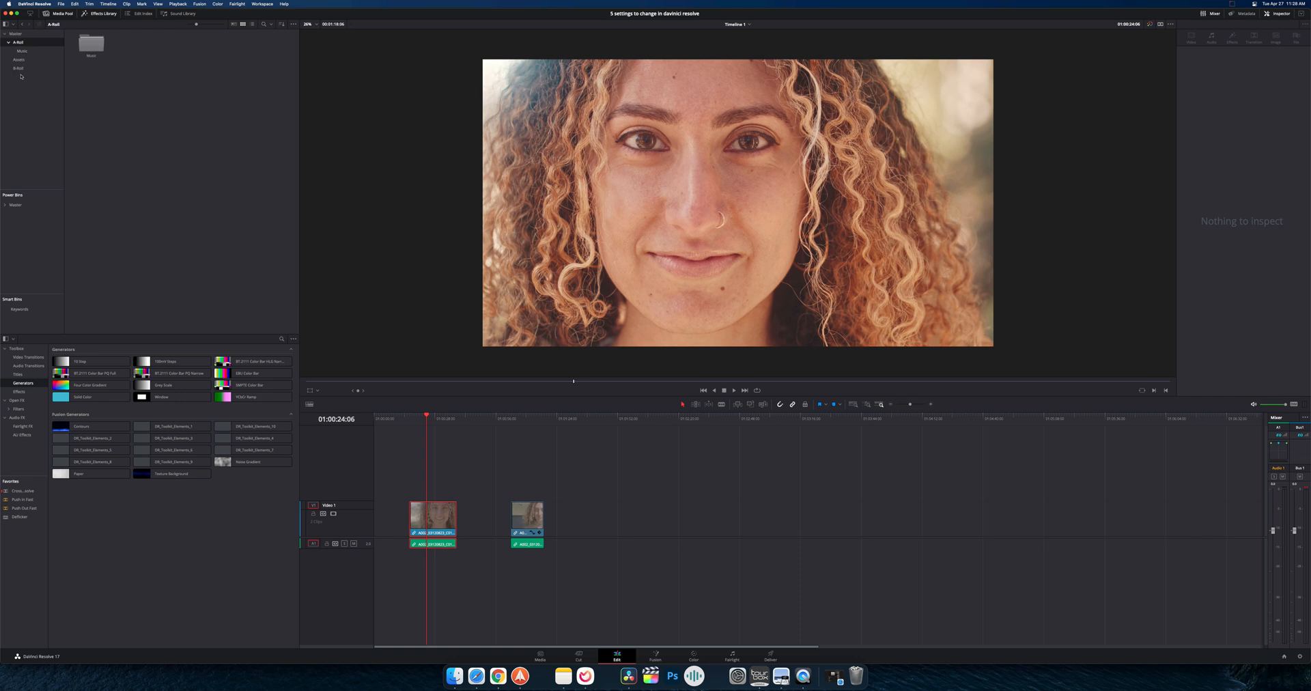
pyautogui.click(23, 51)
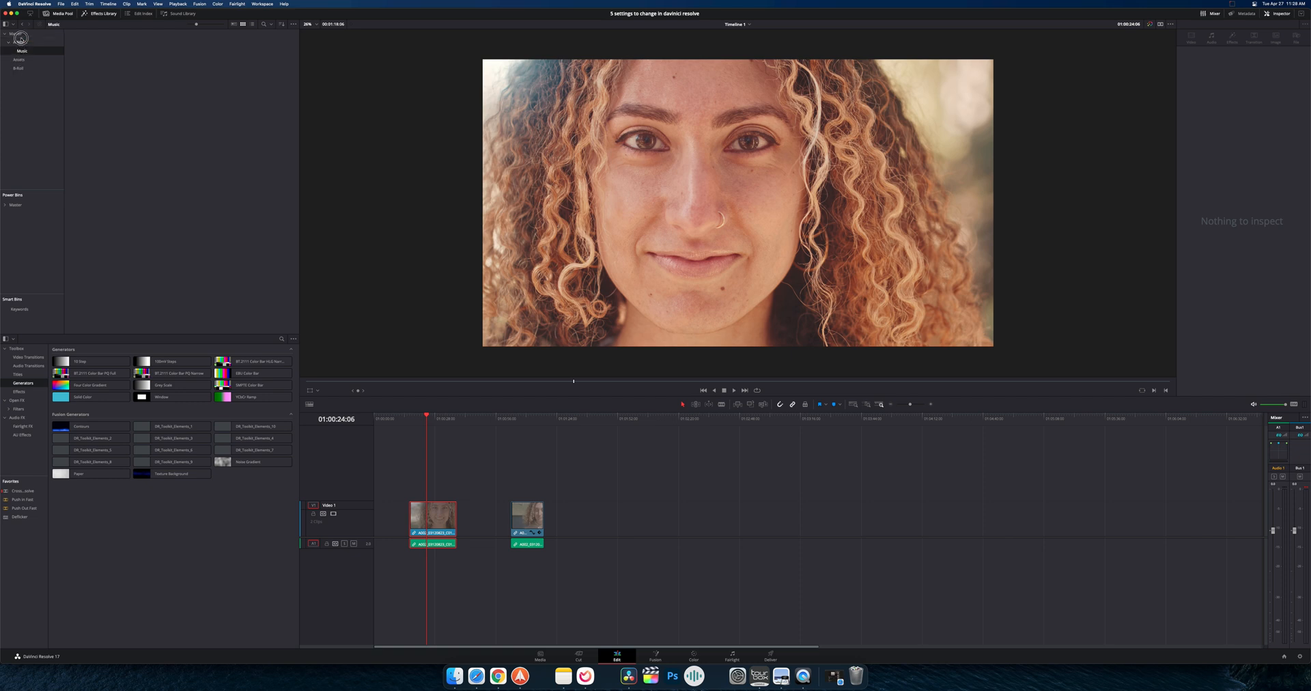
pyautogui.click(15, 41)
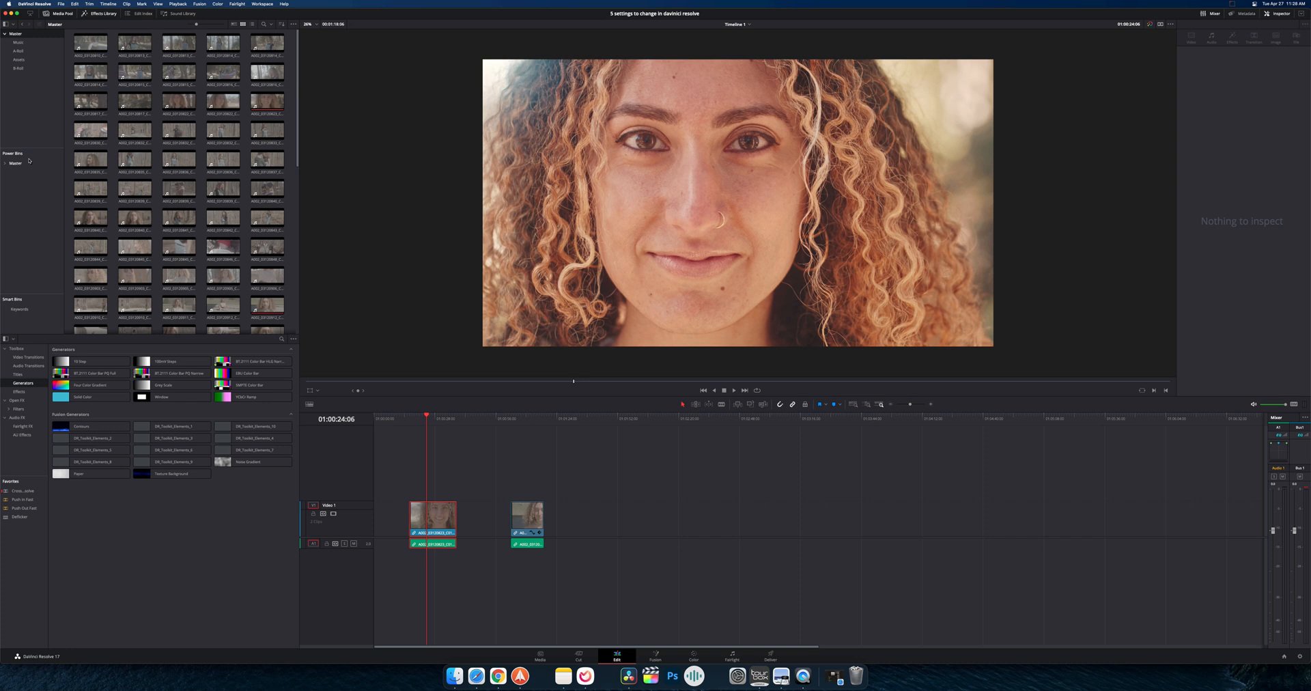
pyautogui.click(693, 655)
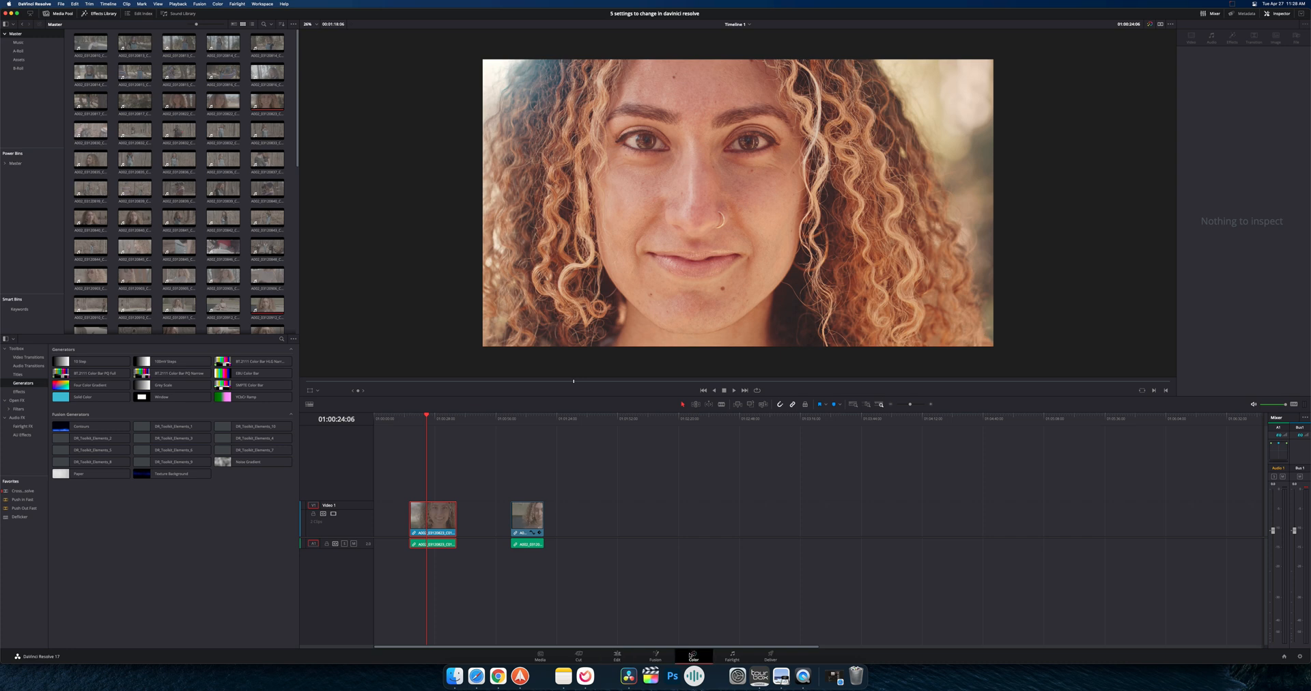
pyautogui.click(692, 658)
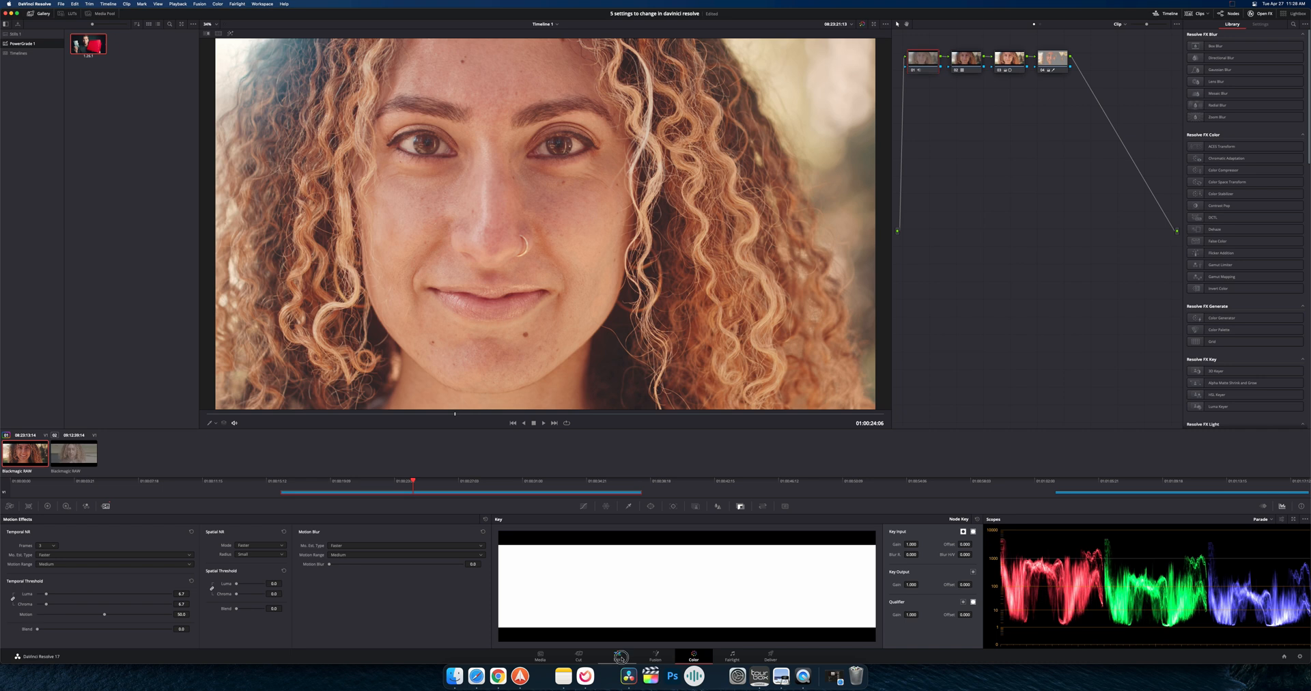
pyautogui.click(617, 657)
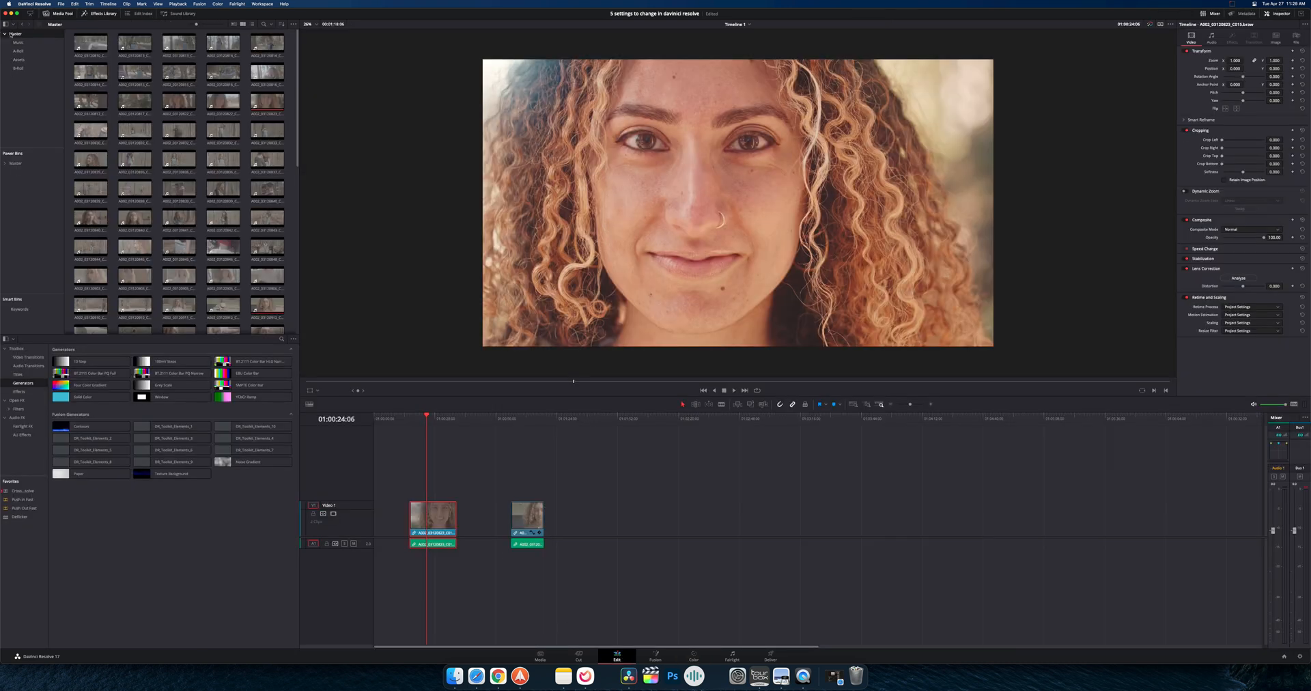
pyautogui.click(224, 130)
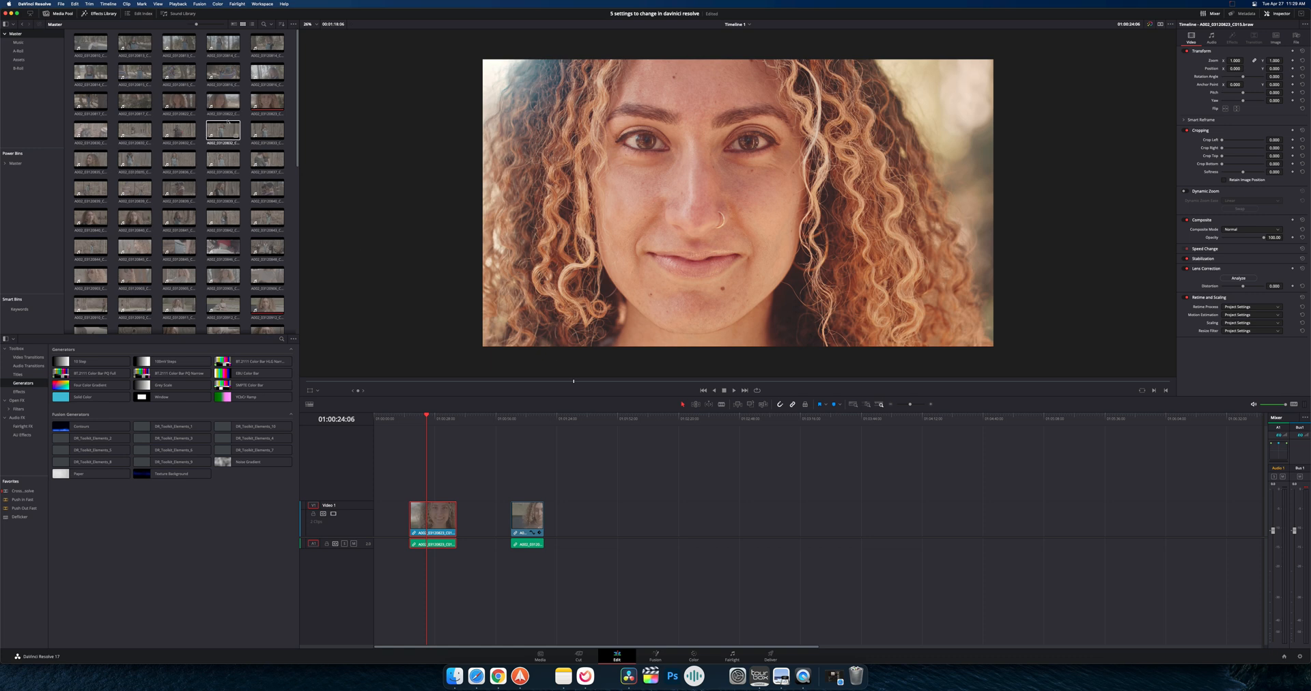
# Add a Titles power bin under the Power Bins Master bin
pyautogui.click(178, 72)
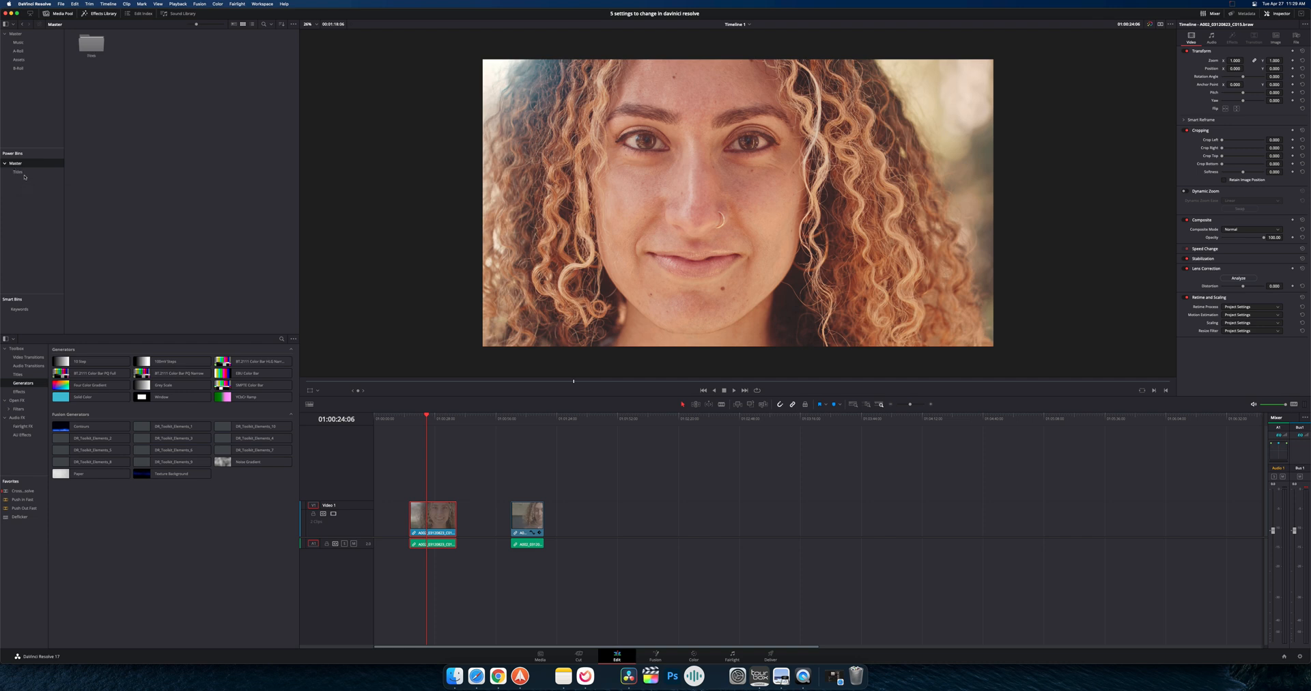
pyautogui.click(18, 172)
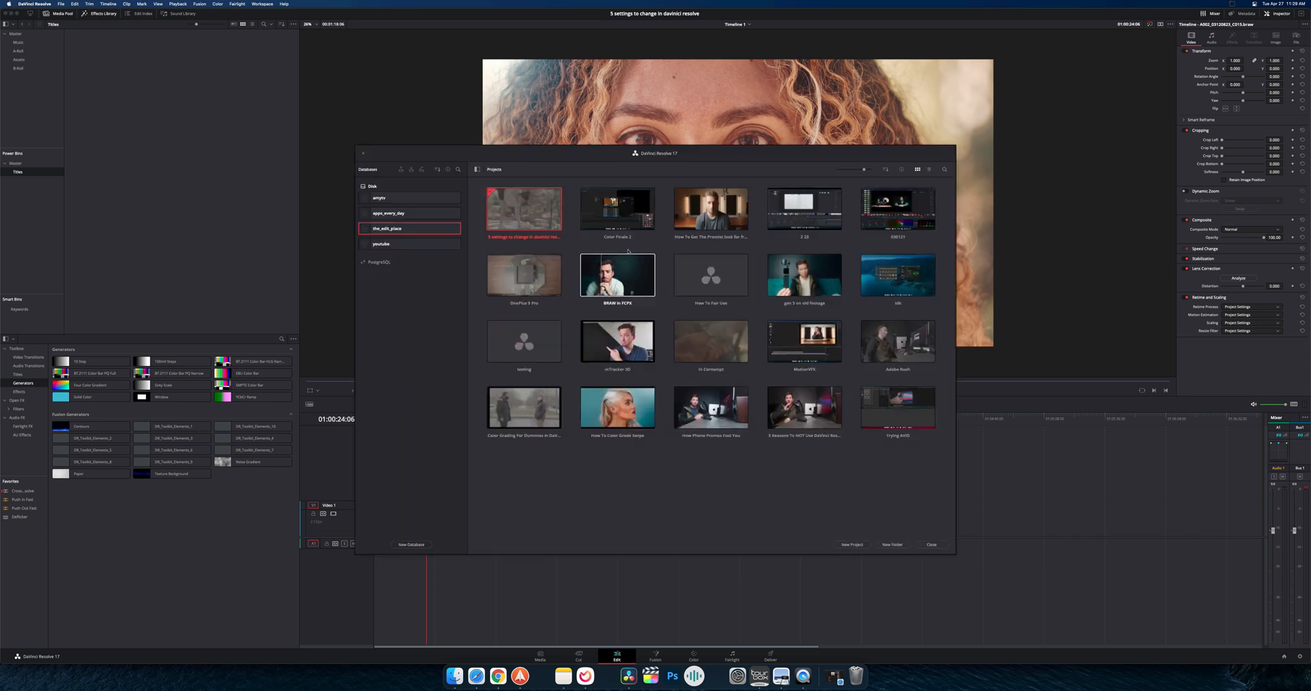
# Load the Color Finale 2 project, view its Titles power bin, and go to the Color page
pyautogui.click(617, 208)
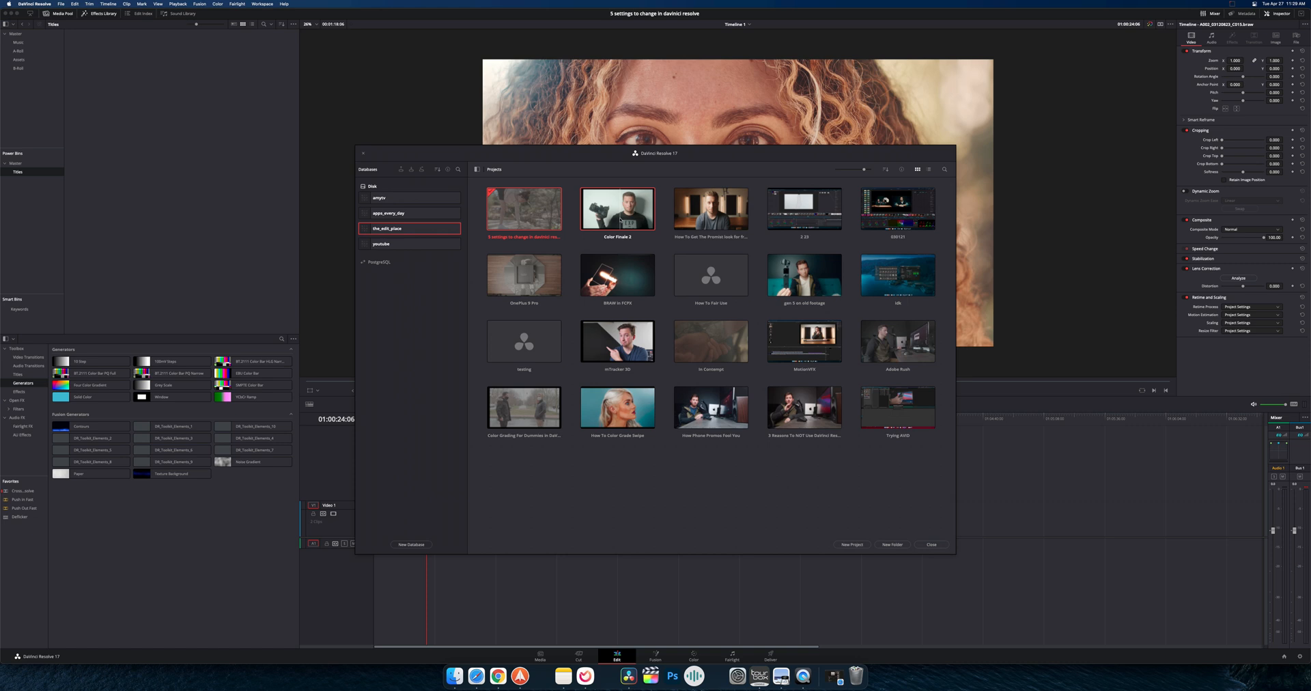
pyautogui.doubleClick(617, 208)
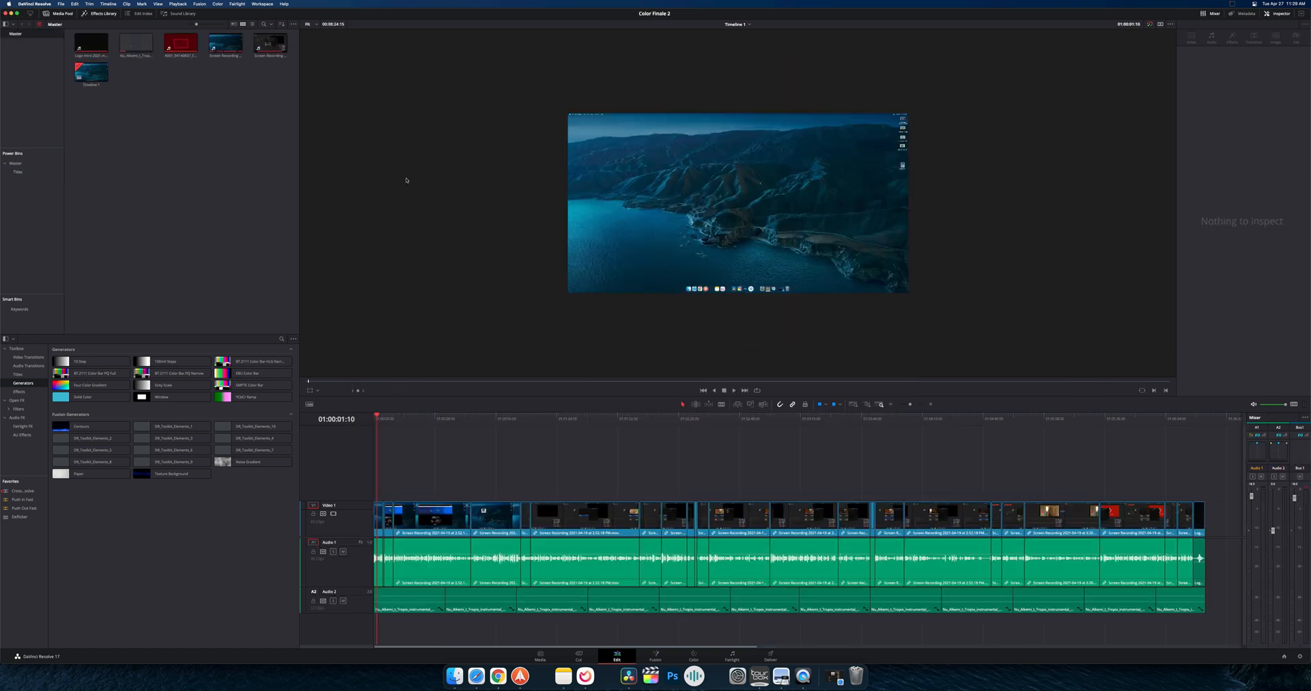
pyautogui.moveTo(21, 174)
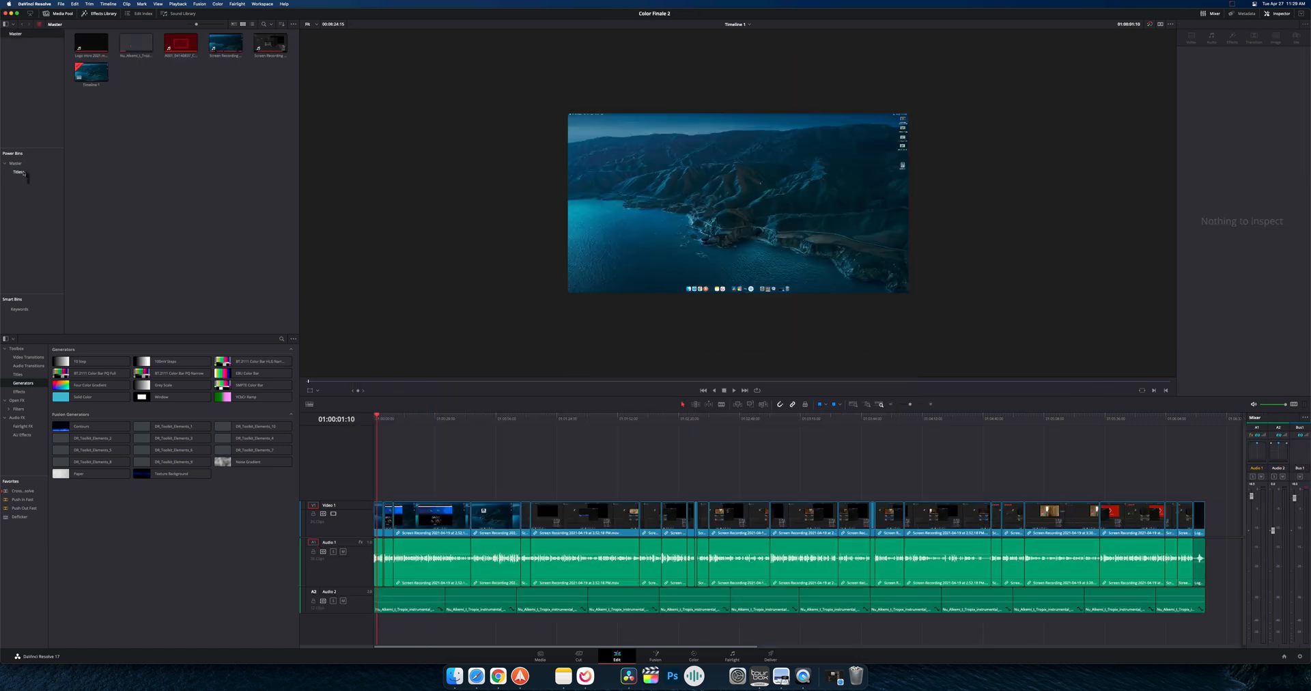
pyautogui.click(18, 172)
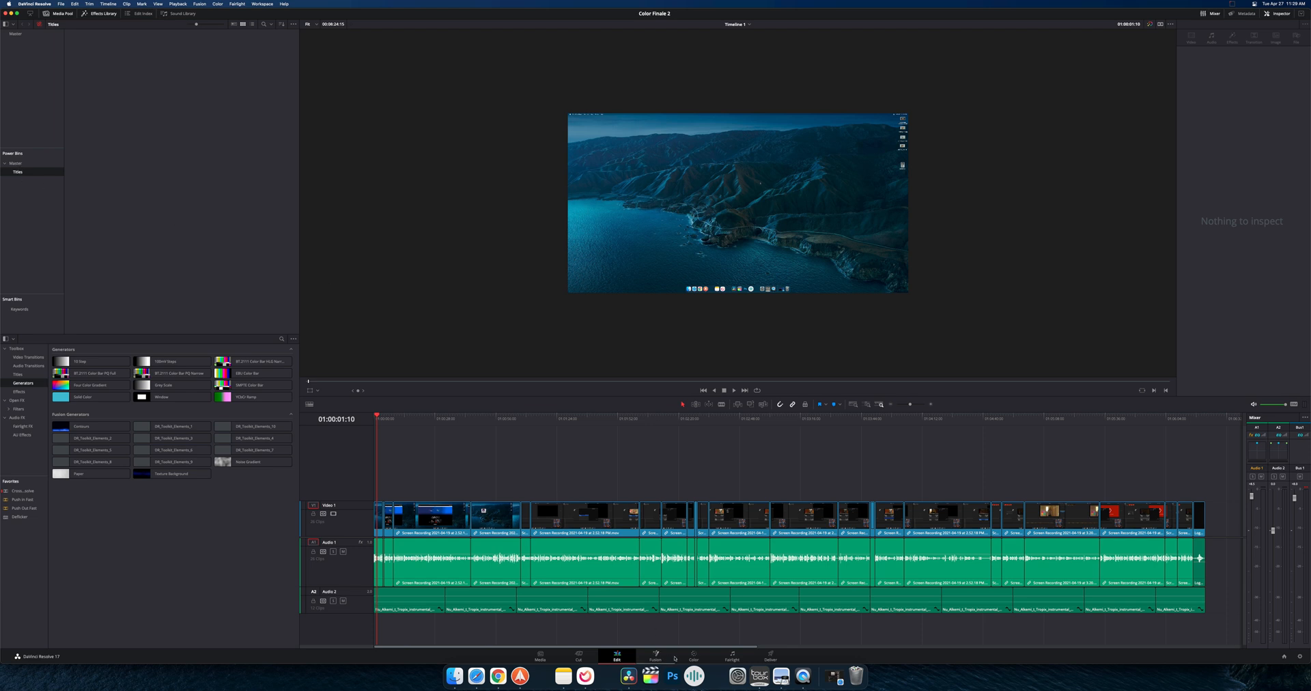
pyautogui.click(692, 655)
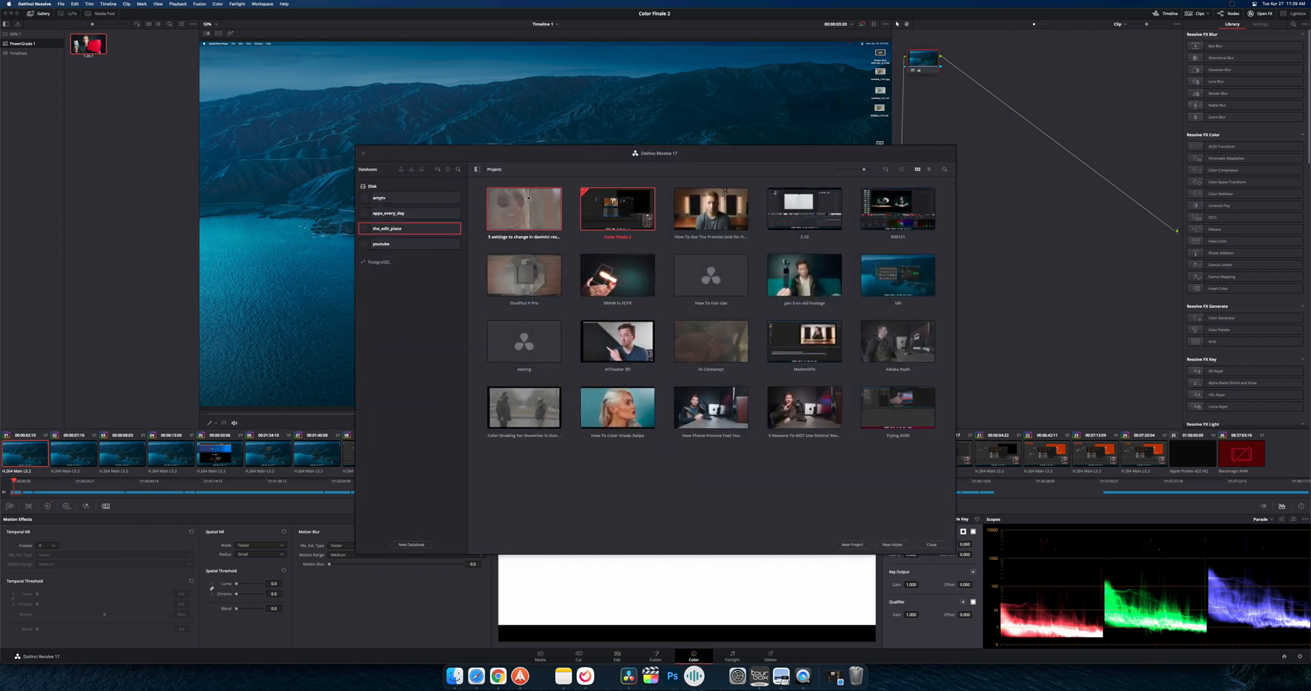
# Reopen the original project and view its empty Titles power bin in the Media Pool
pyautogui.doubleClick(524, 209)
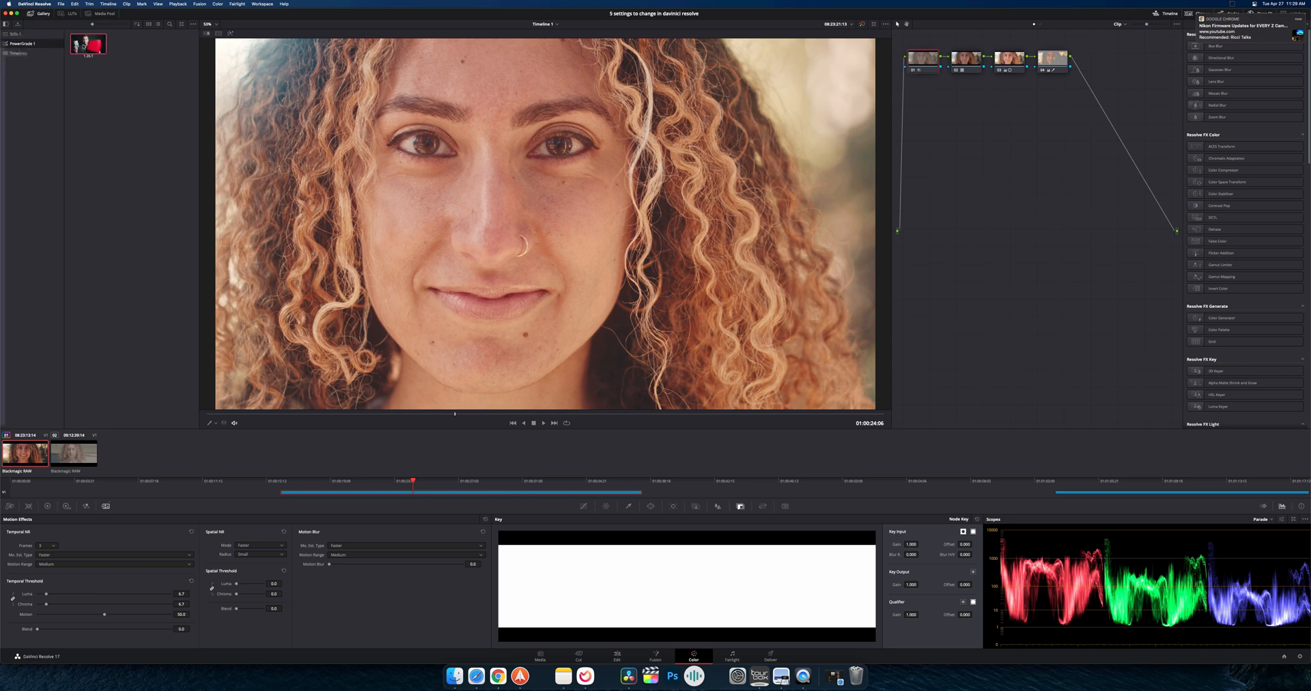
pyautogui.click(616, 655)
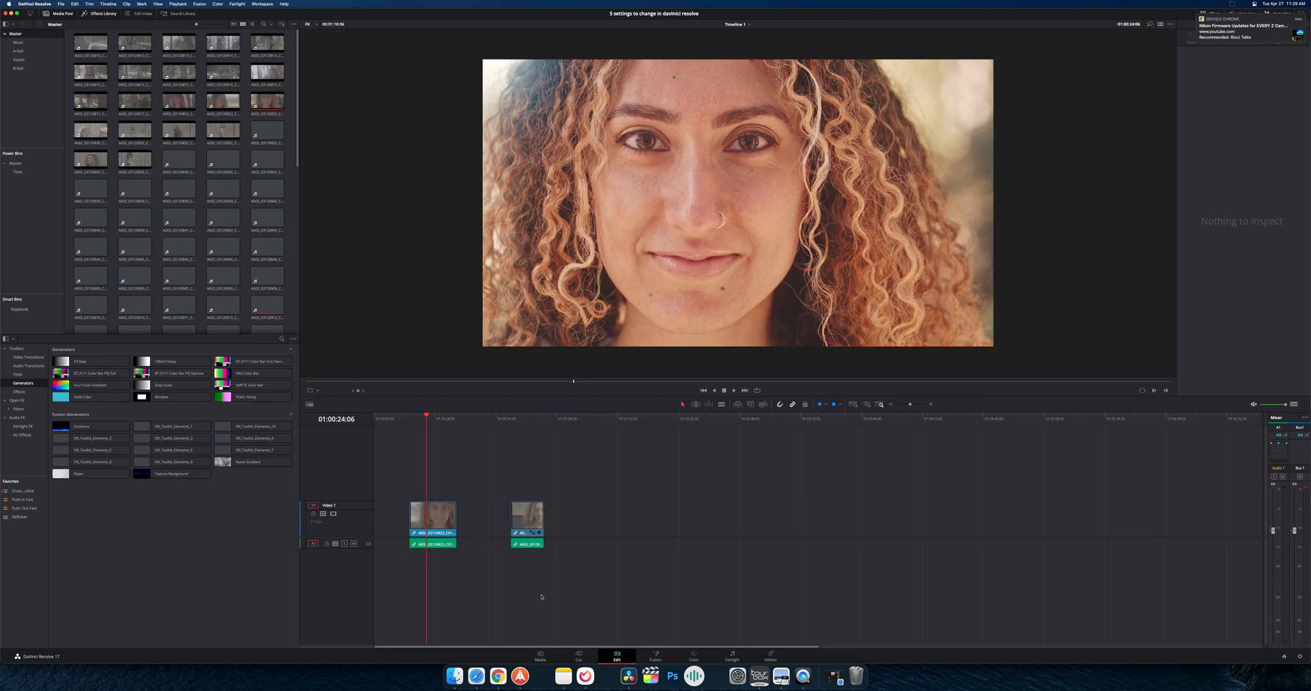
pyautogui.click(16, 171)
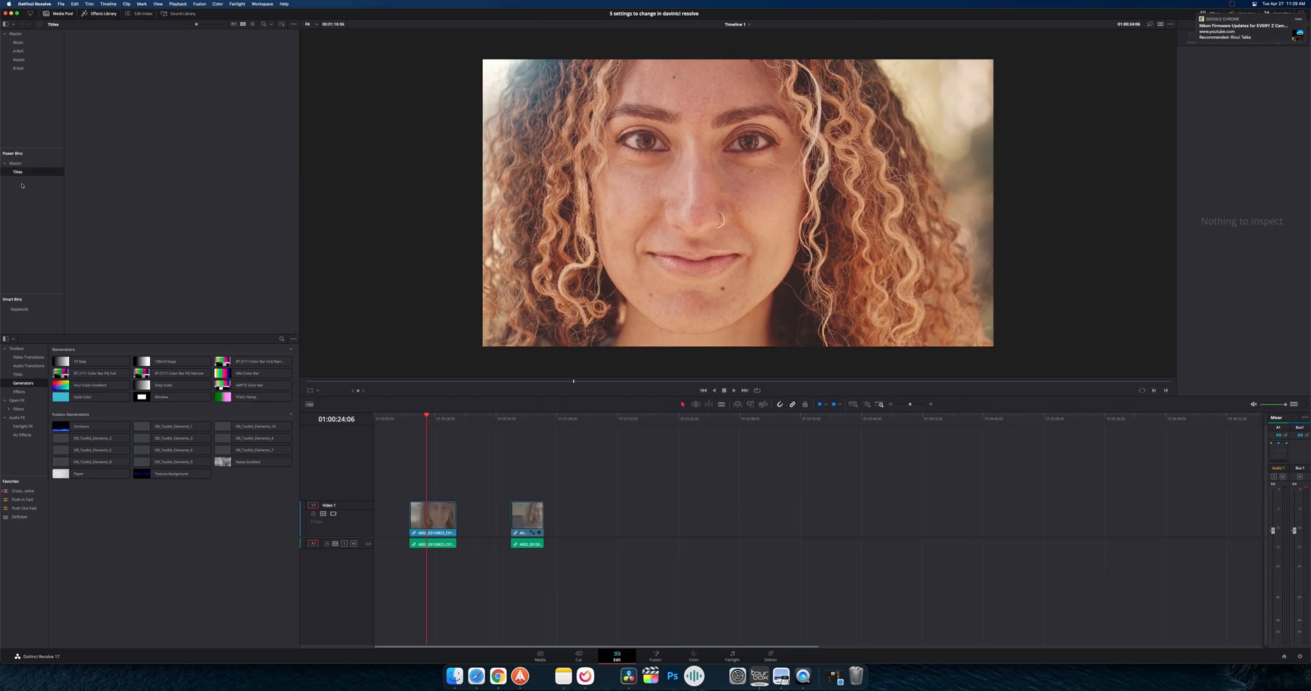
pyautogui.moveTo(168, 238)
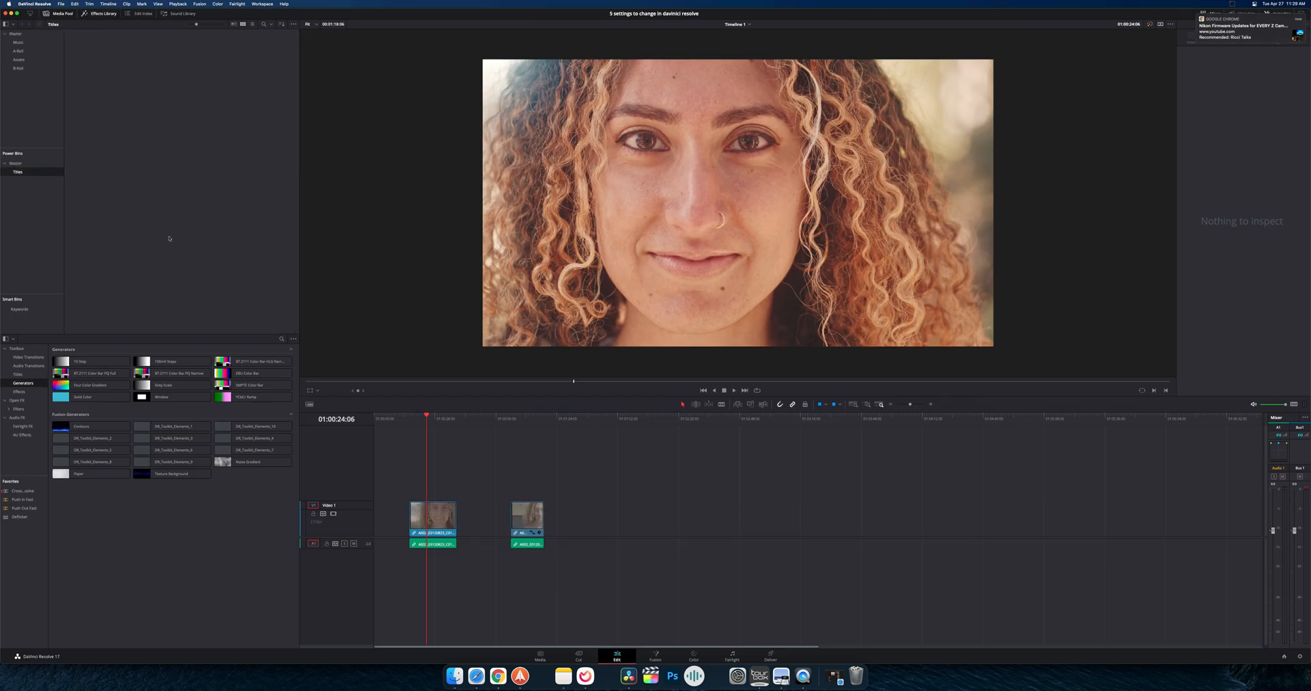
pyautogui.moveTo(193, 248)
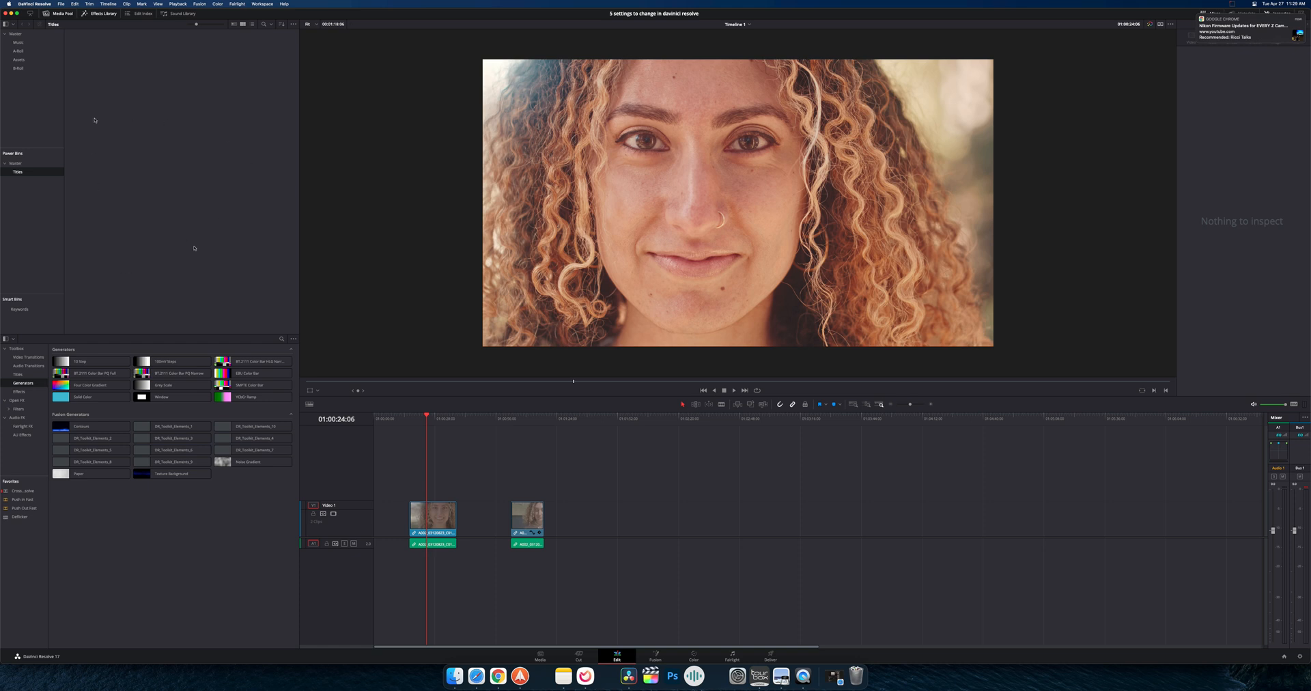
pyautogui.moveTo(209, 165)
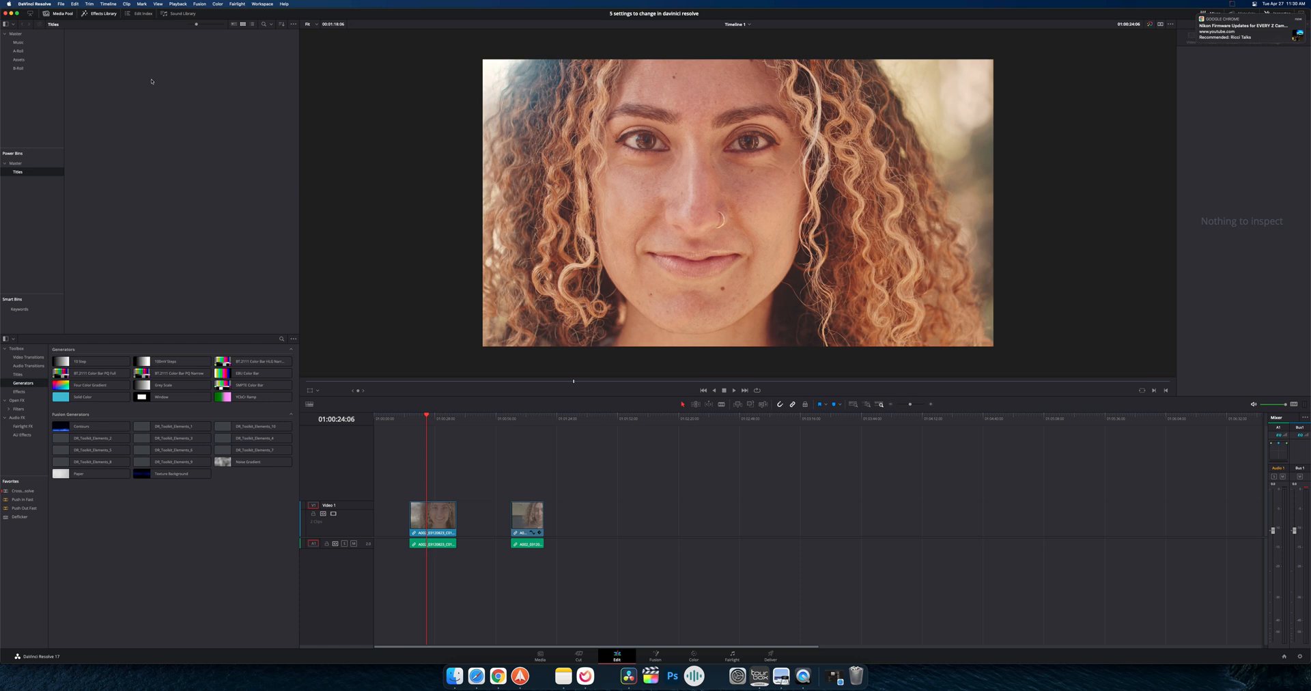
pyautogui.moveTo(206, 190)
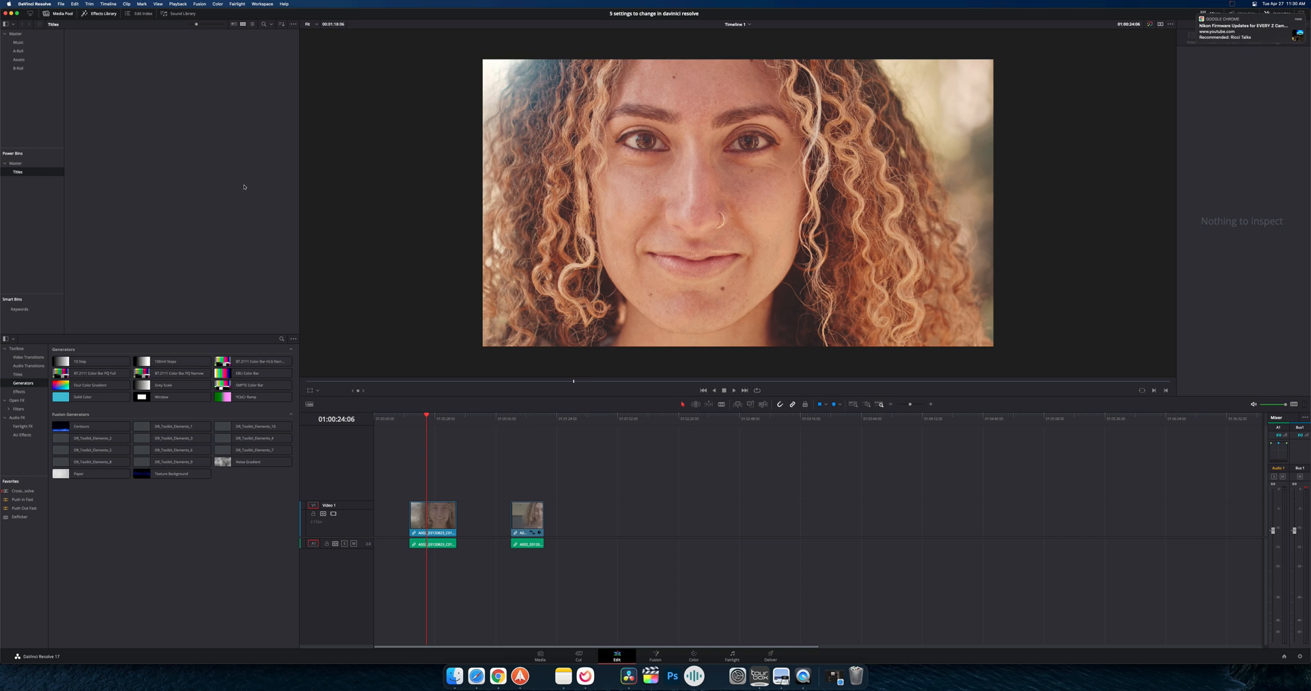
pyautogui.moveTo(255, 226)
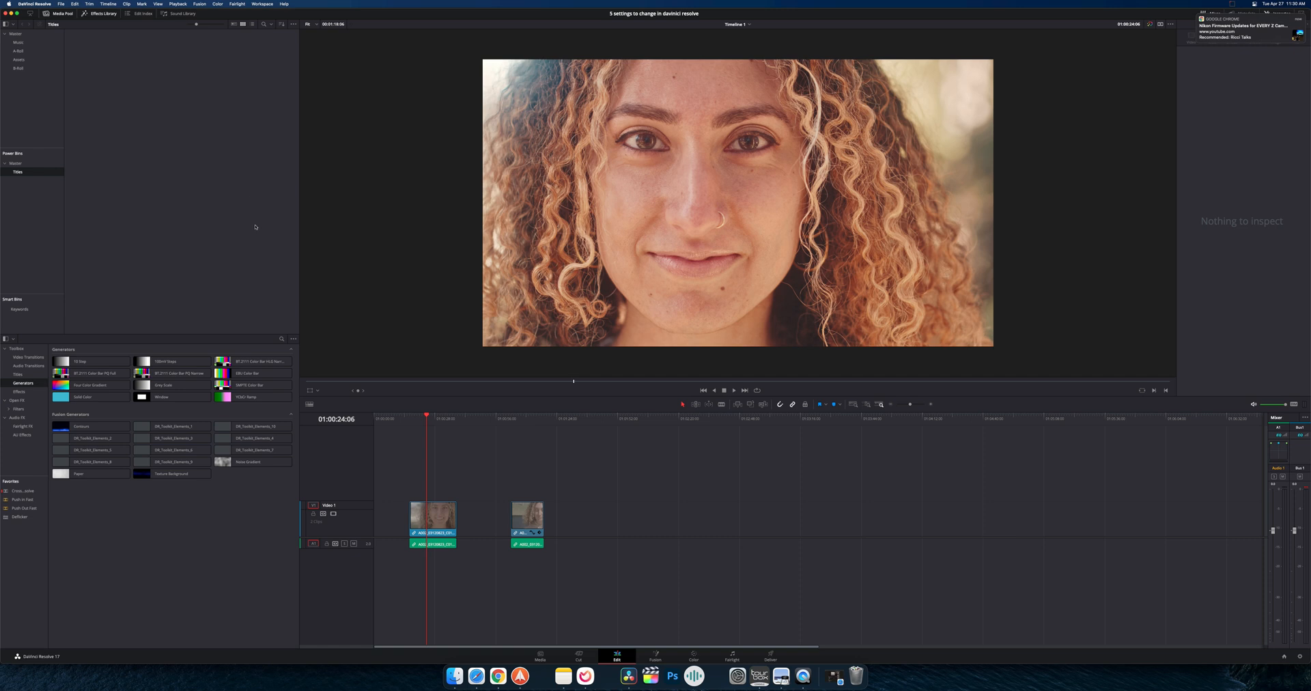
pyautogui.moveTo(228, 70)
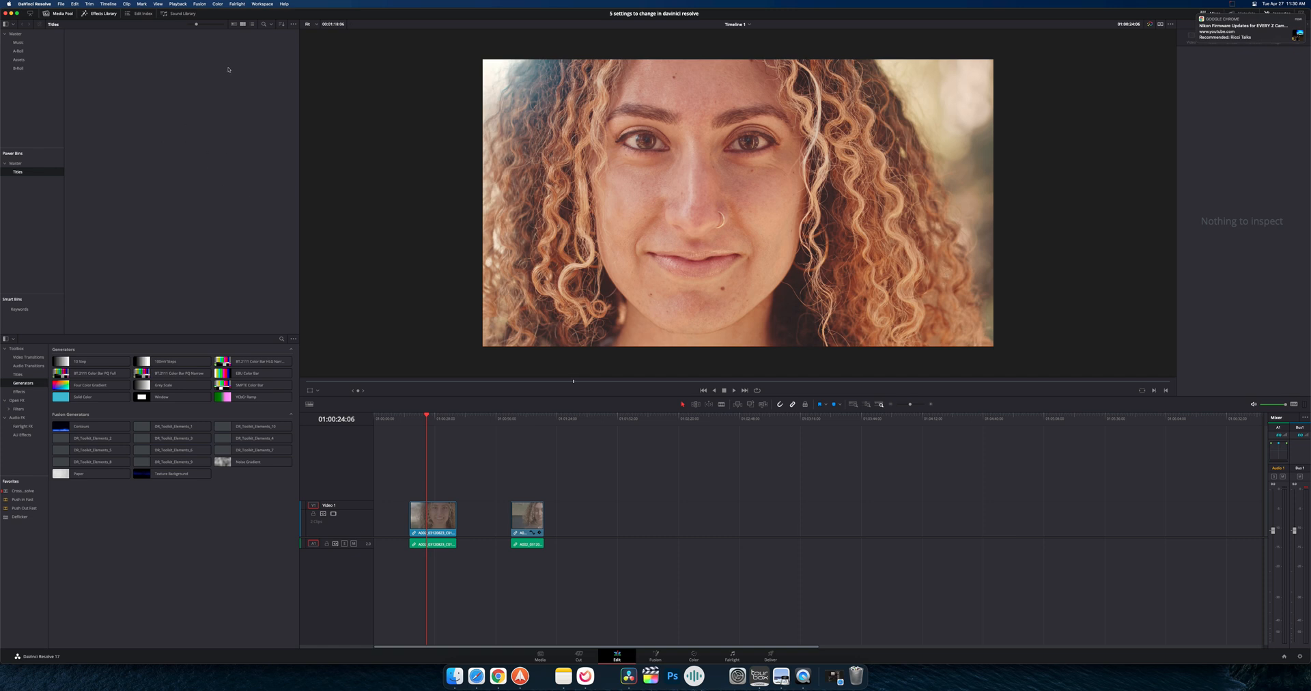
pyautogui.moveTo(49, 179)
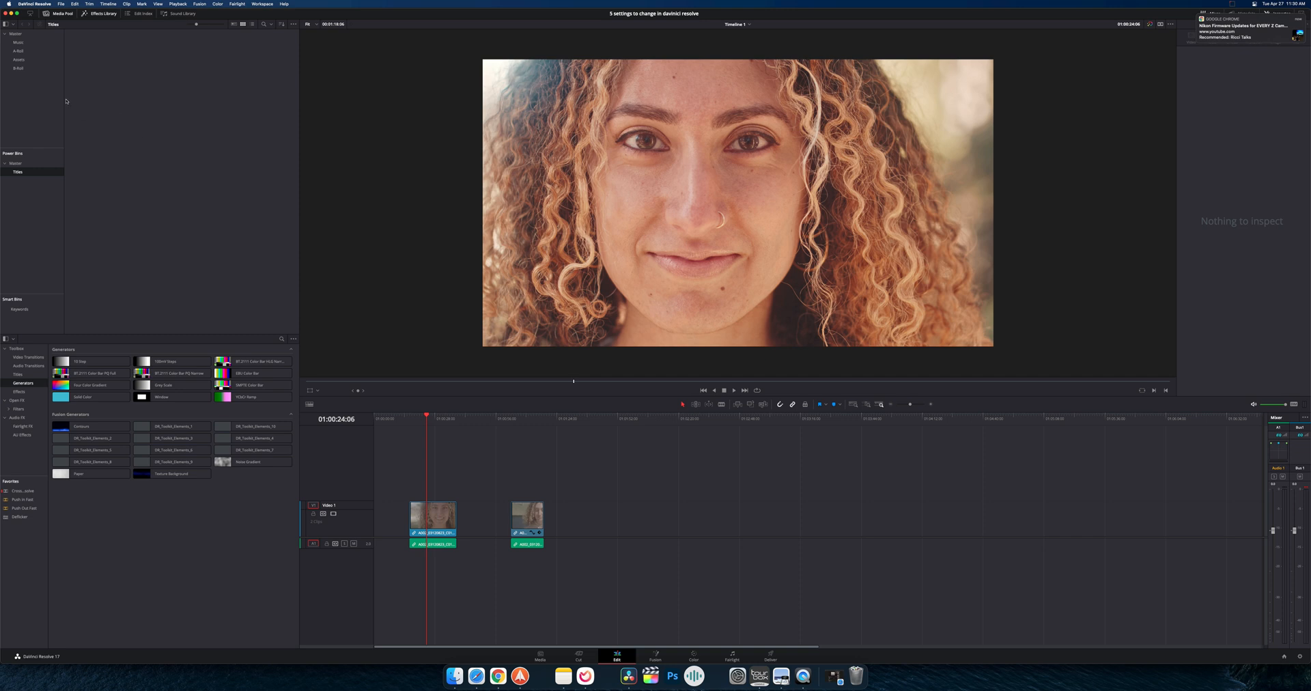
pyautogui.moveTo(18, 100)
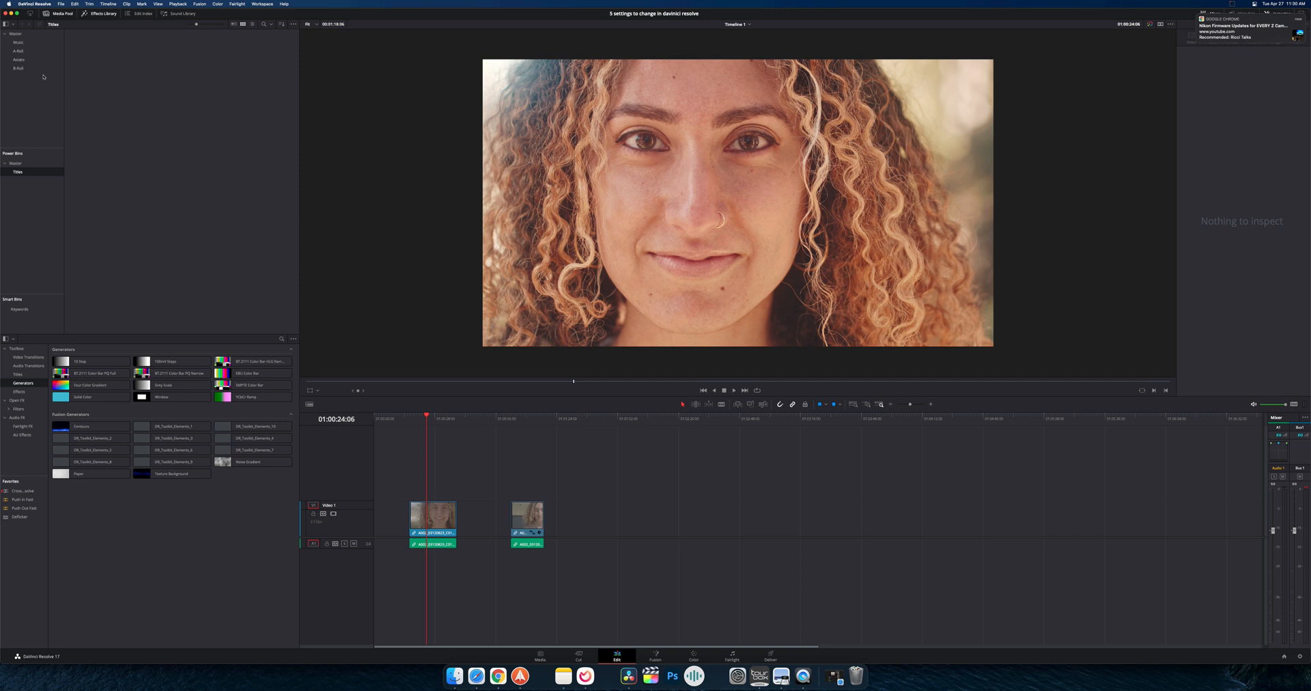
pyautogui.moveTo(197, 146)
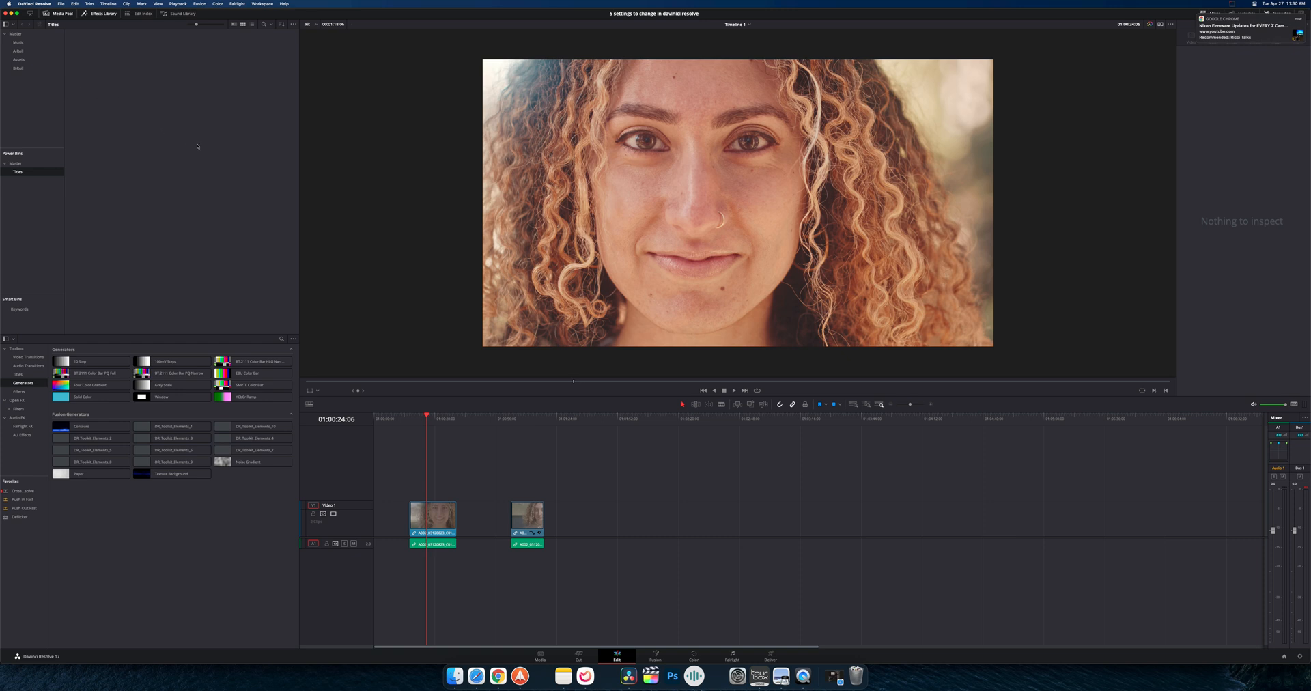
pyautogui.moveTo(78, 221)
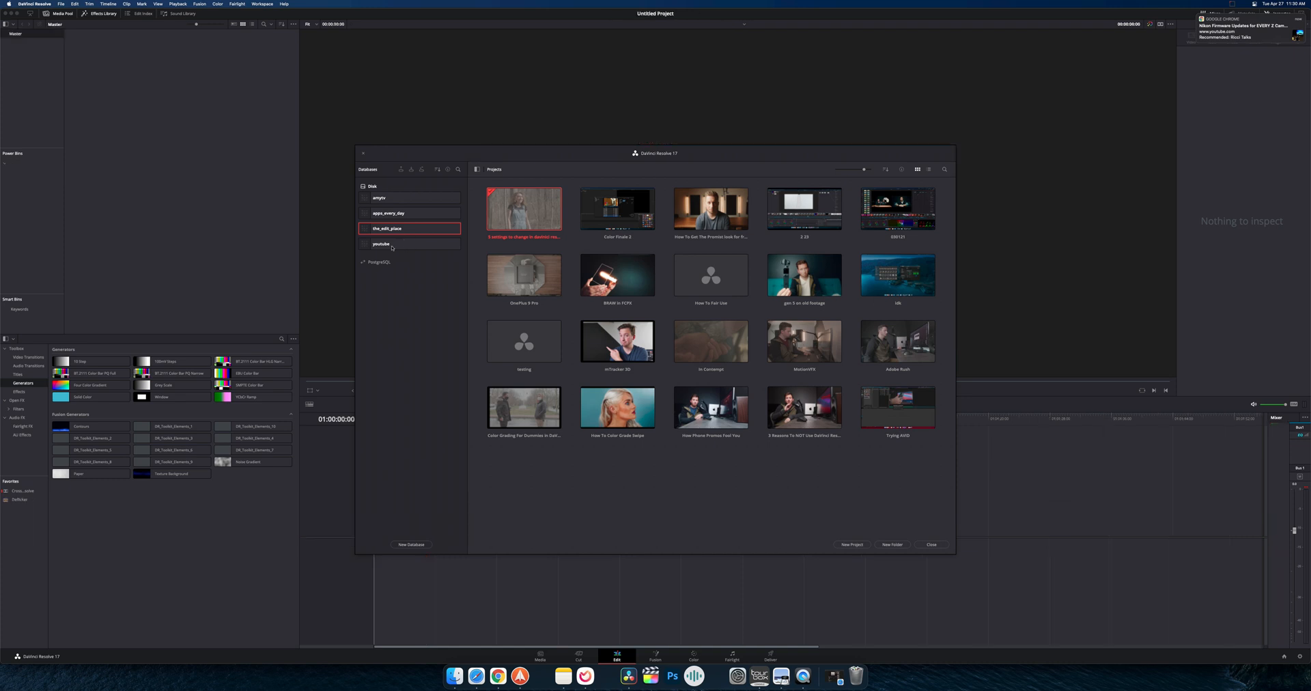
pyautogui.click(409, 244)
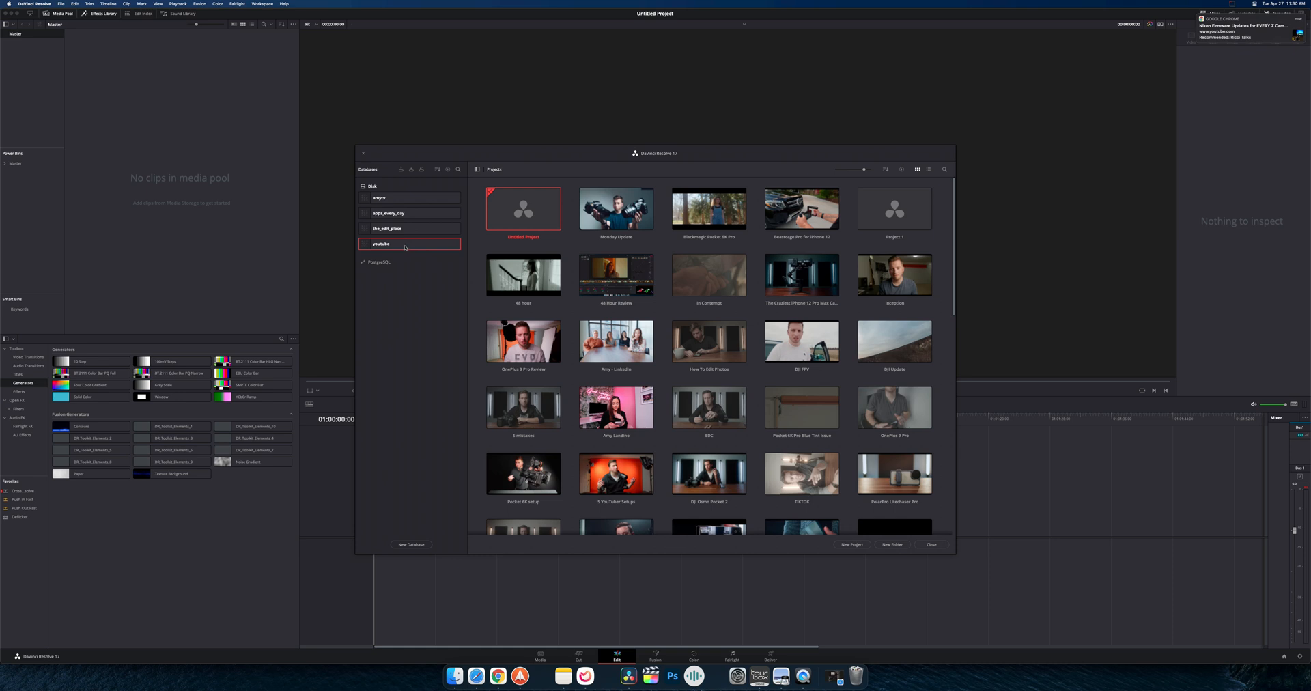
pyautogui.moveTo(23, 177)
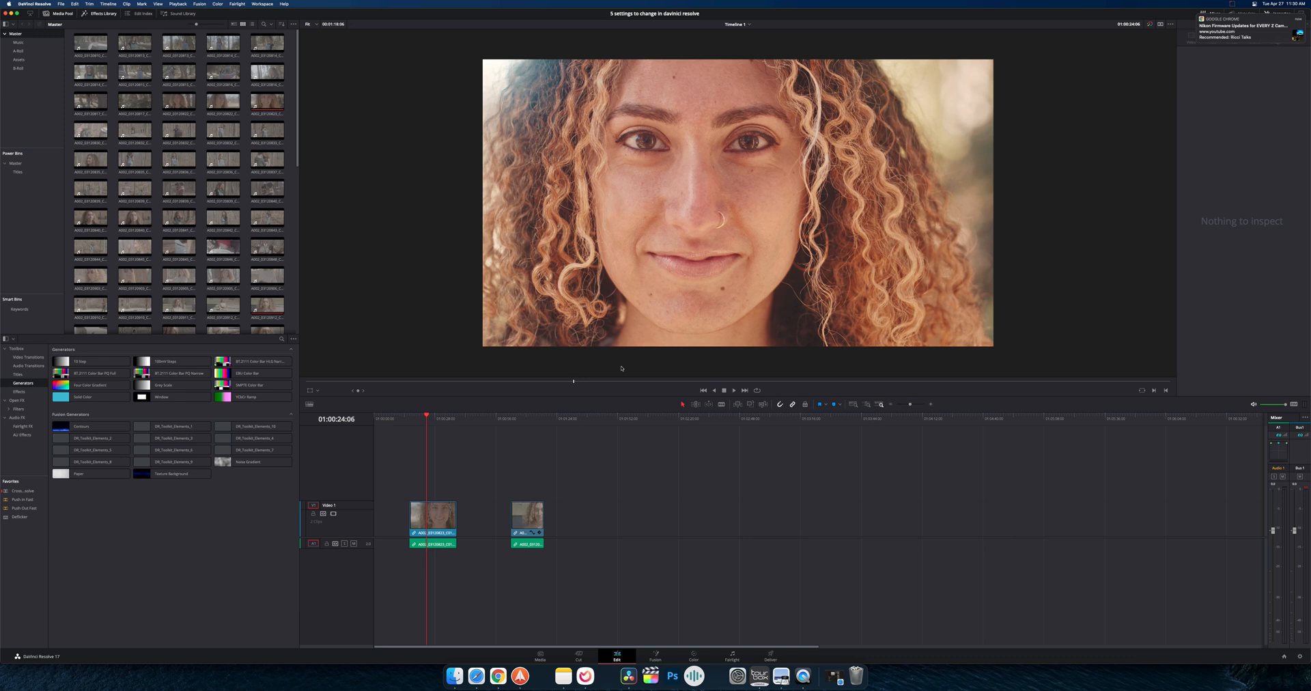
pyautogui.moveTo(395, 371)
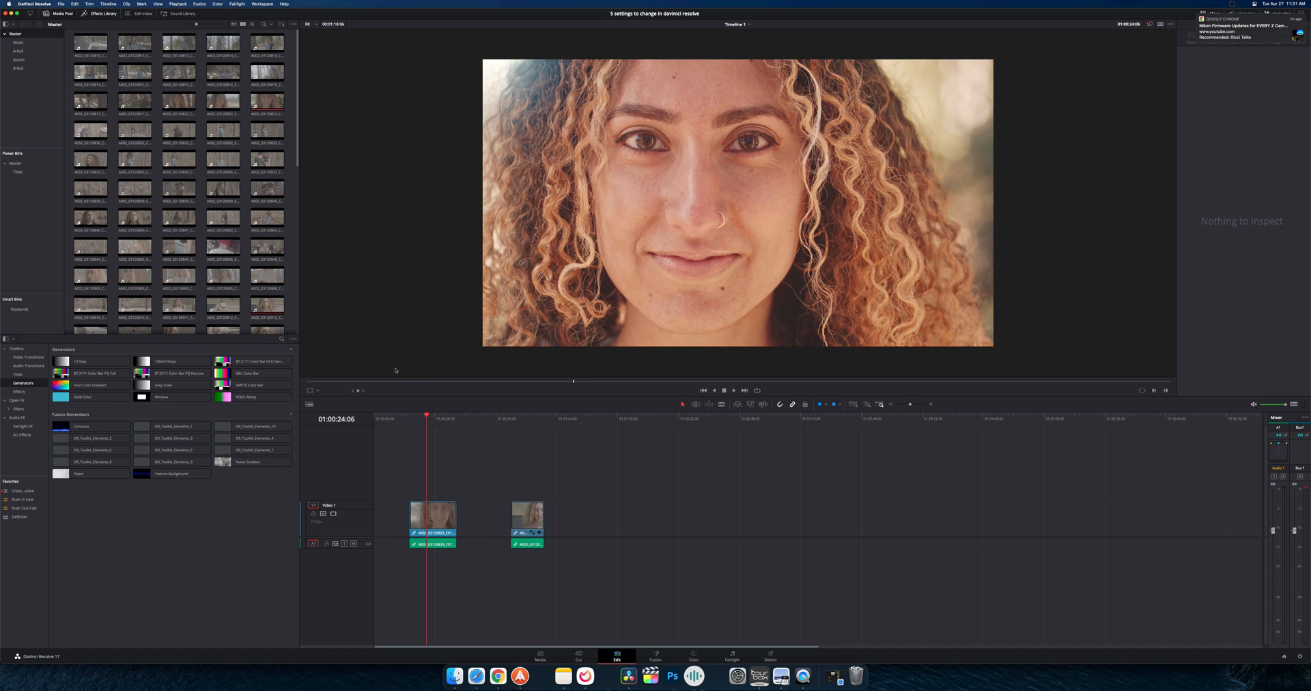
# Select the first timeline clip and toggle Show Timeline Tabs on, off, then on again
pyautogui.click(310, 404)
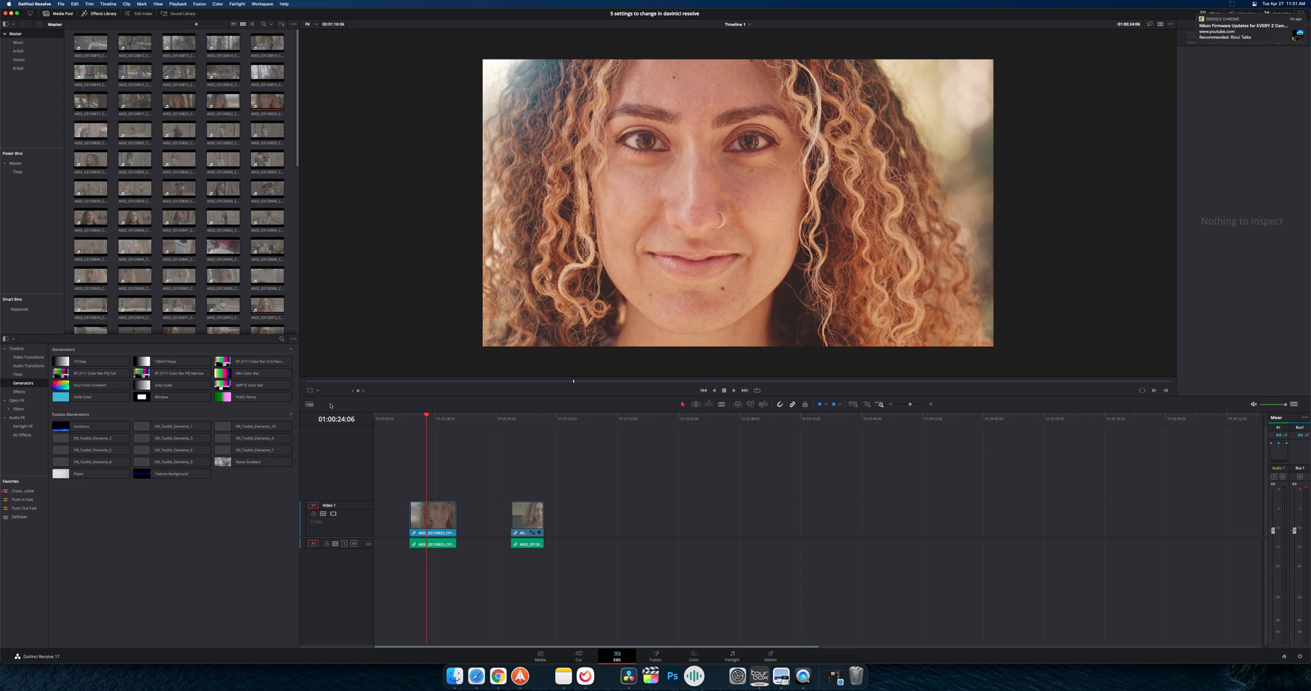
pyautogui.moveTo(421, 424)
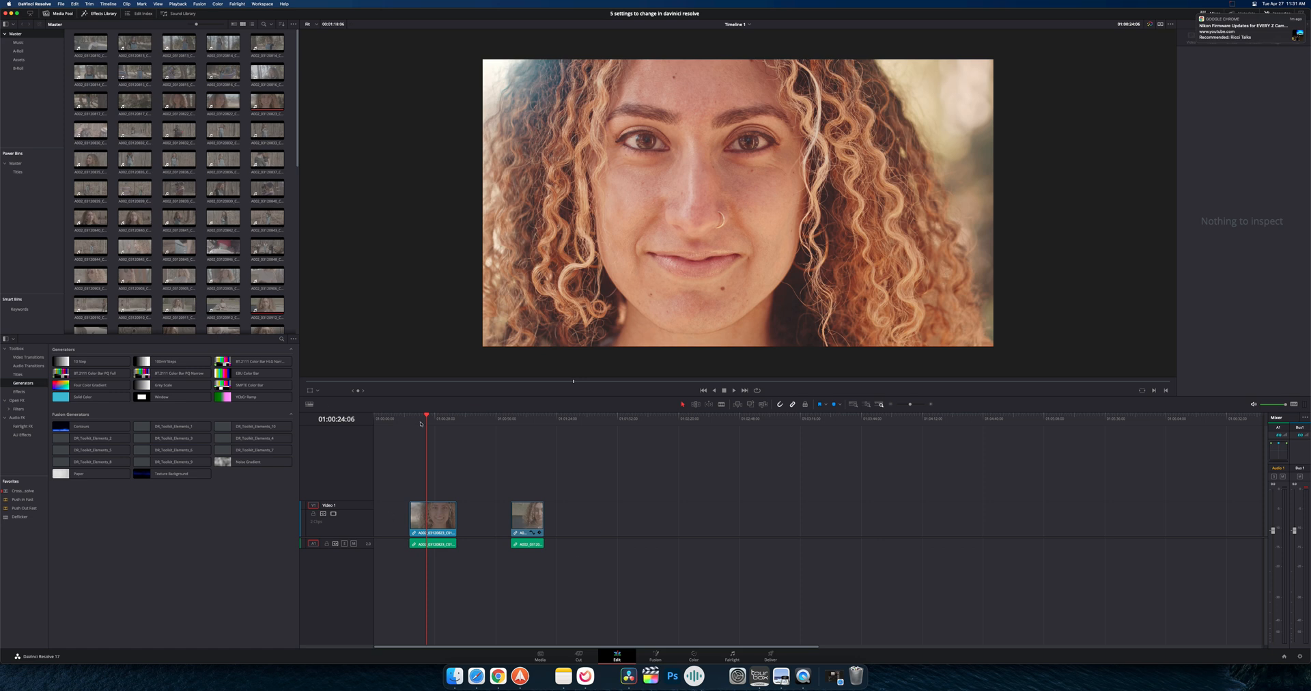
pyautogui.click(434, 512)
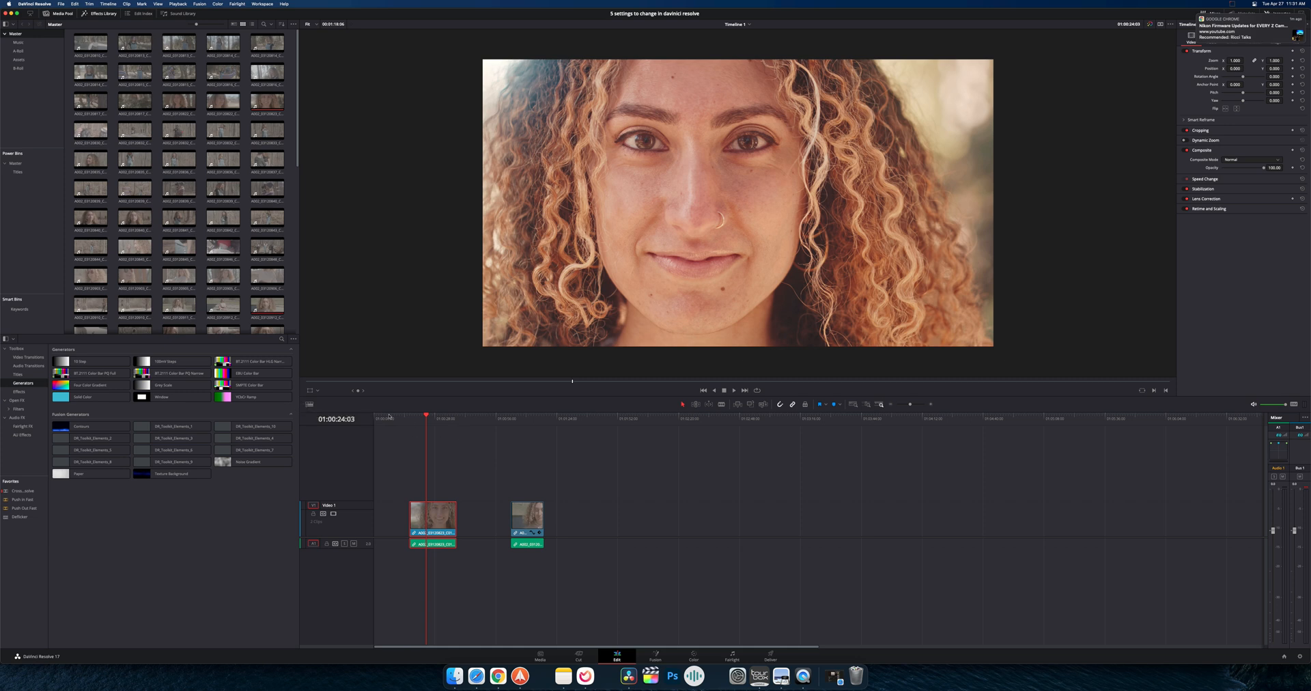
pyautogui.click(308, 405)
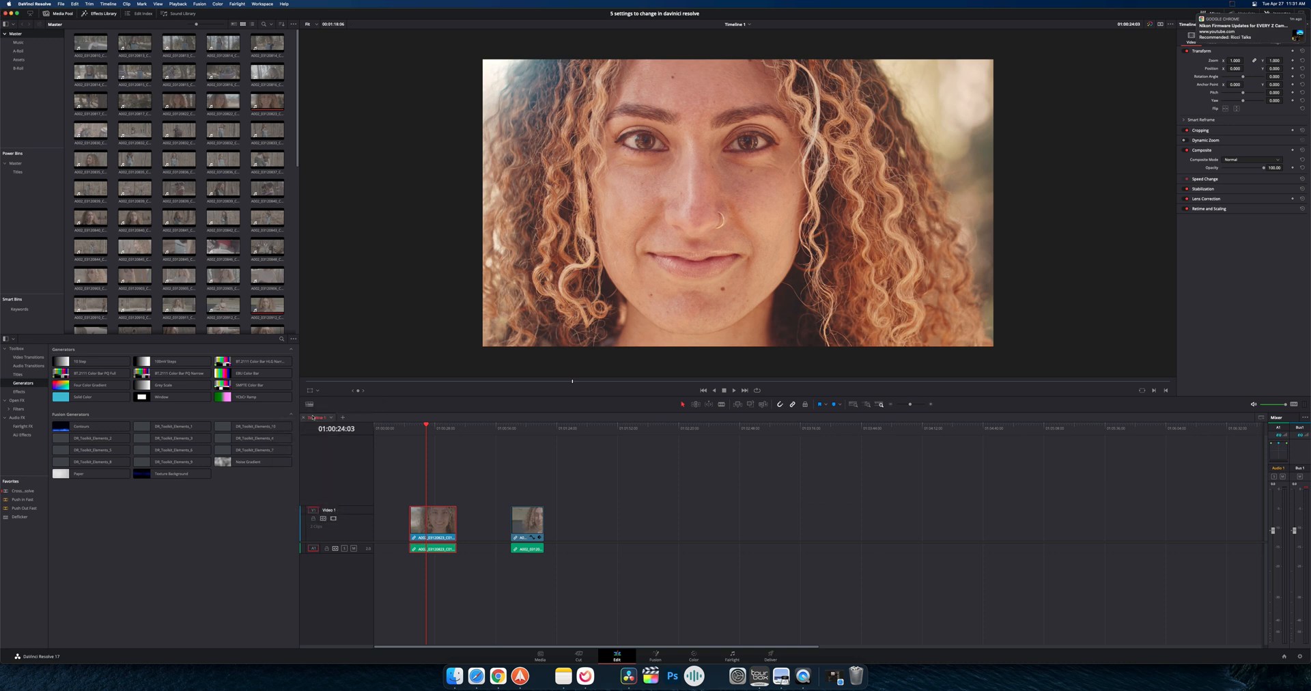
pyautogui.click(308, 404)
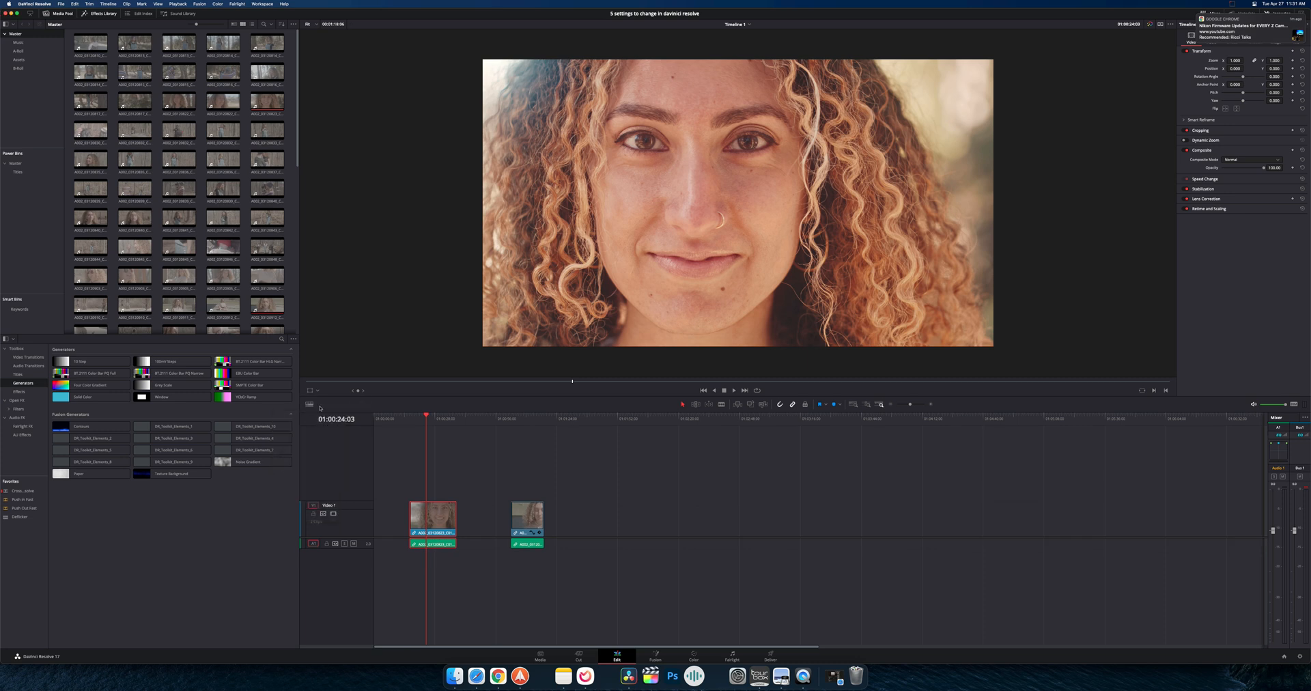
pyautogui.click(309, 404)
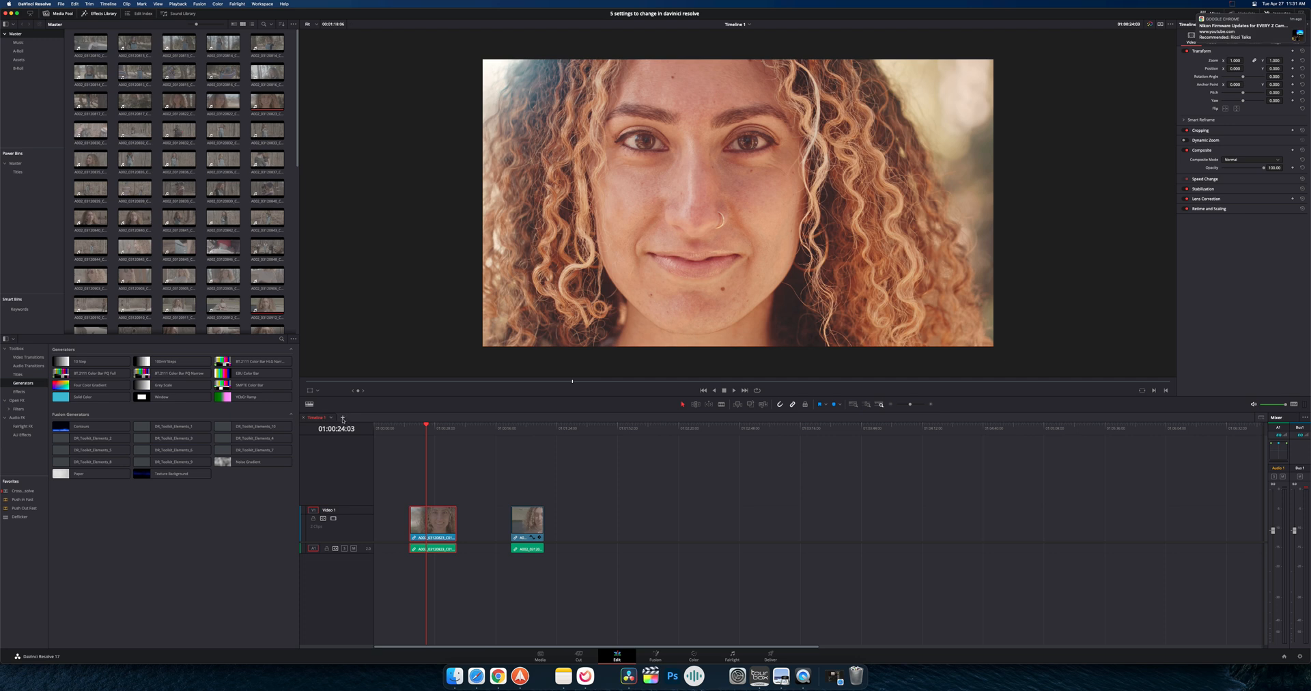
pyautogui.moveTo(405, 490)
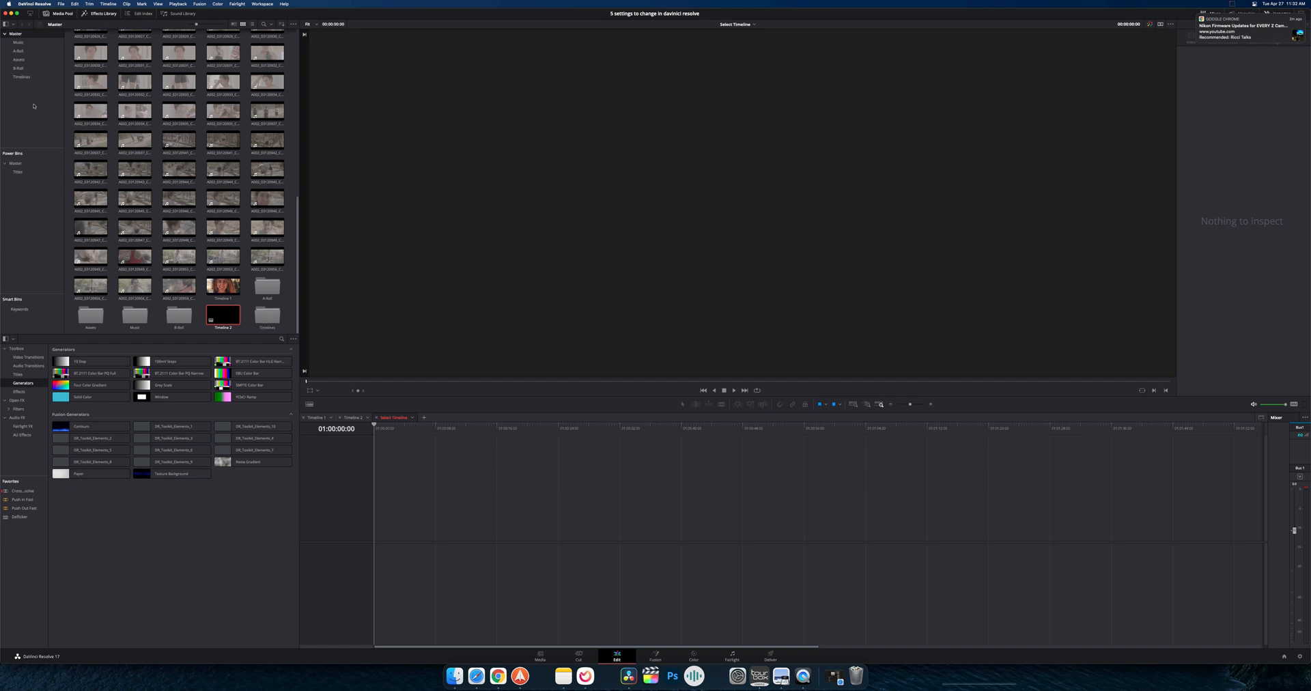
# Load Timeline 1 from the Timelines bin into the empty tab, then switch between Timeline 2 and Timeline 1
pyautogui.click(222, 286)
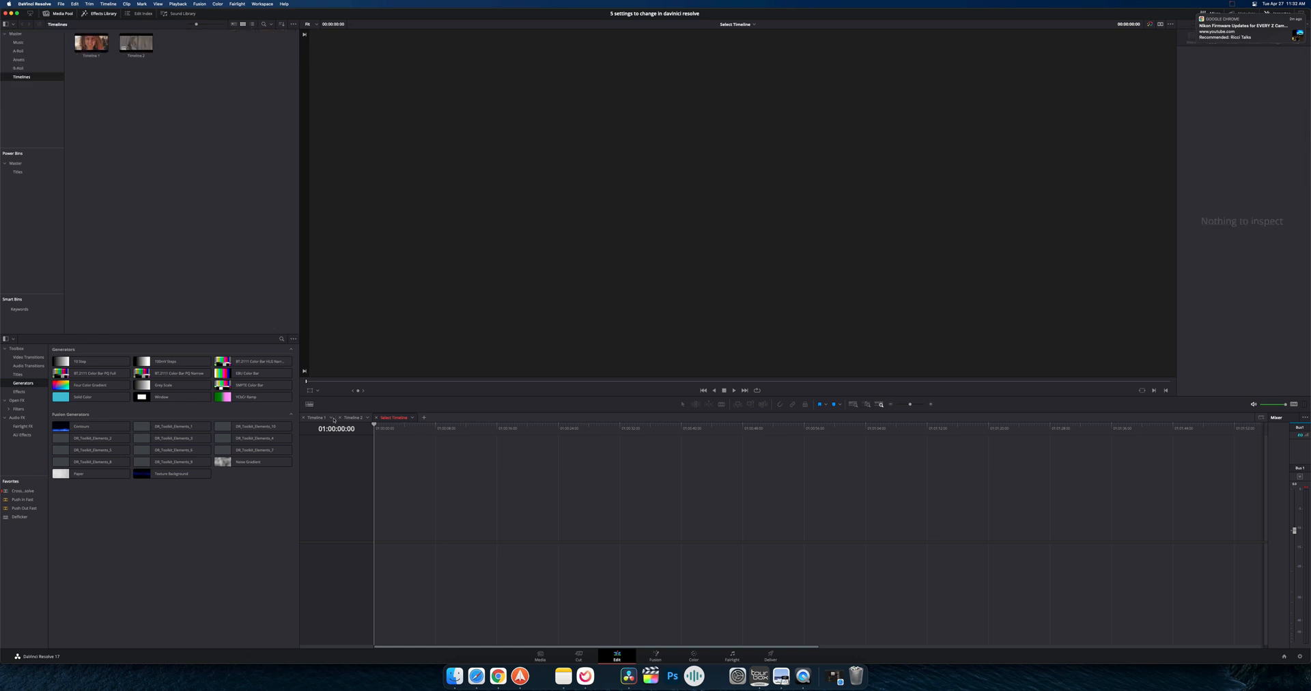
pyautogui.click(353, 417)
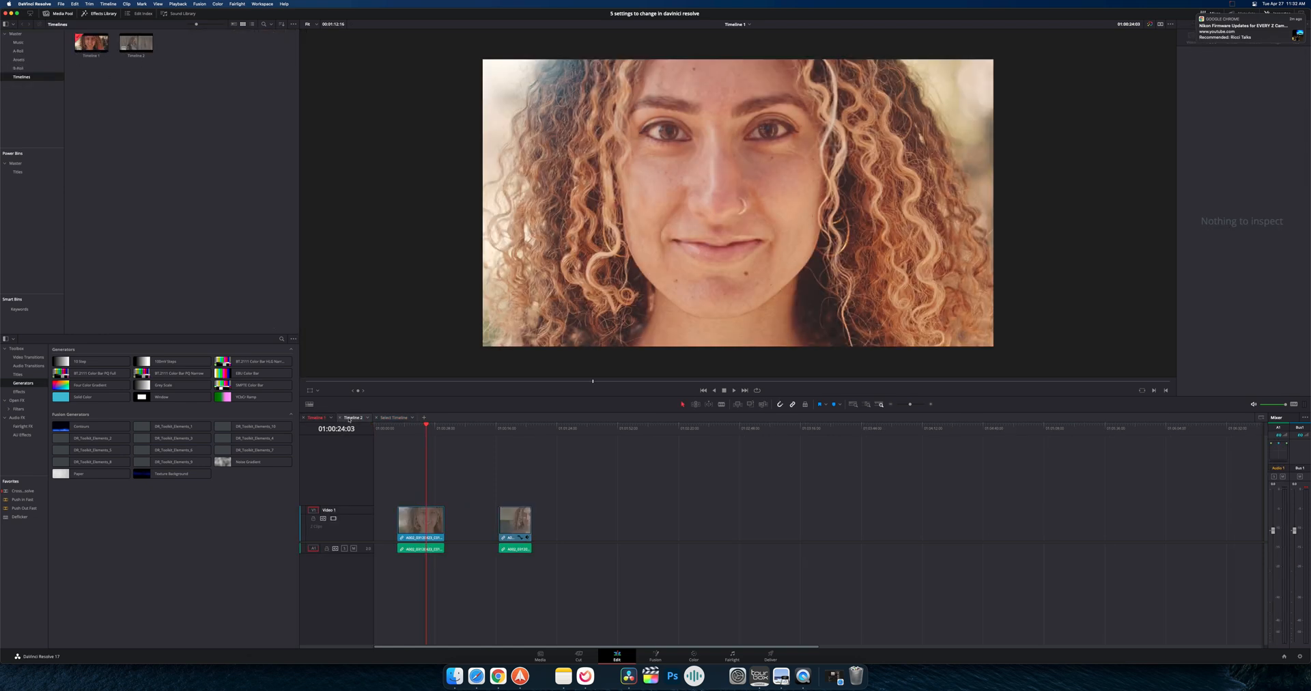
pyautogui.click(317, 417)
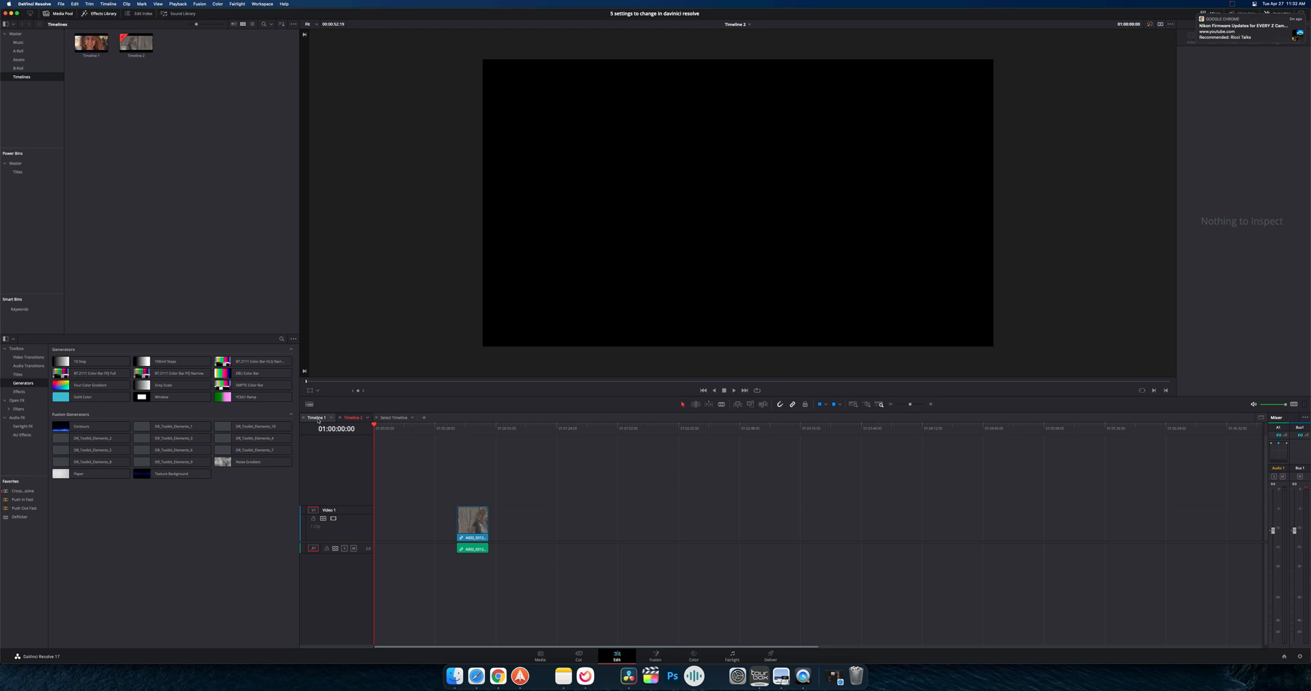
pyautogui.click(316, 417)
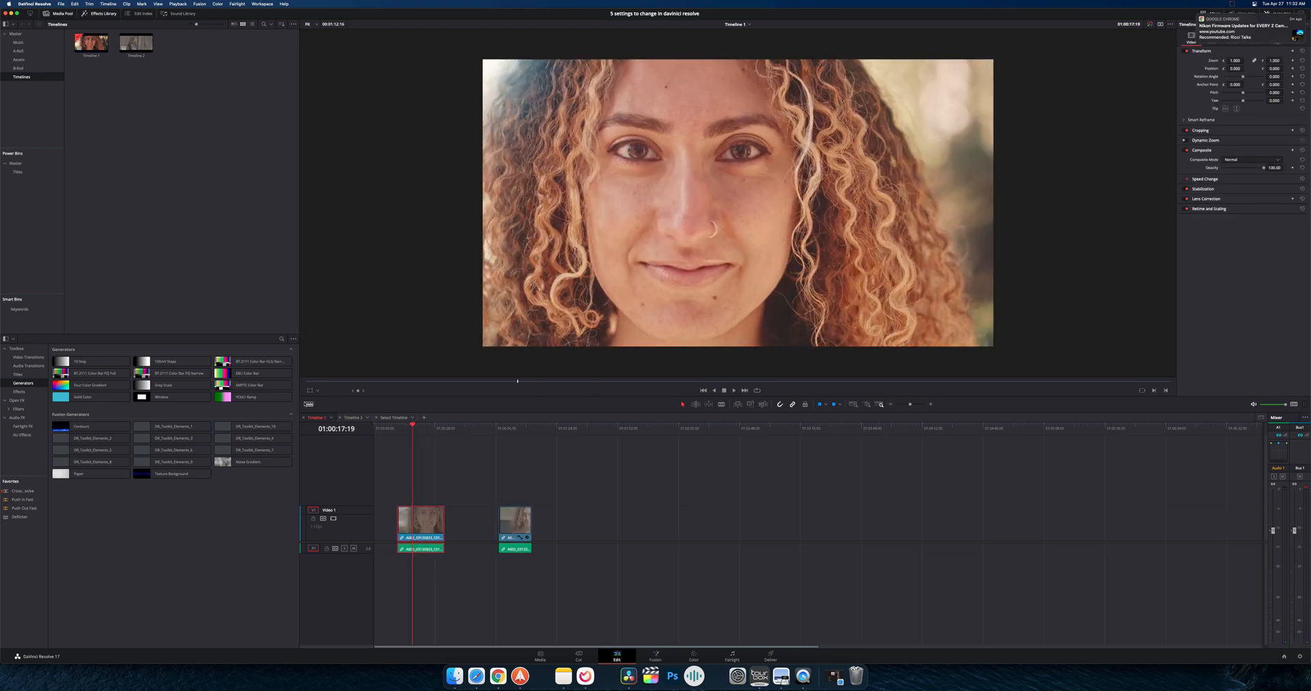
pyautogui.click(309, 404)
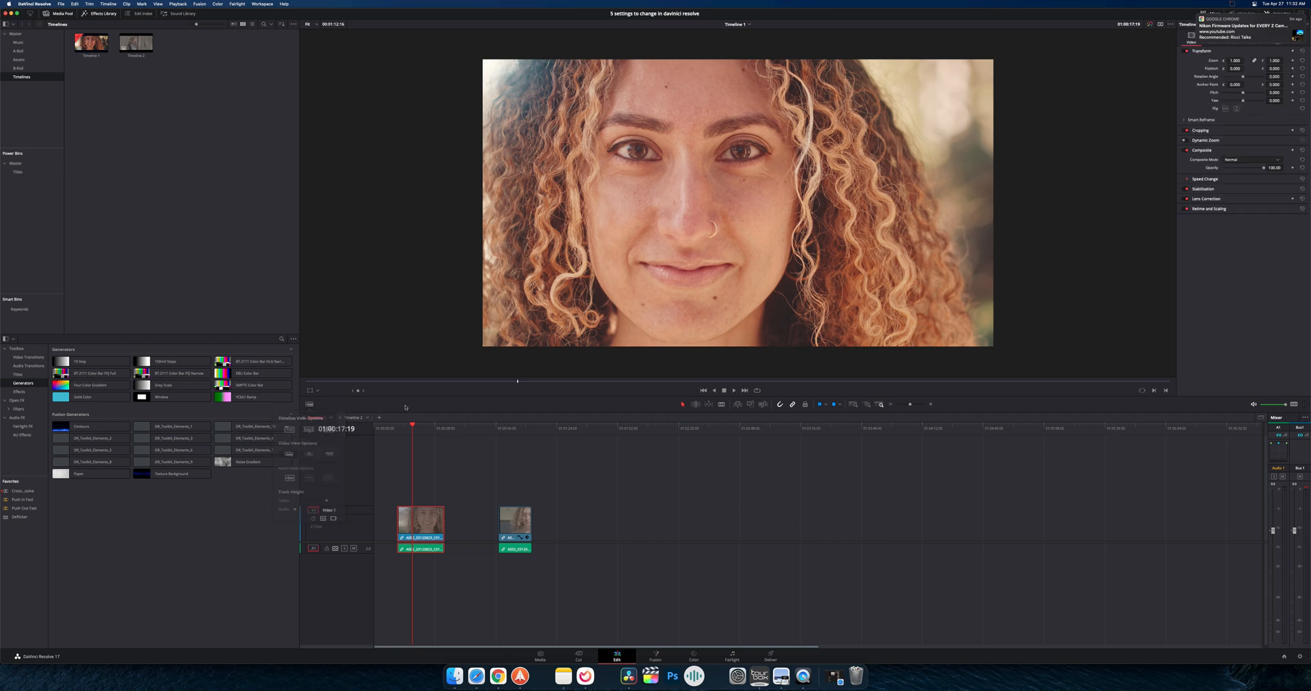
pyautogui.click(310, 404)
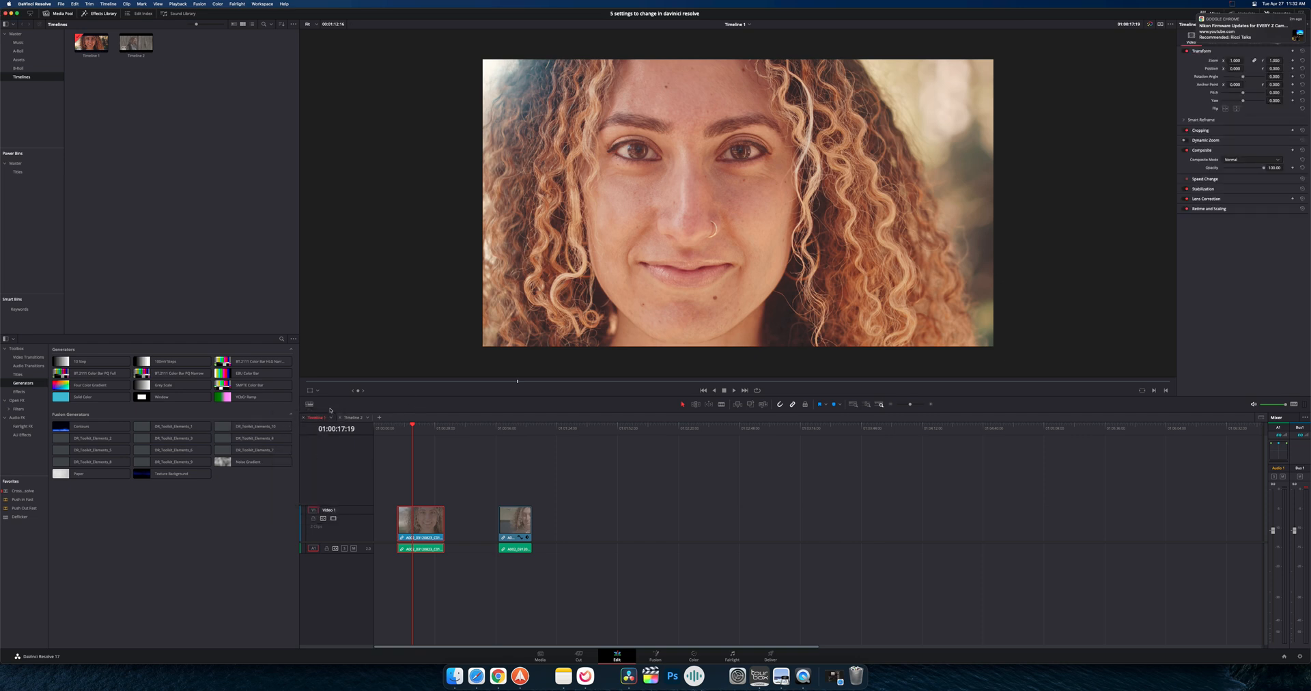
pyautogui.click(309, 404)
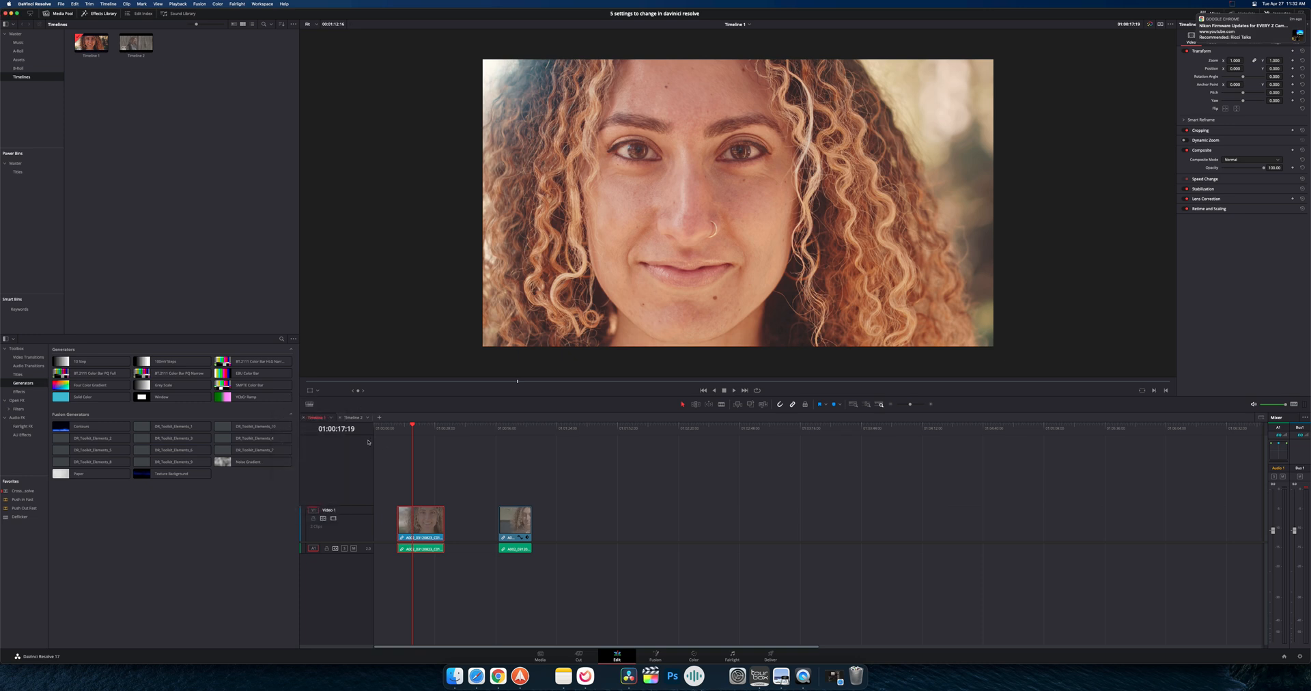
pyautogui.click(310, 405)
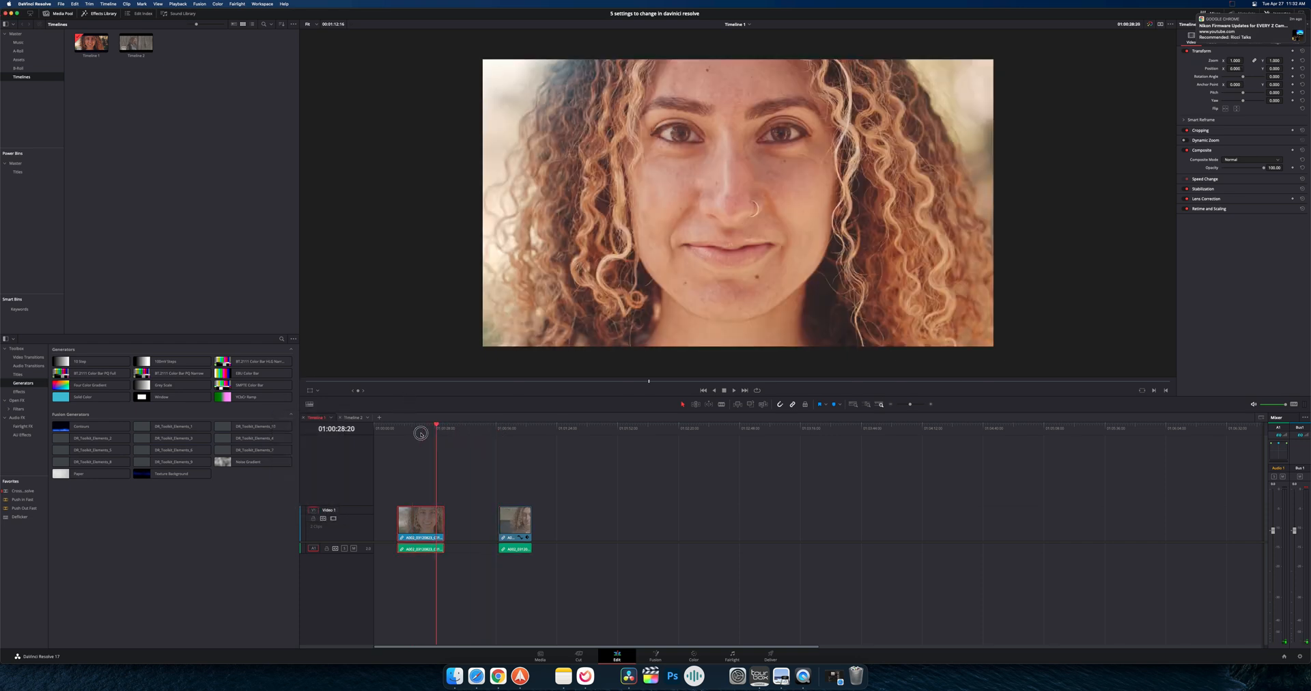
pyautogui.click(421, 426)
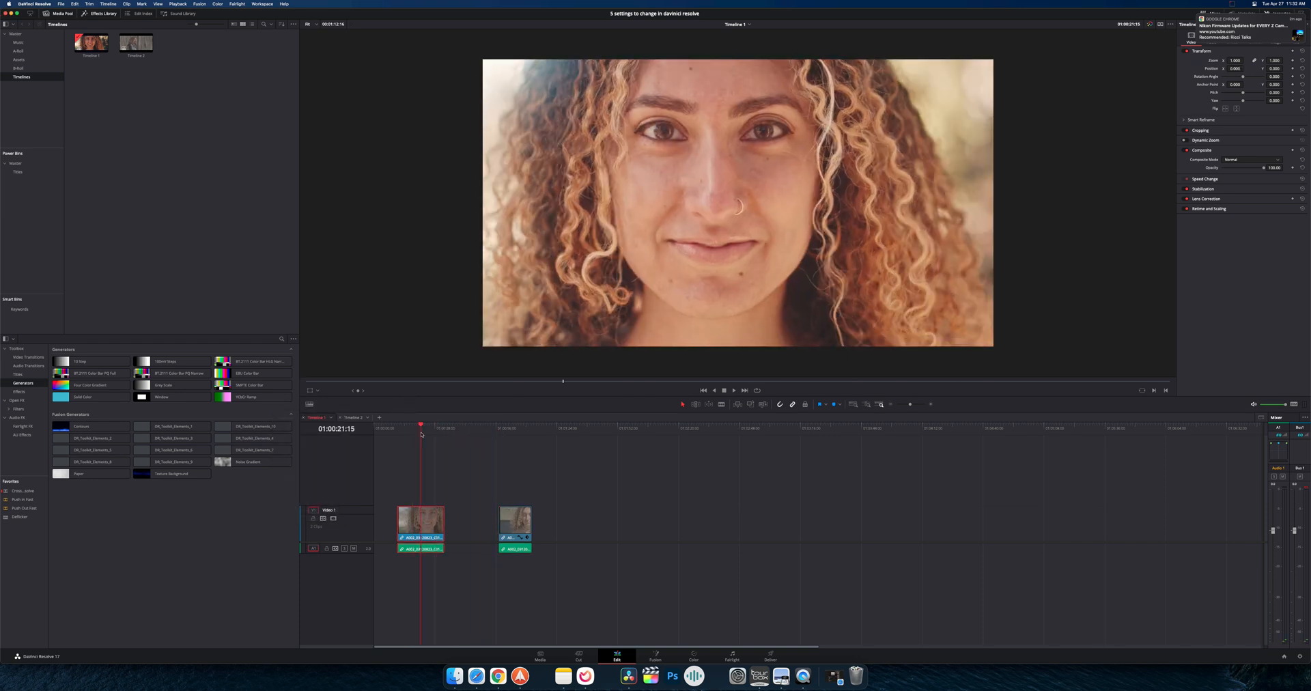